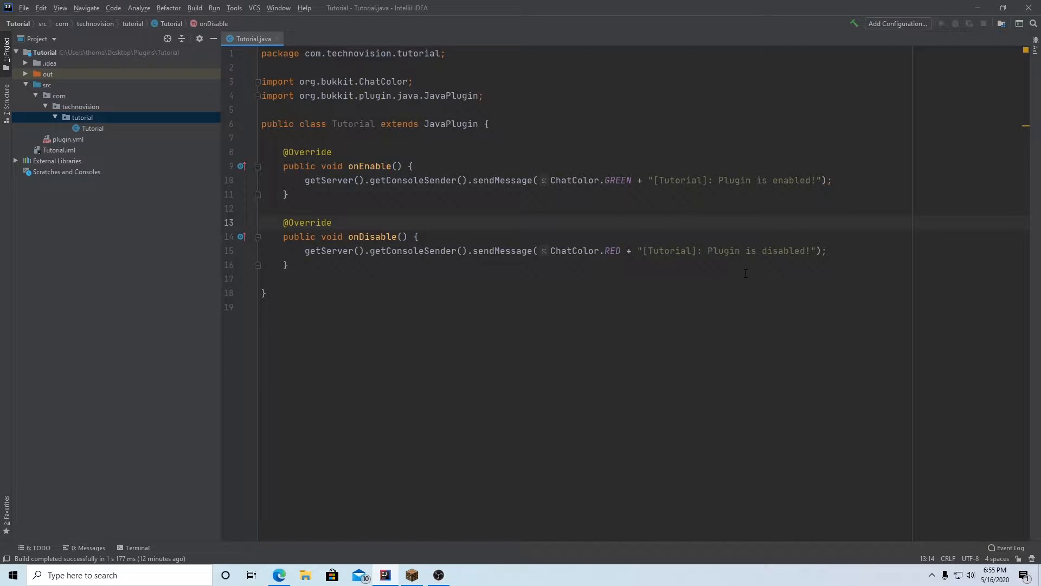
mouse_move(702, 307)
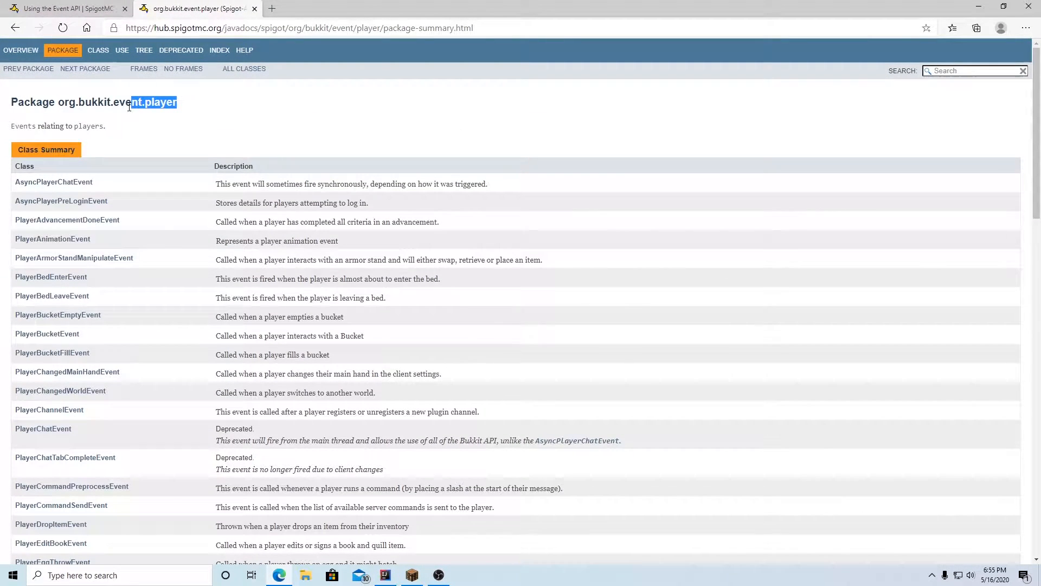
Step: Browse back through the Spigot API package overview for reference
click(22, 50)
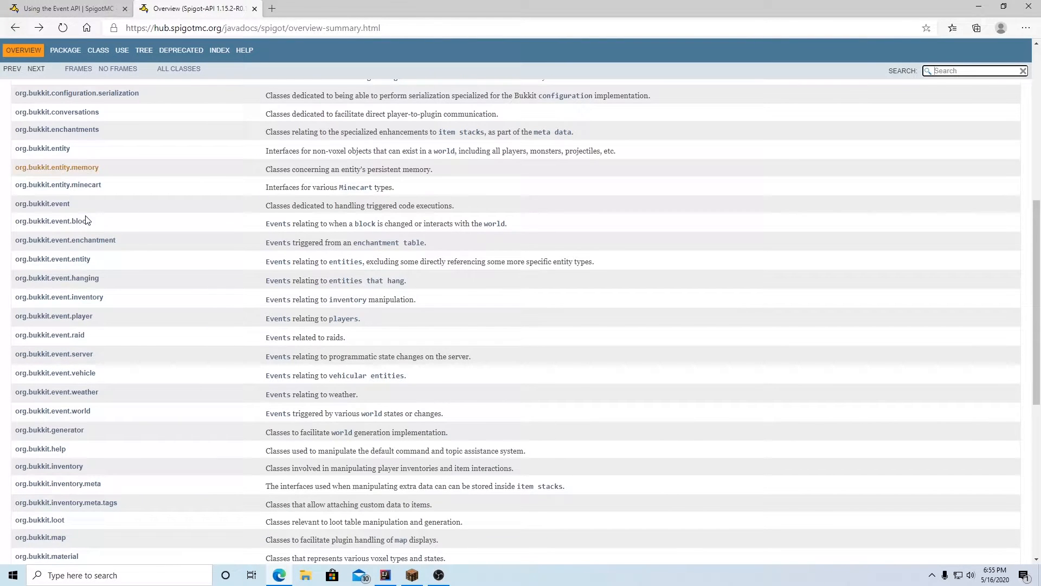
scroll(down, 3)
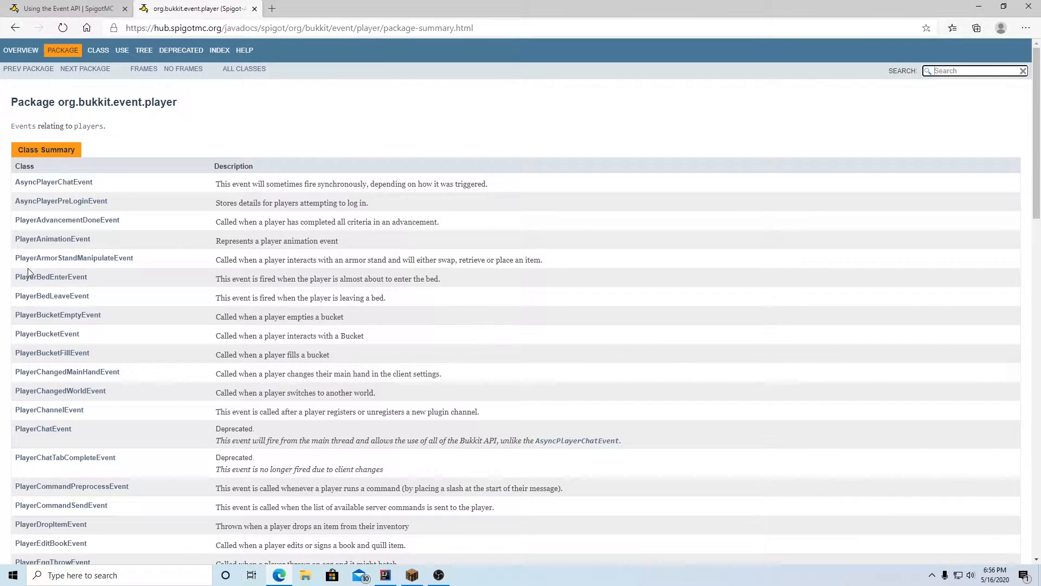
scroll(down, 3)
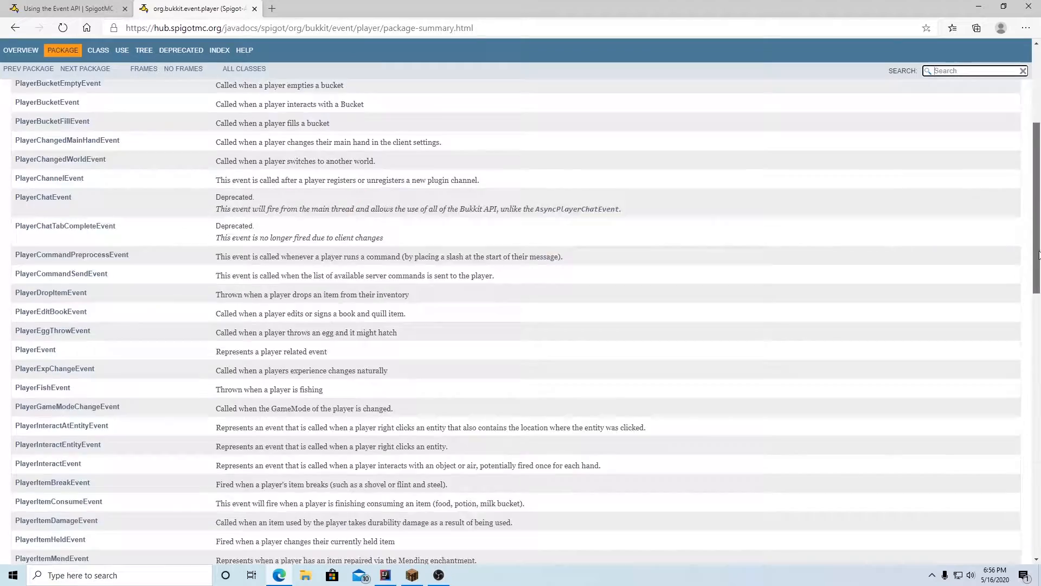
scroll(down, 3)
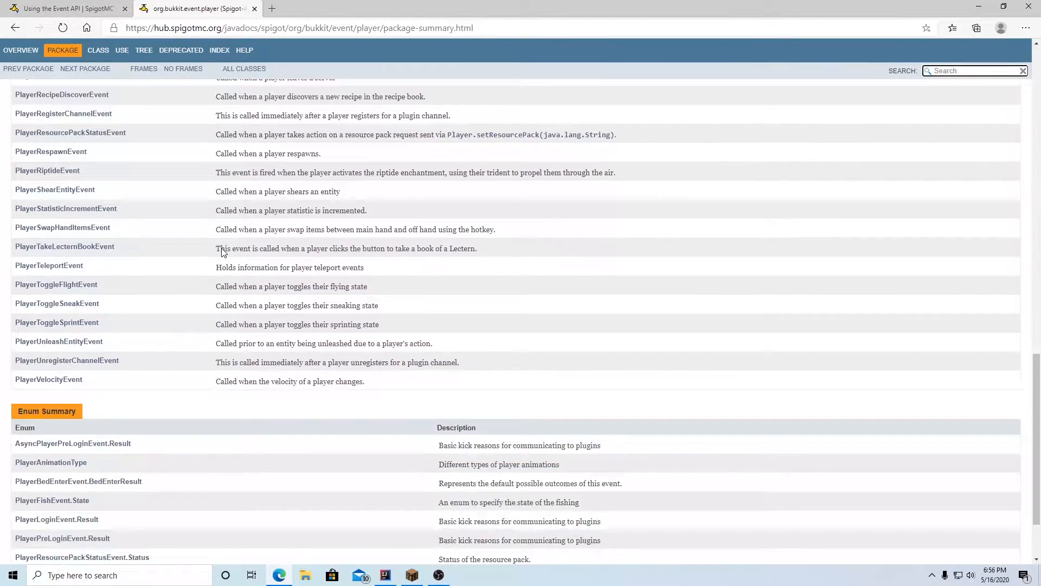
scroll(up, 3)
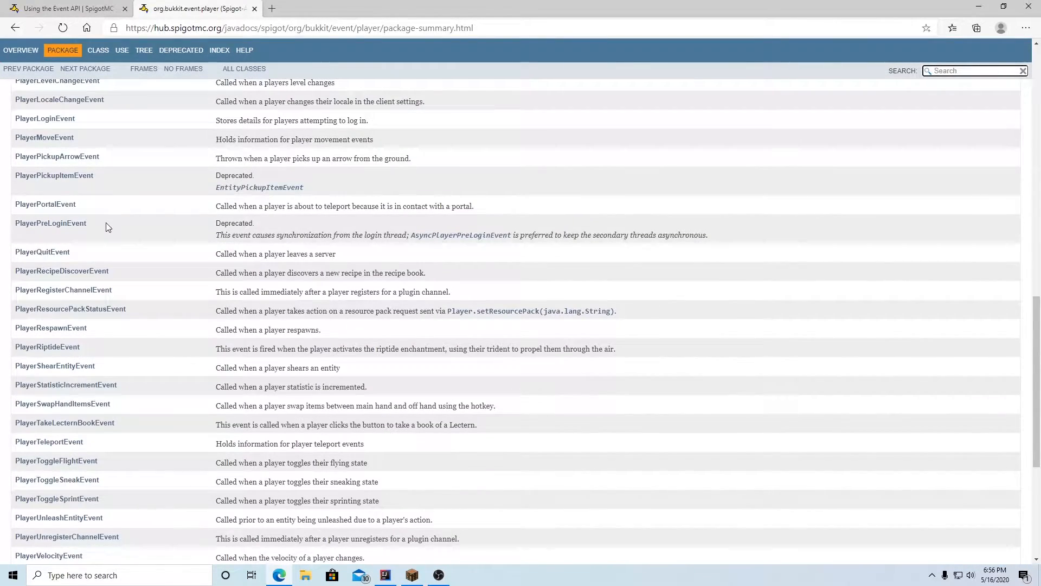
mouse_move(414, 368)
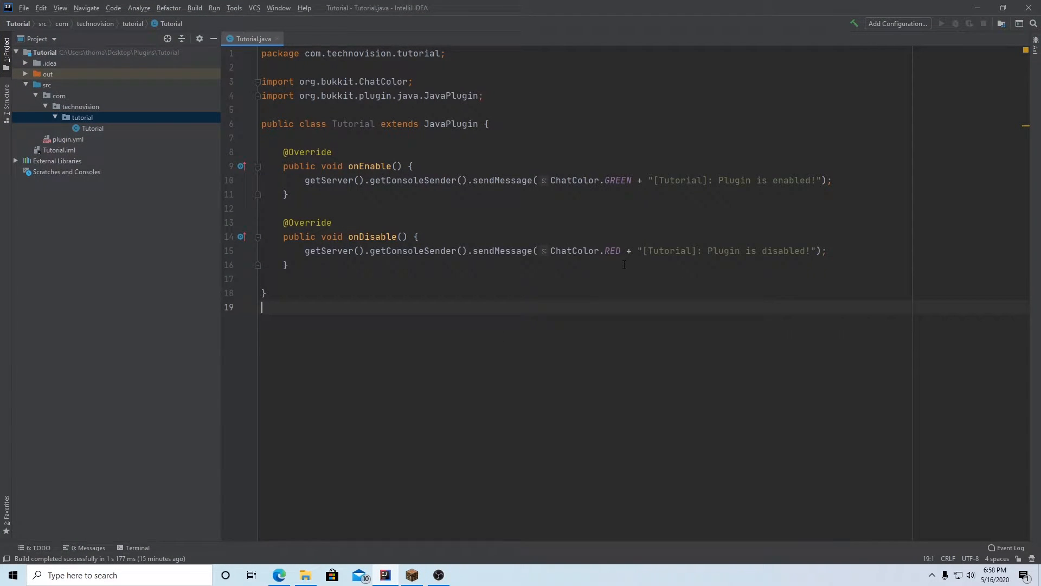
mouse_move(158, 176)
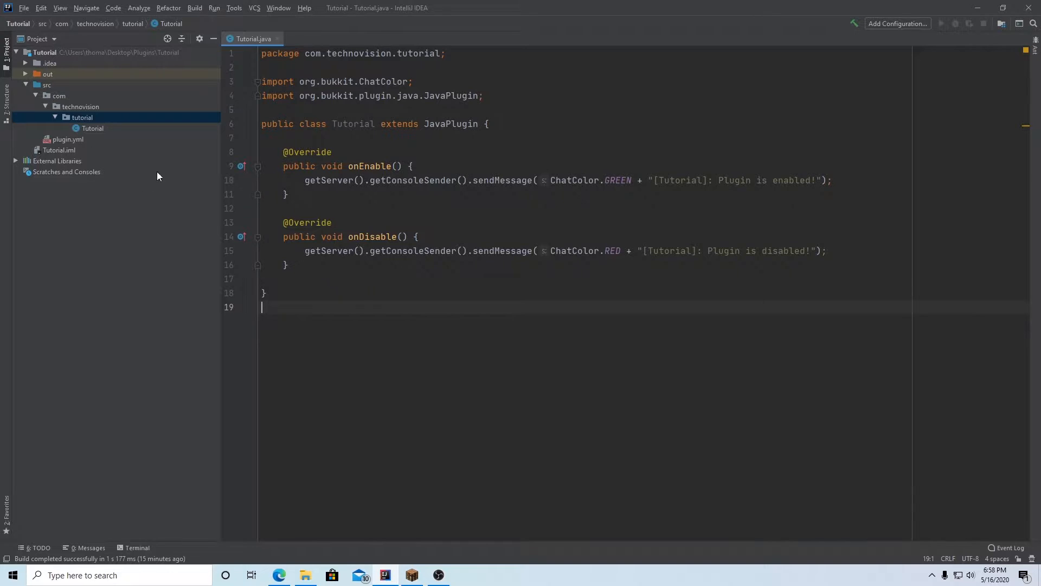
Step: Create a new events package under com.technovision.tutorial
right_click(81, 117)
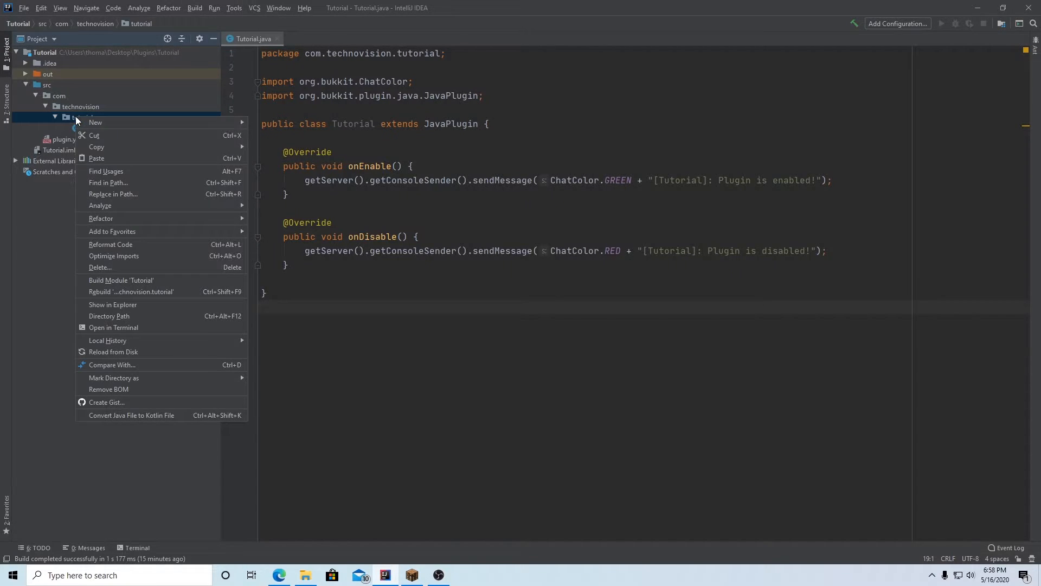
click(95, 122)
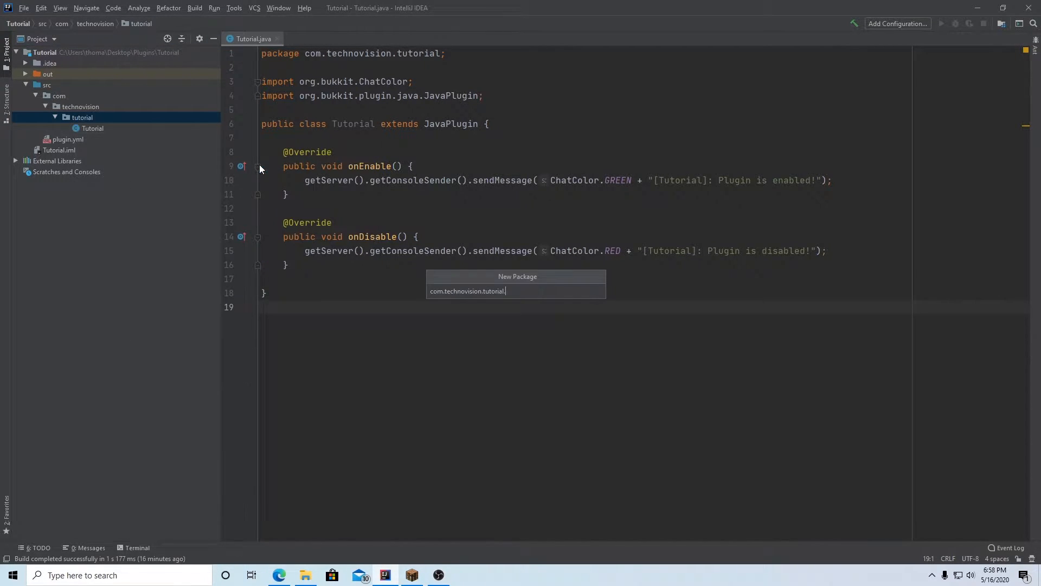
text(even)
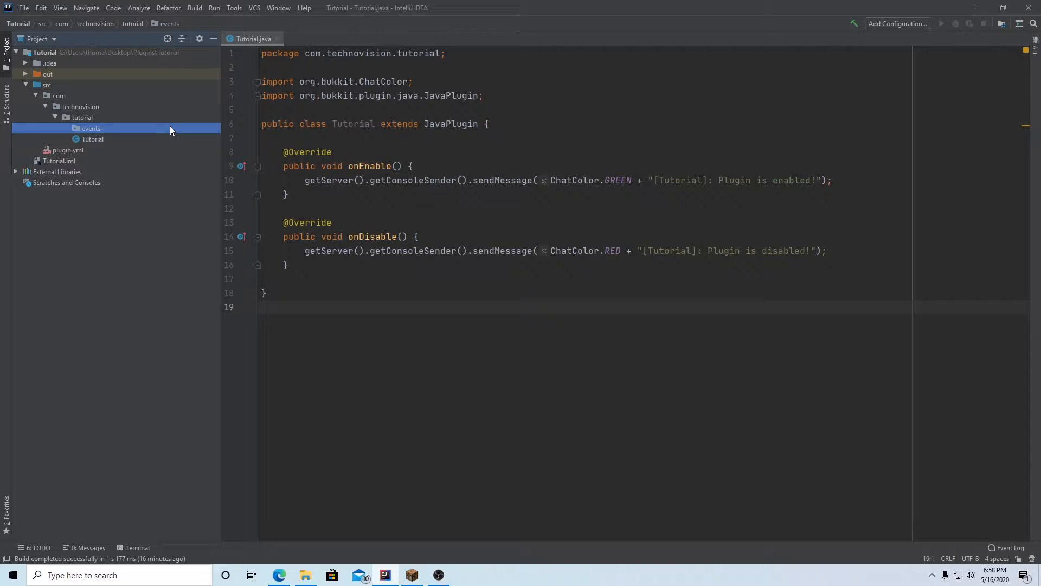
Step: Create a TutorialEvents Java class in the events package and place the caret after its declaration
right_click(90, 128)
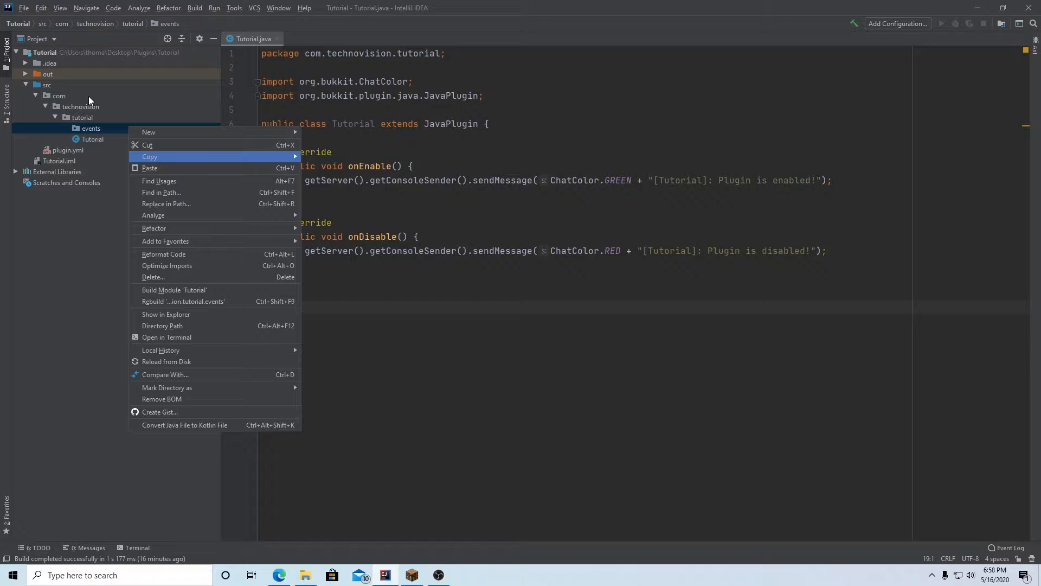
mouse_move(149, 133)
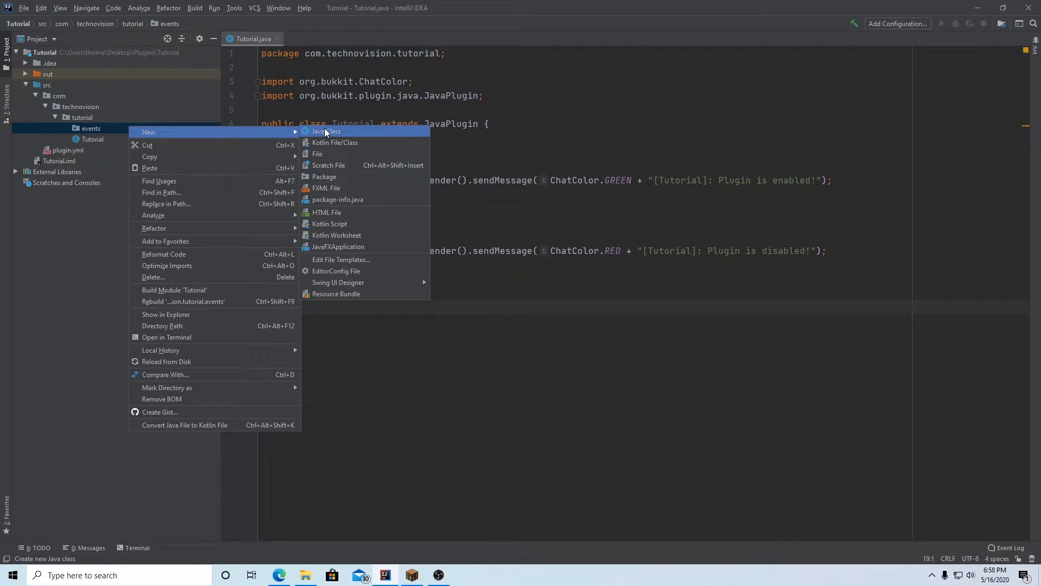
click(326, 131)
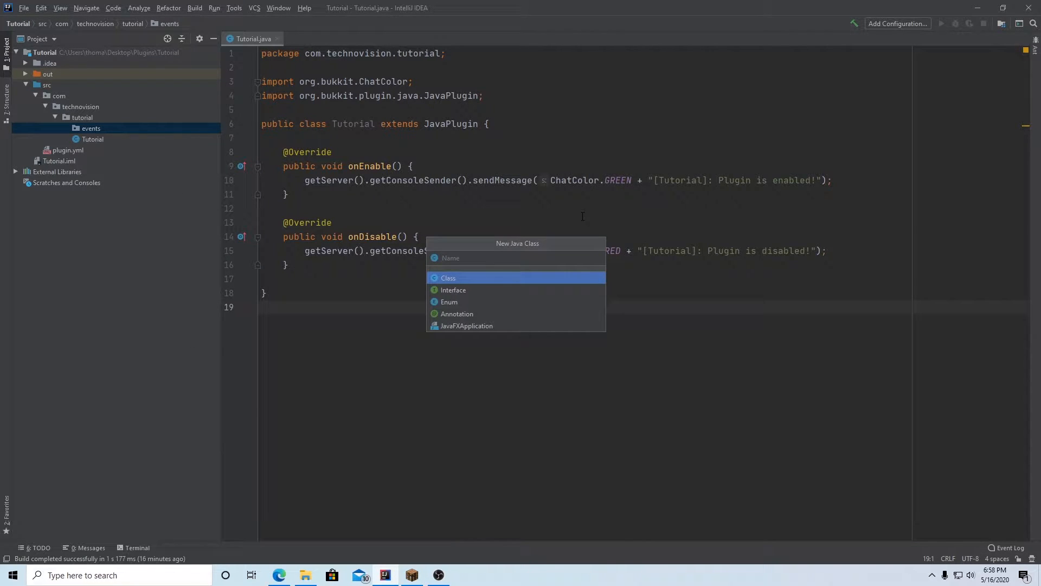
text(TutorialEve)
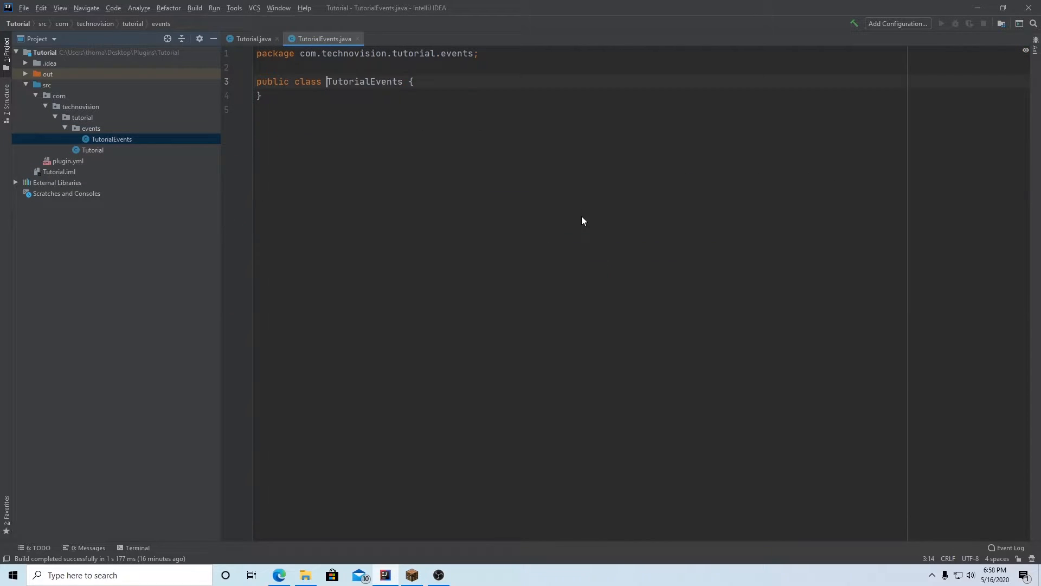
double_click(365, 81)
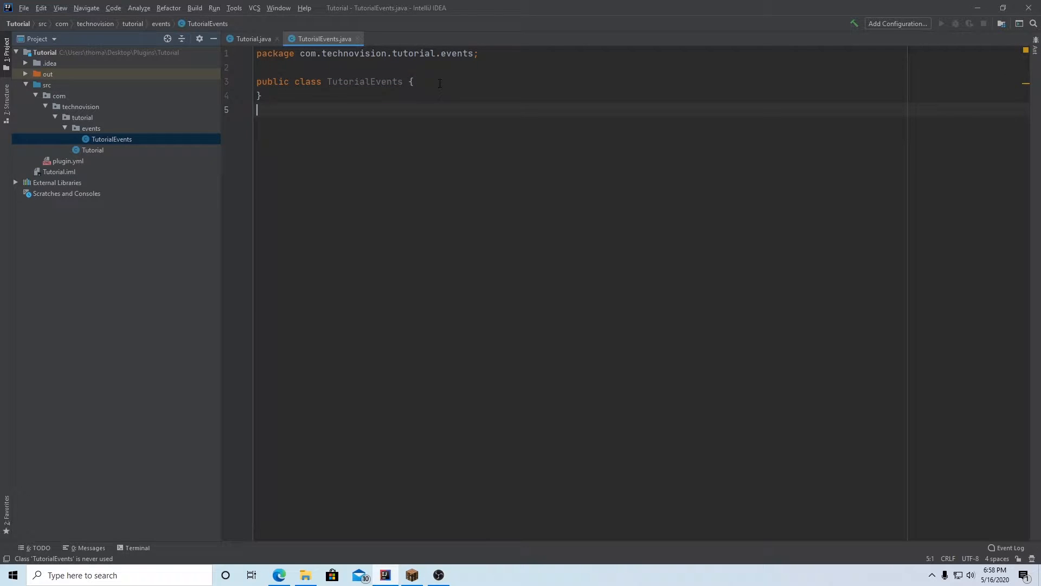
double_click(365, 82)
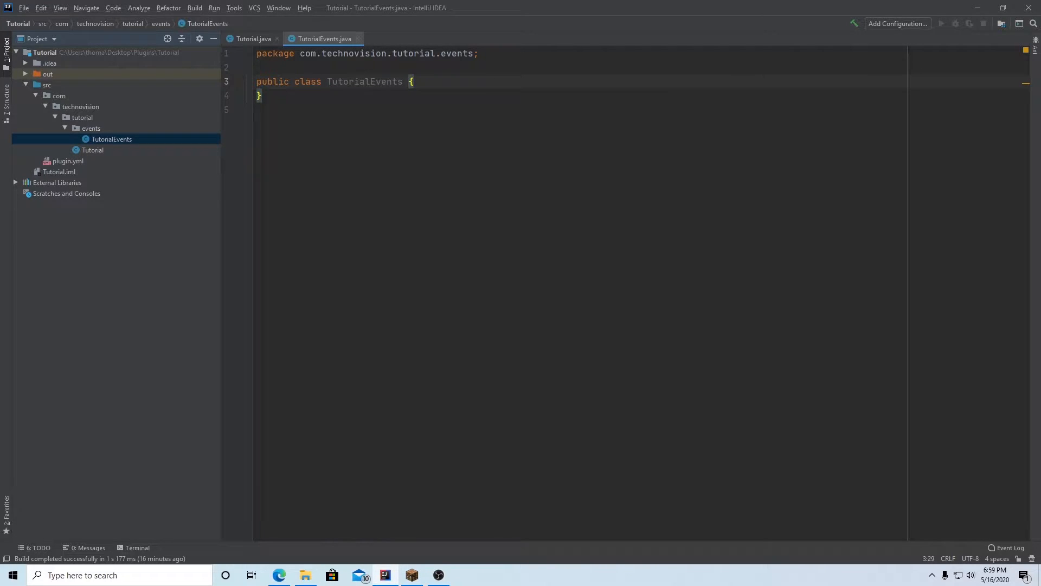
Step: Make TutorialEvents implement Listener, importing org.bukkit.event.Listener
text(implements L)
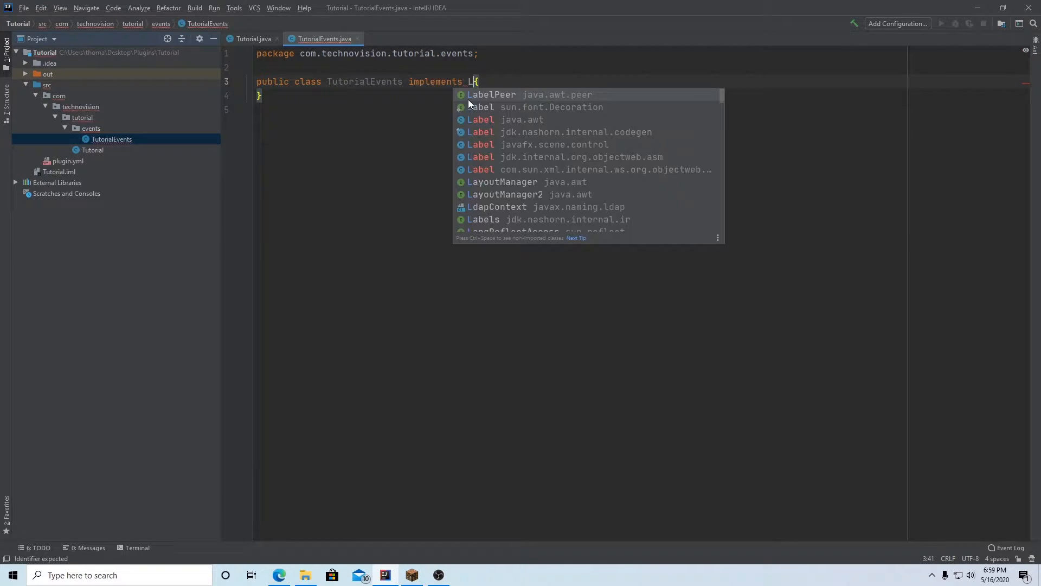
text(istener)
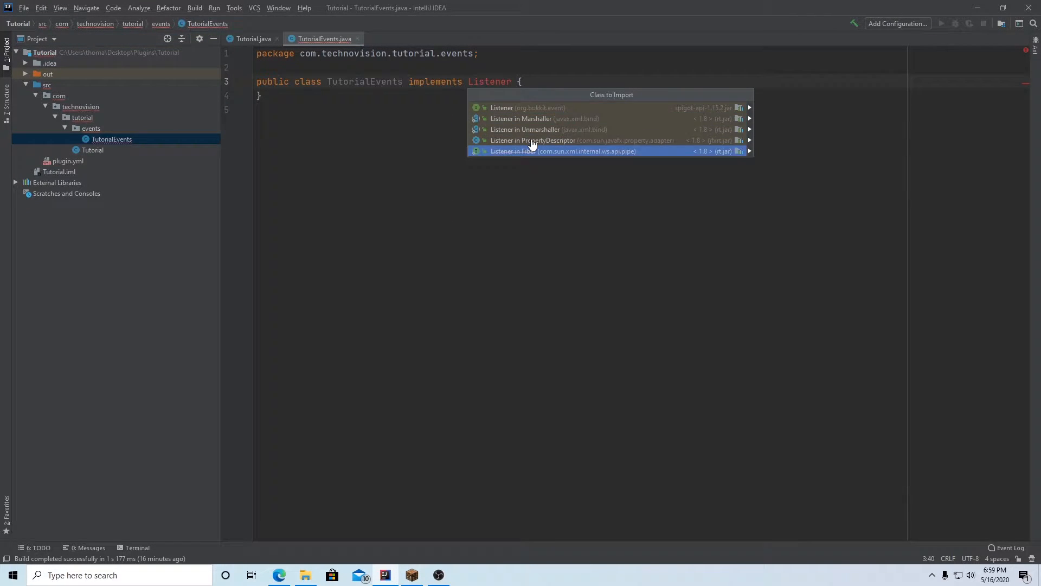
click(528, 107)
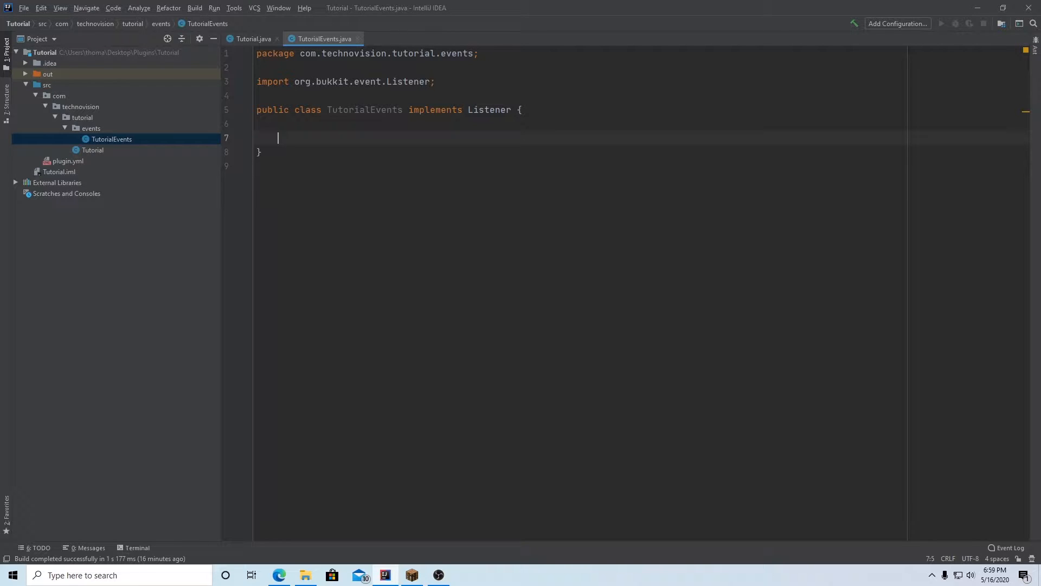
text(@EventHandler)
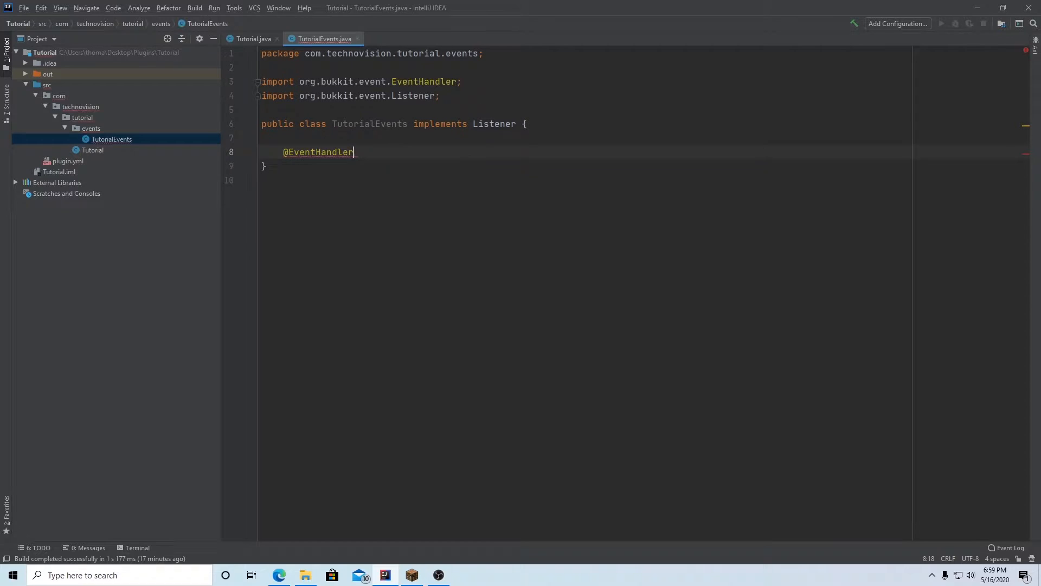
key(enter)
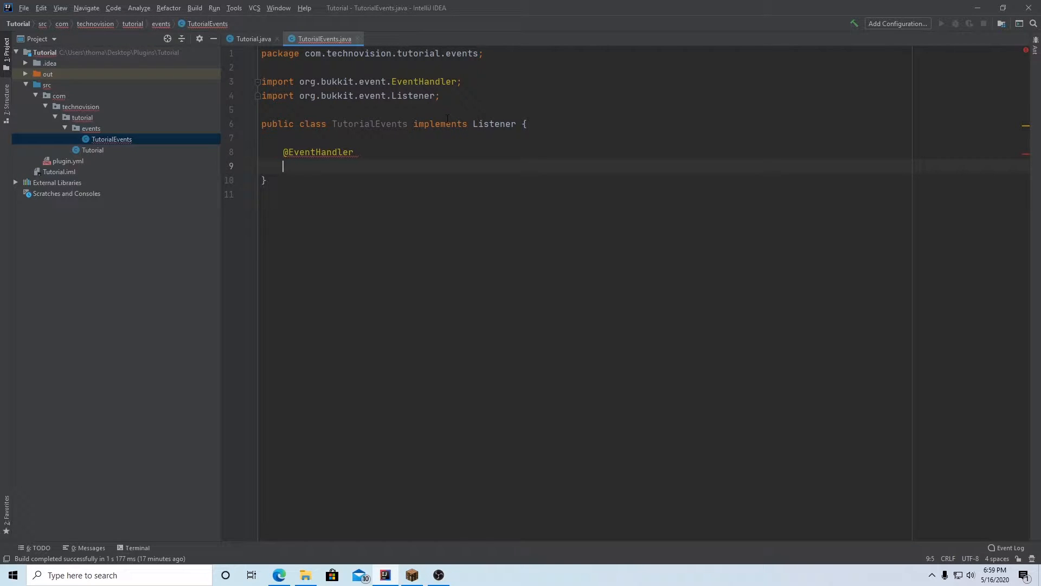
text(pb)
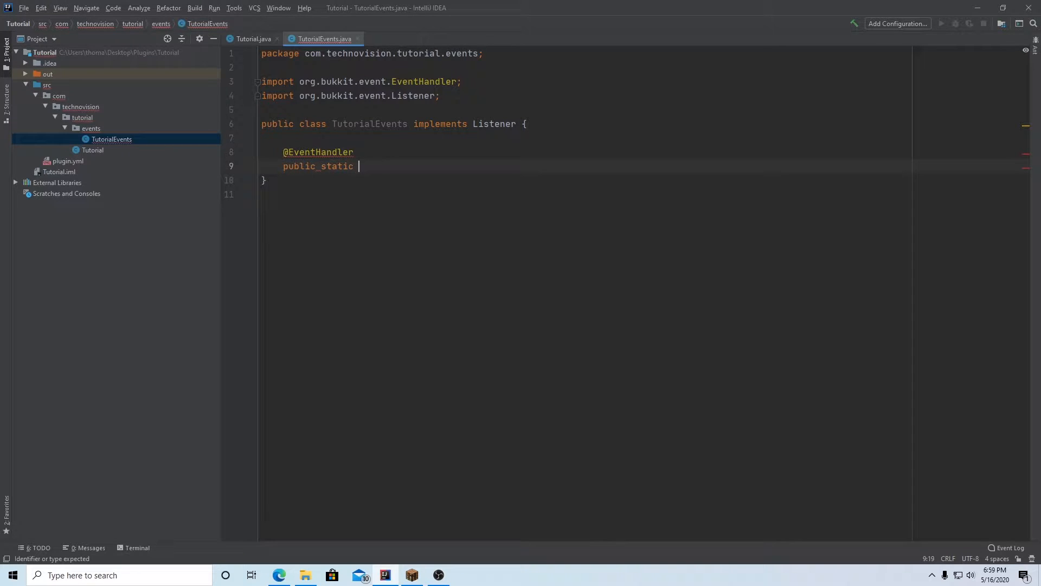
text(void)
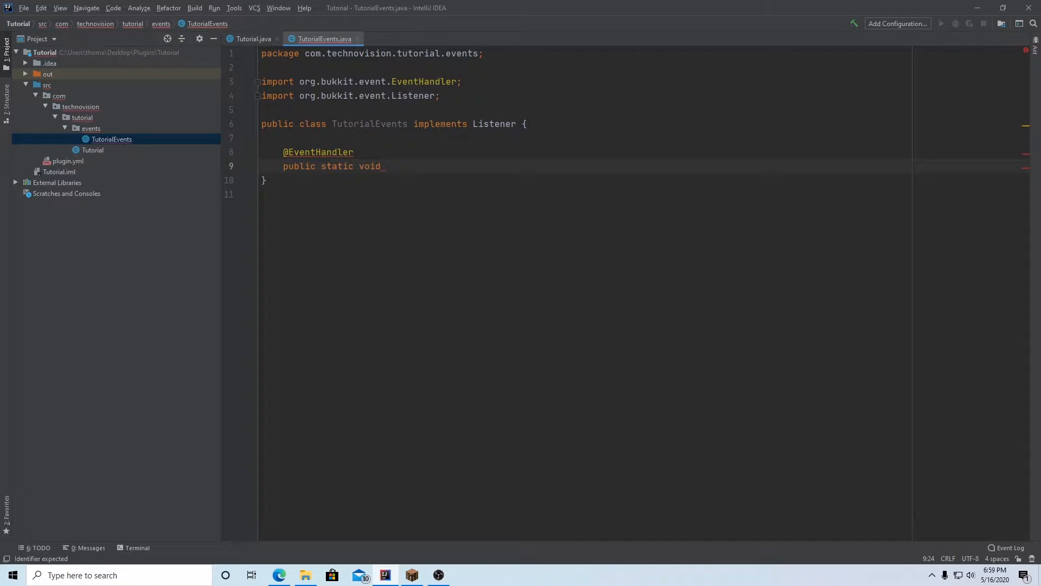
mouse_move(284, 568)
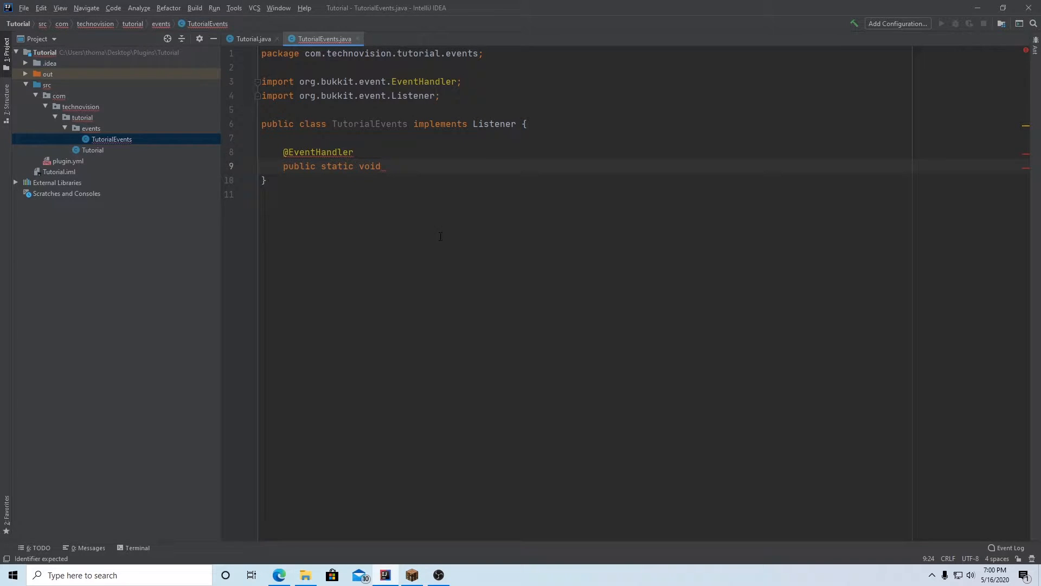
text(onPlaye)
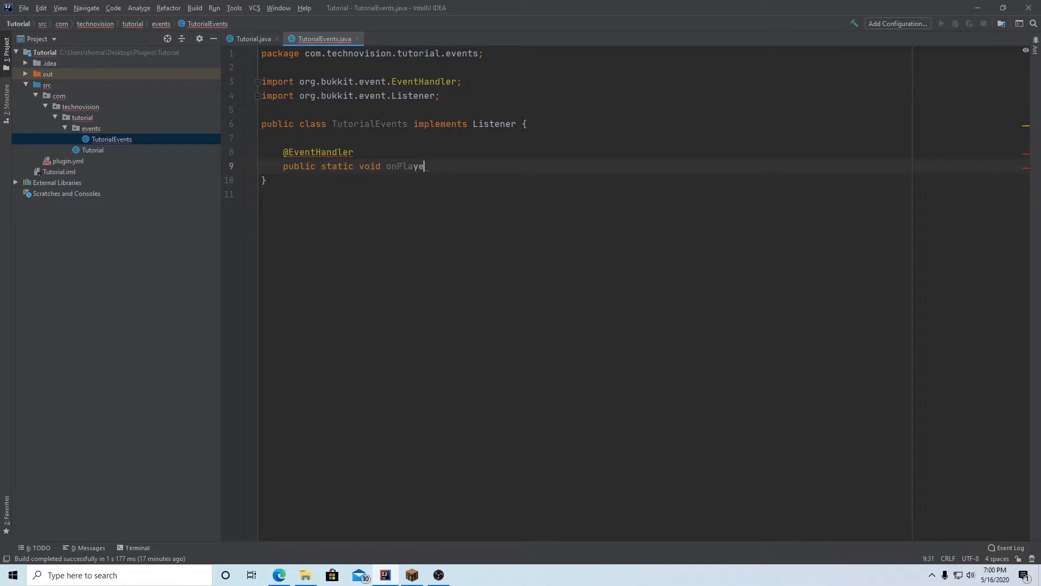
text(rJoin)
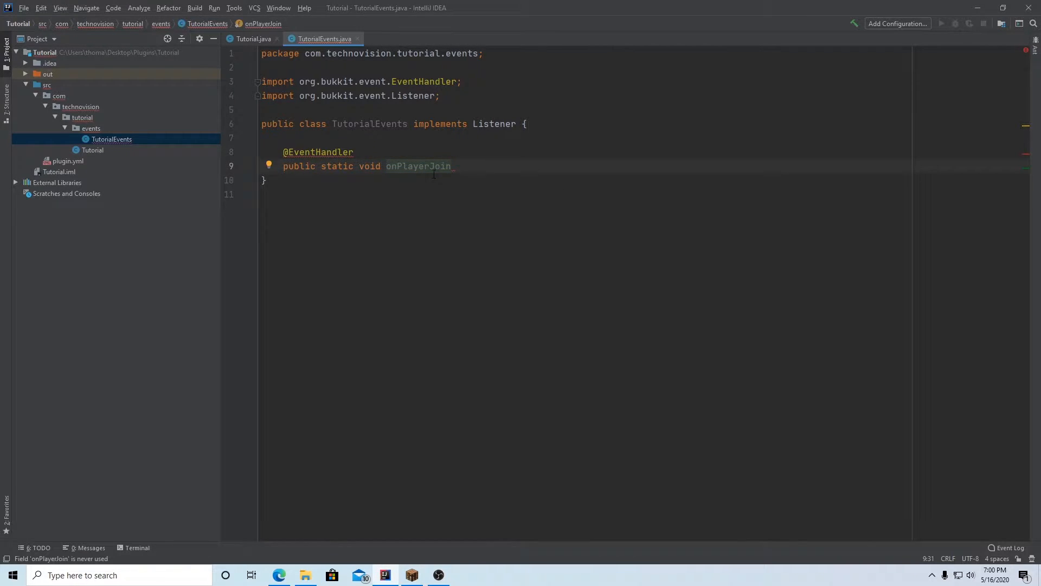
Step: Give onPlayerJoin a PlayerJoinEvent parameter named event and an empty body, importing PlayerJoinEvent
double_click(416, 166)
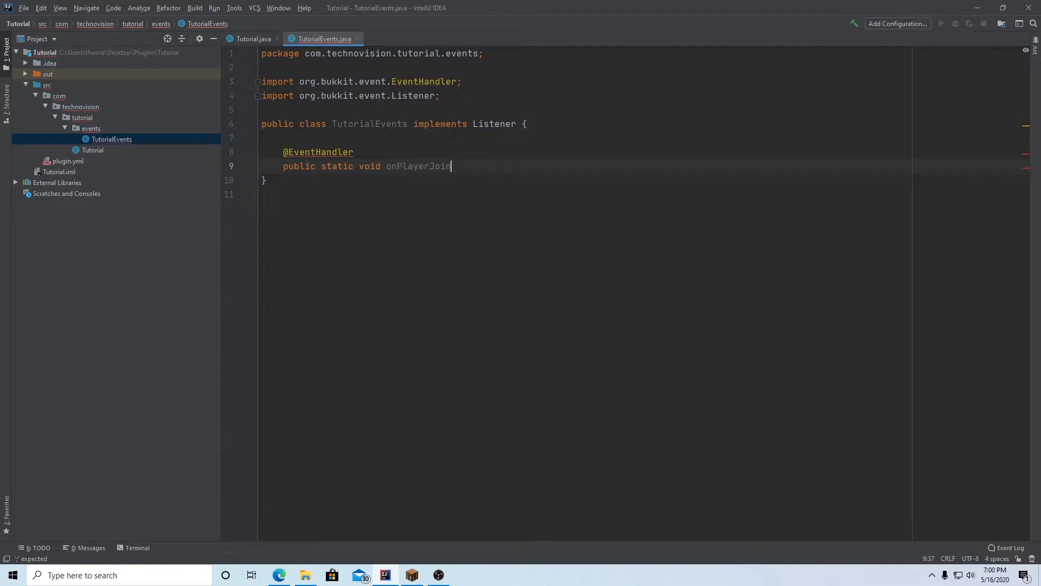
text(())
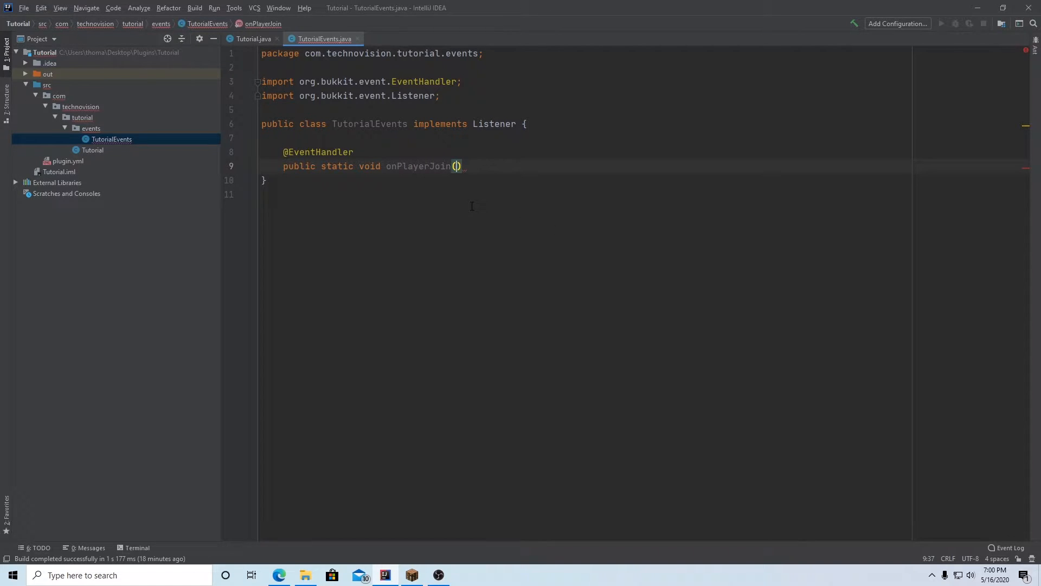
text(PlayerJoinEvent)
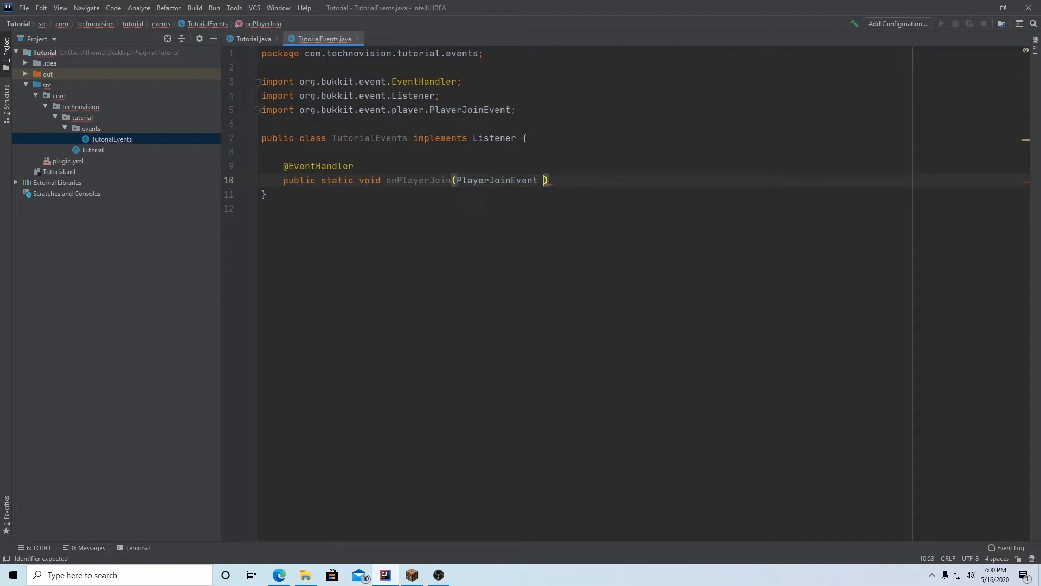
text(e)
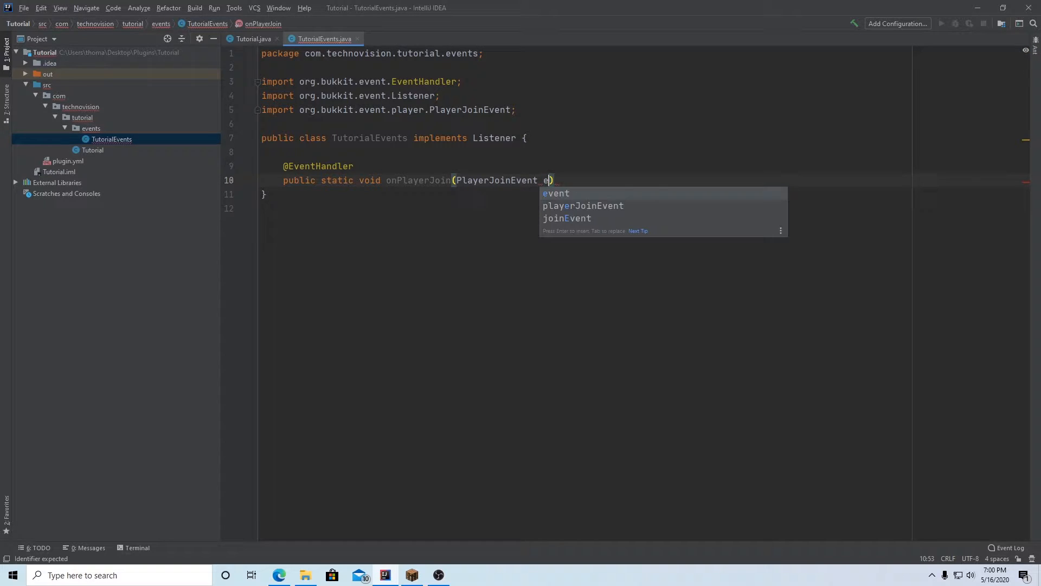
key(Enter)
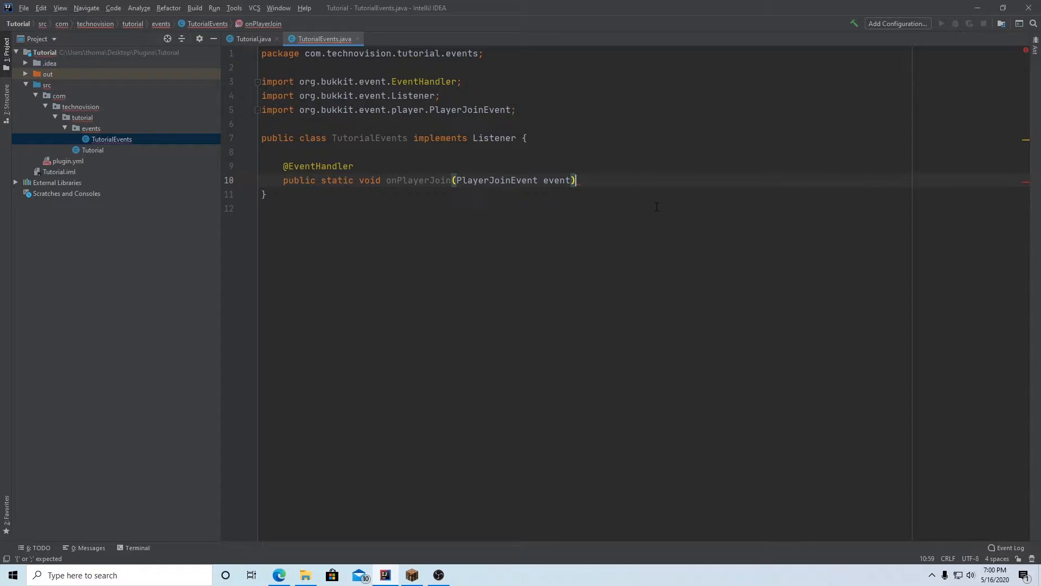
text({)
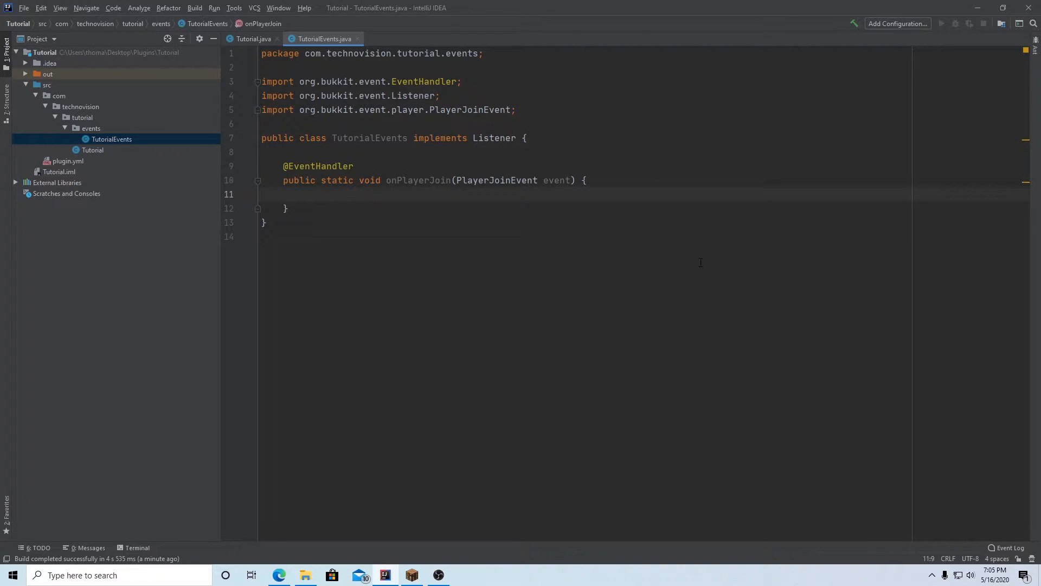
Step: Write Player player = event.getPlayer(); and import org.bukkit.entity.Player
text(e)
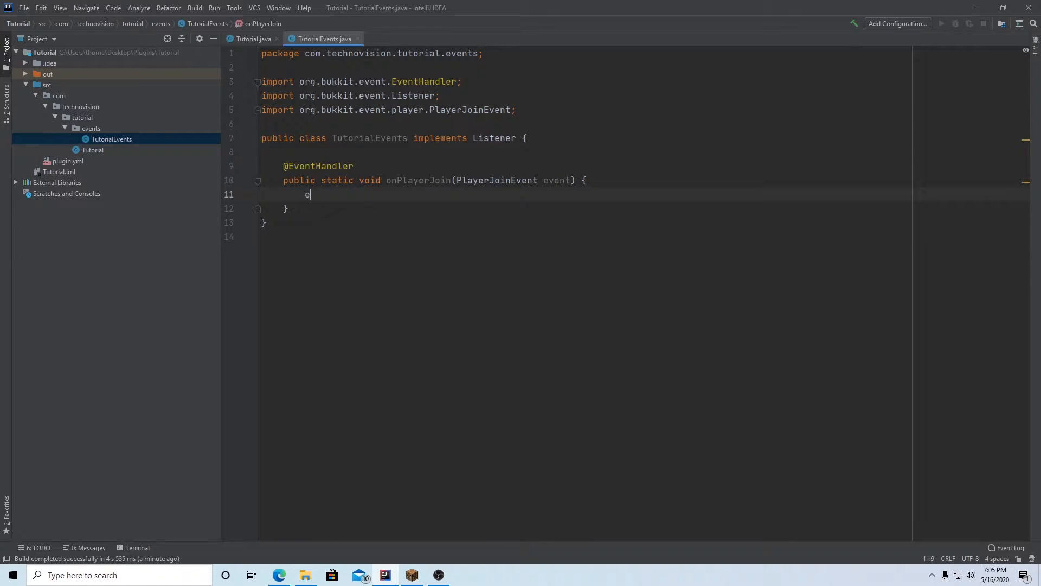
text(vent.)
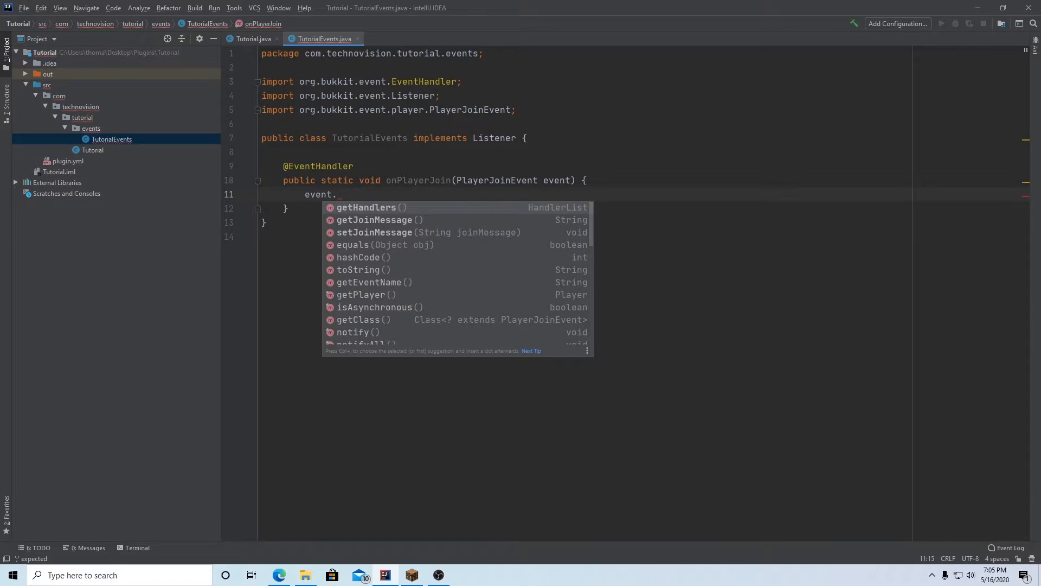
text(getPlayu)
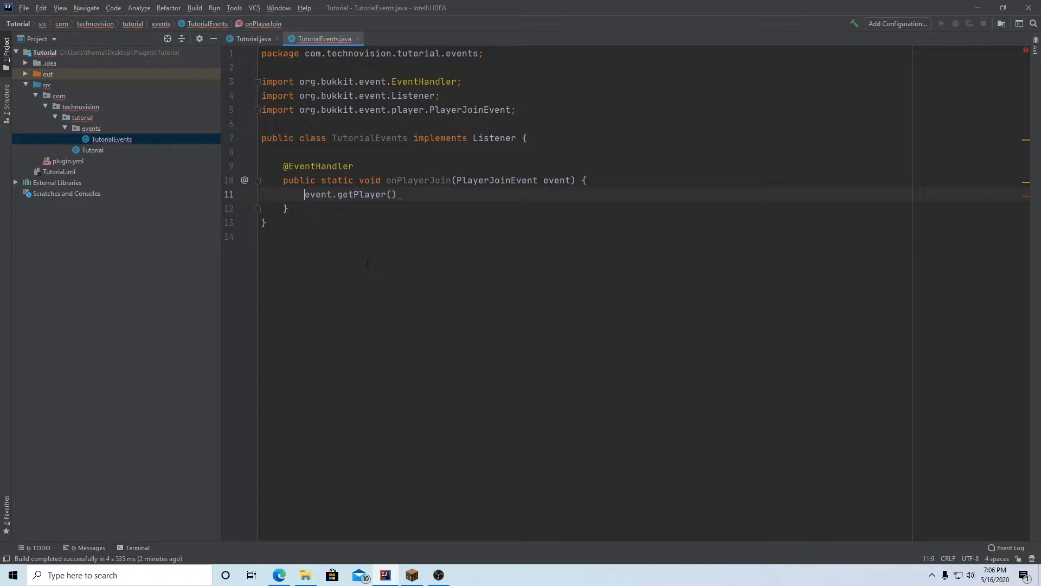
text(P)
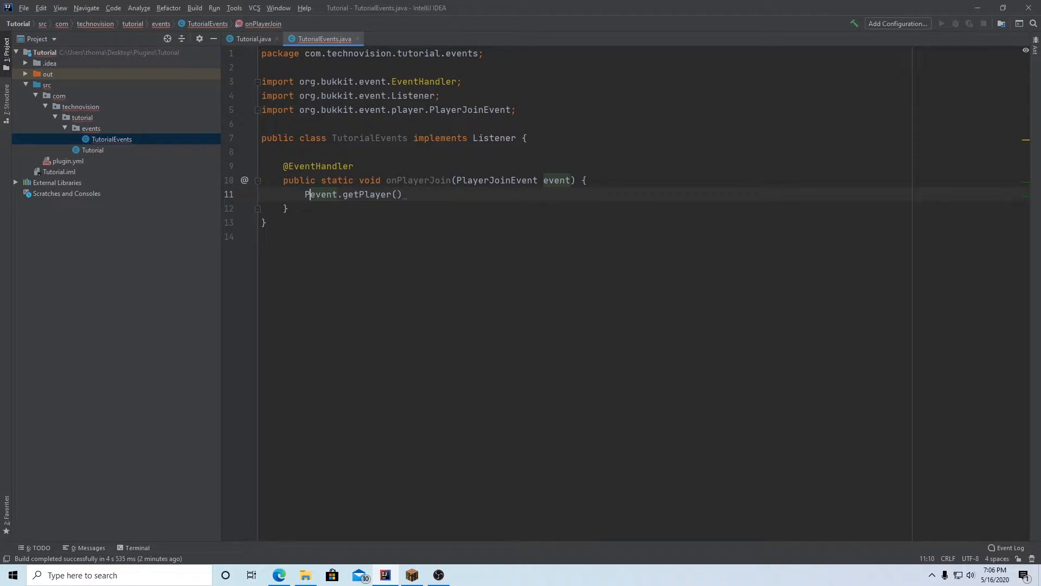
text(Player player =)
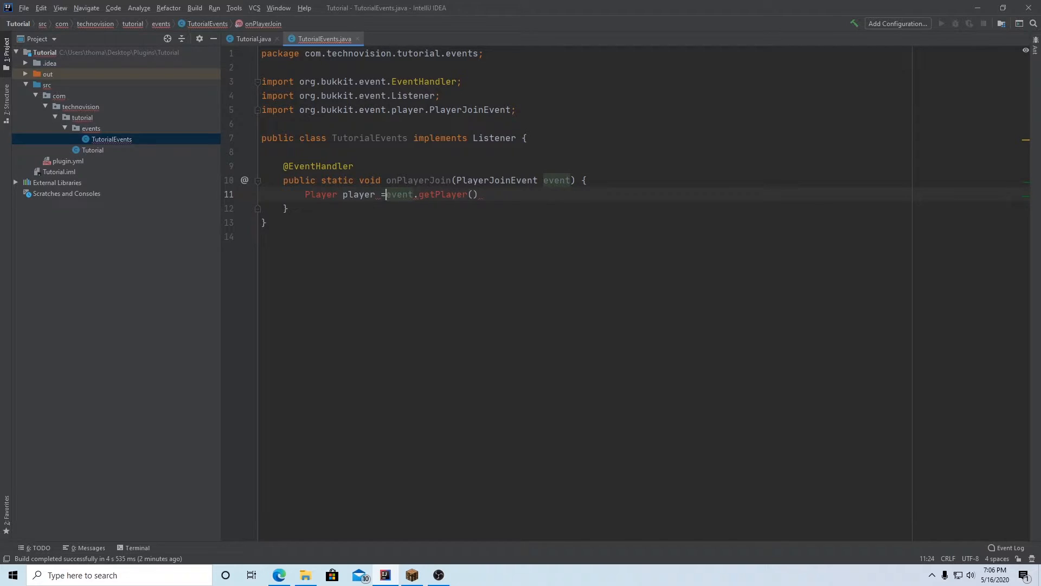
text(;)
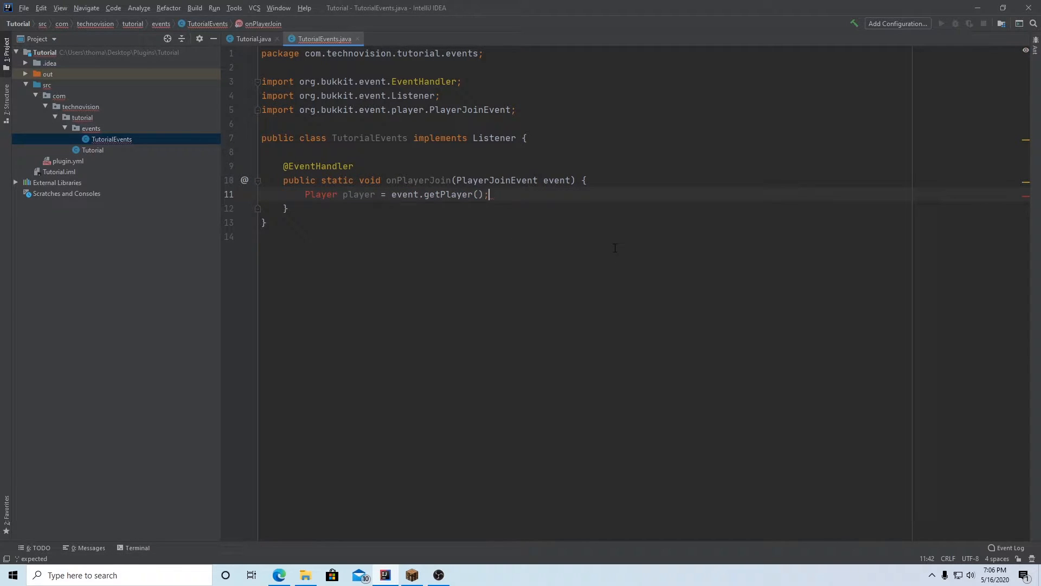
mouse_move(321, 194)
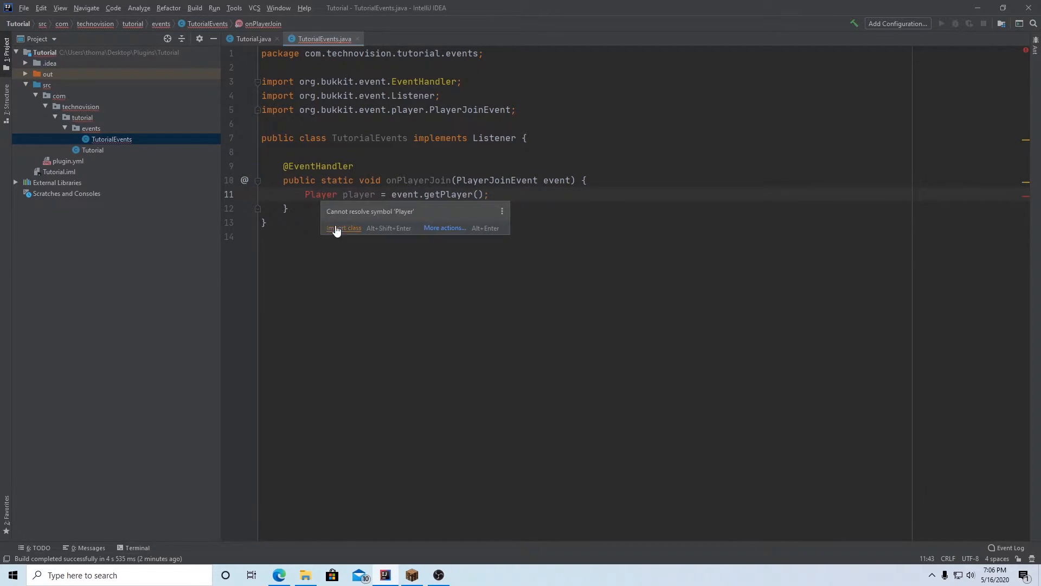
click(344, 227)
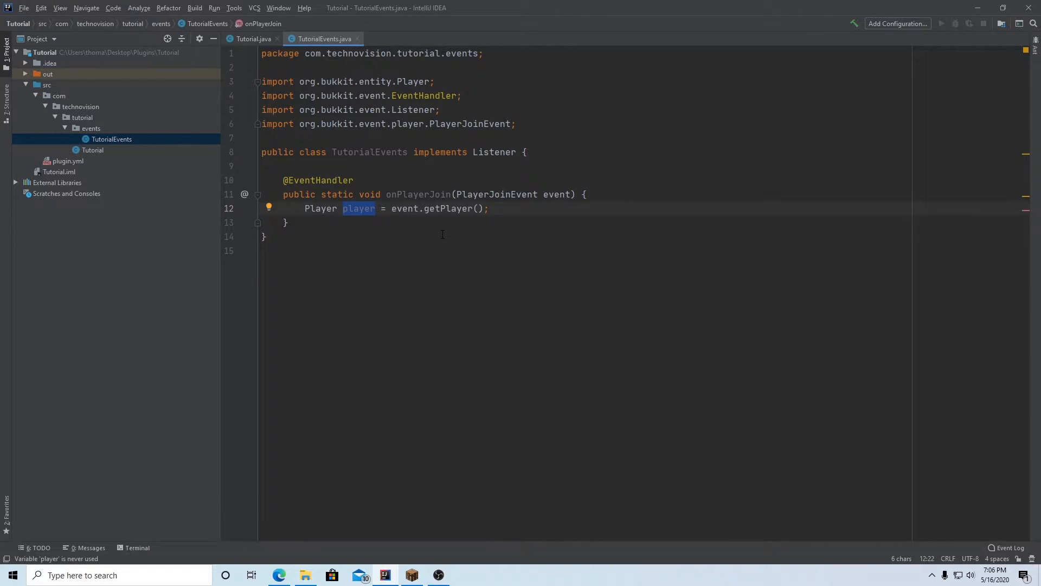
double_click(495, 194)
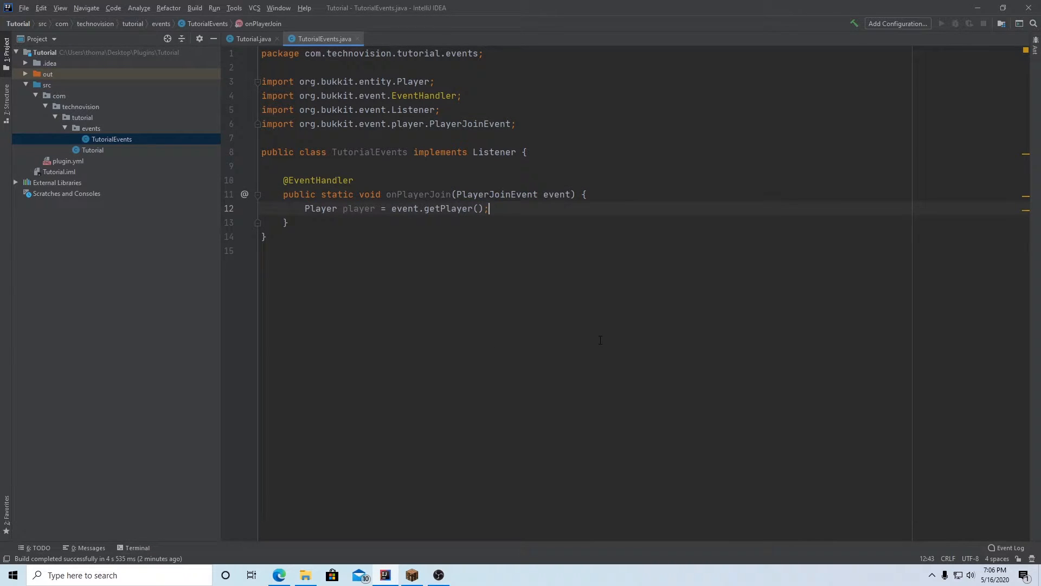
key(enter)
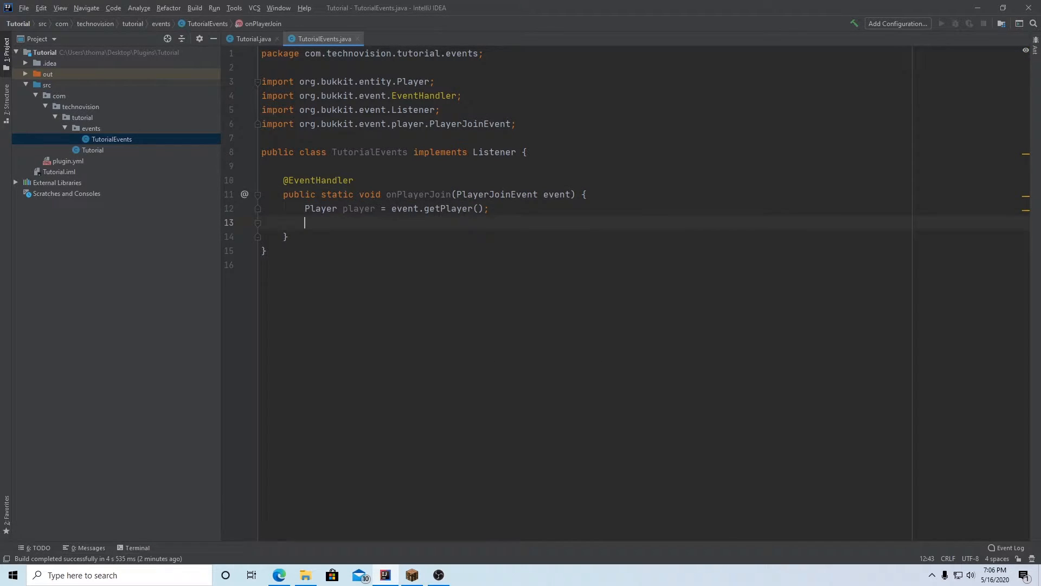
Step: Send the player ChatColor.LIGHT_PURPLE + "Welcome to the Server! :)" via sendMessage
text(player.)
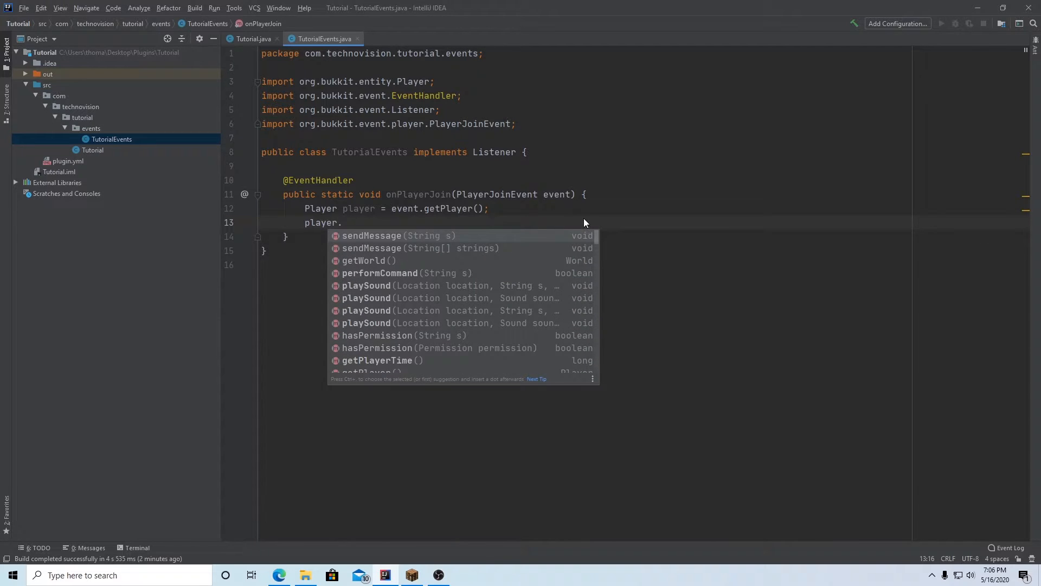
text(sendM)
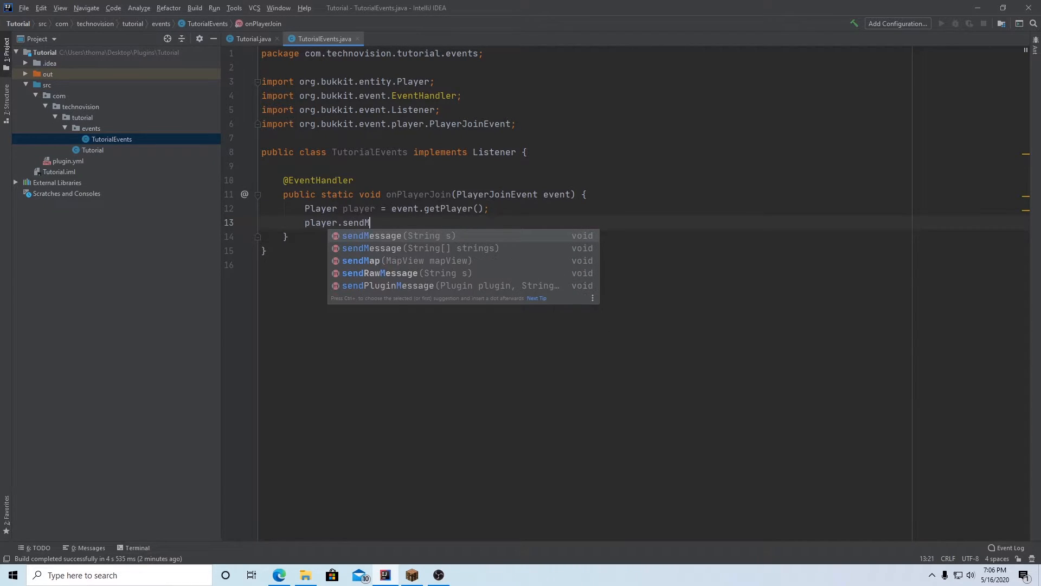
click(398, 235)
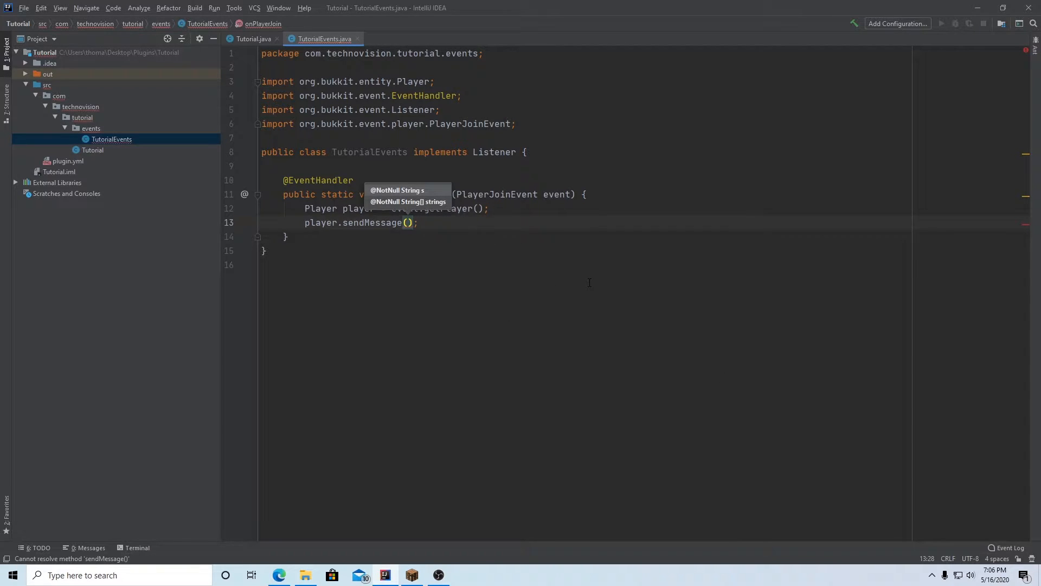
text(ChatCo)
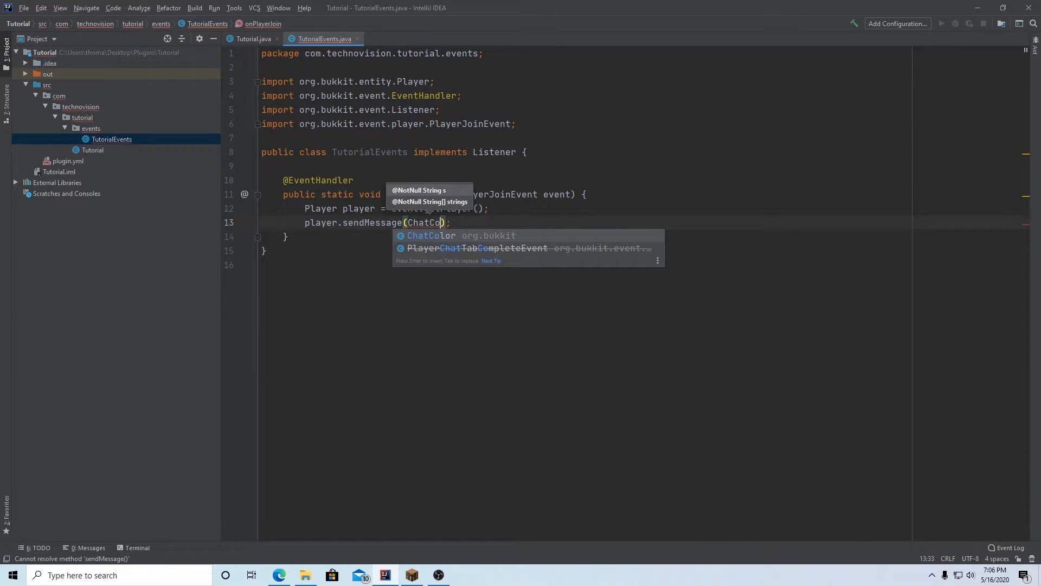
text(.LIGHT_PURPLE)
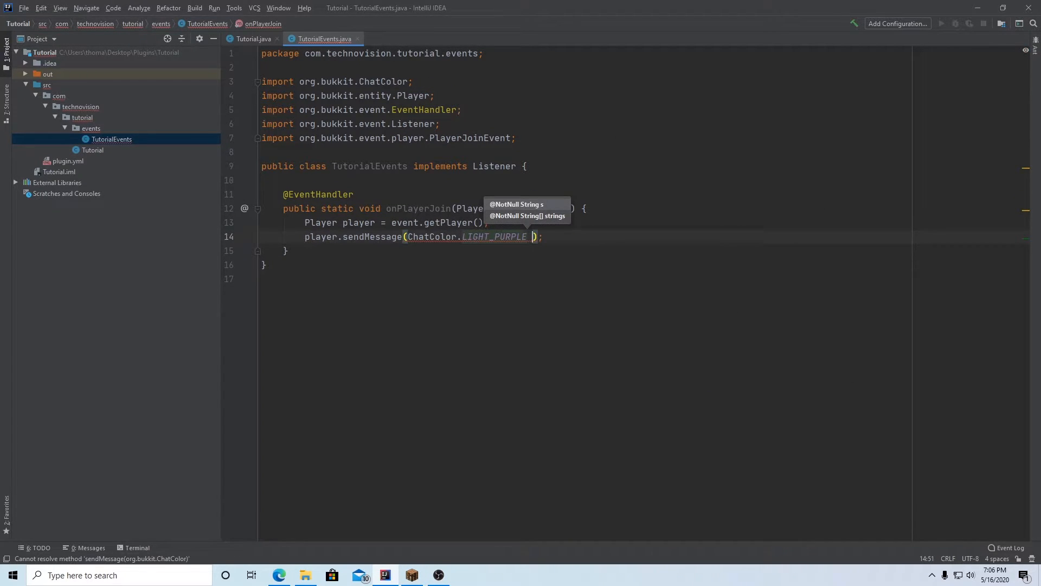
text(+ "")
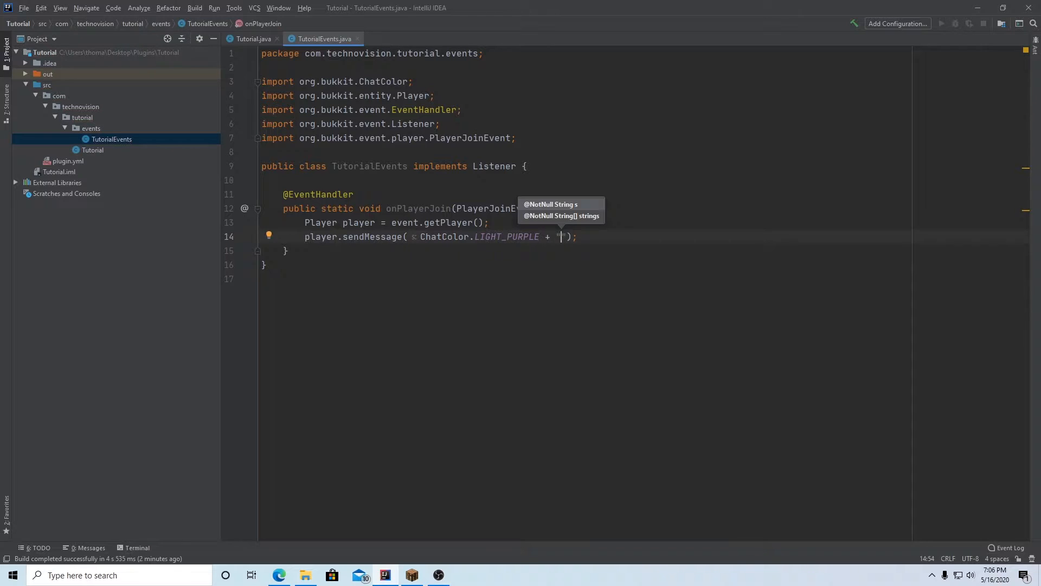
text(Welcome to the S)
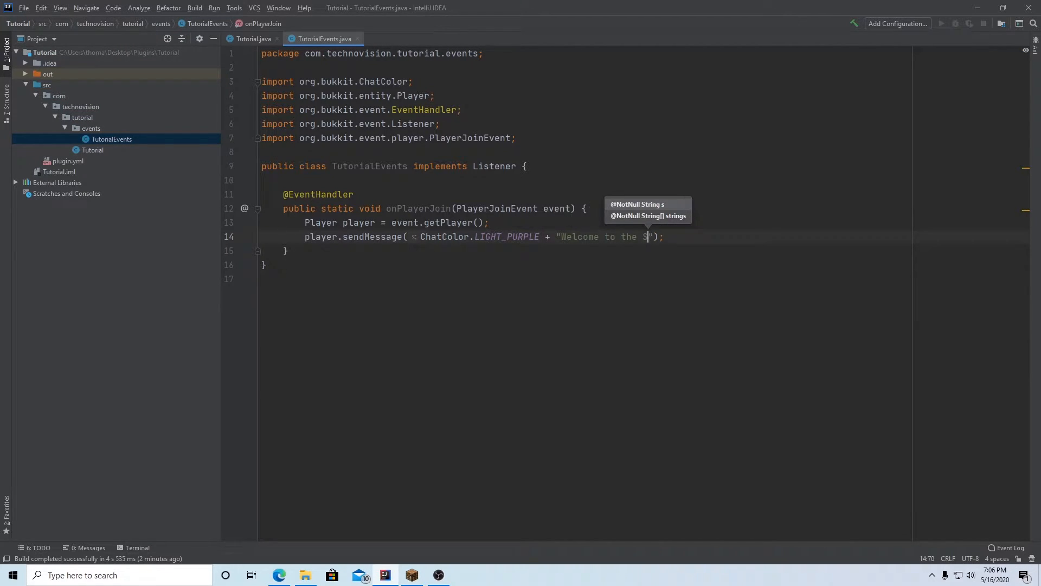
text(erver! :)
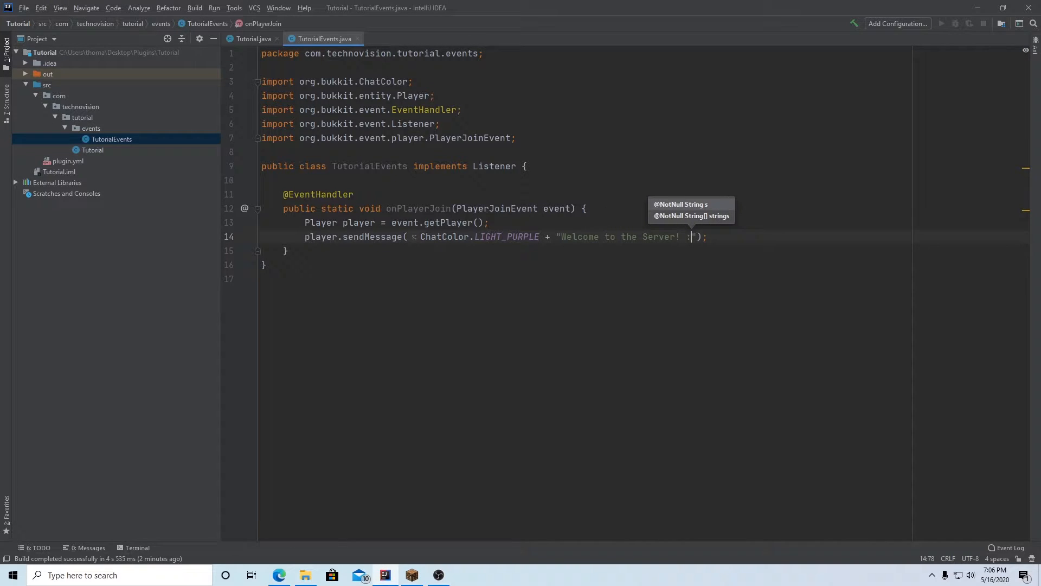
text())
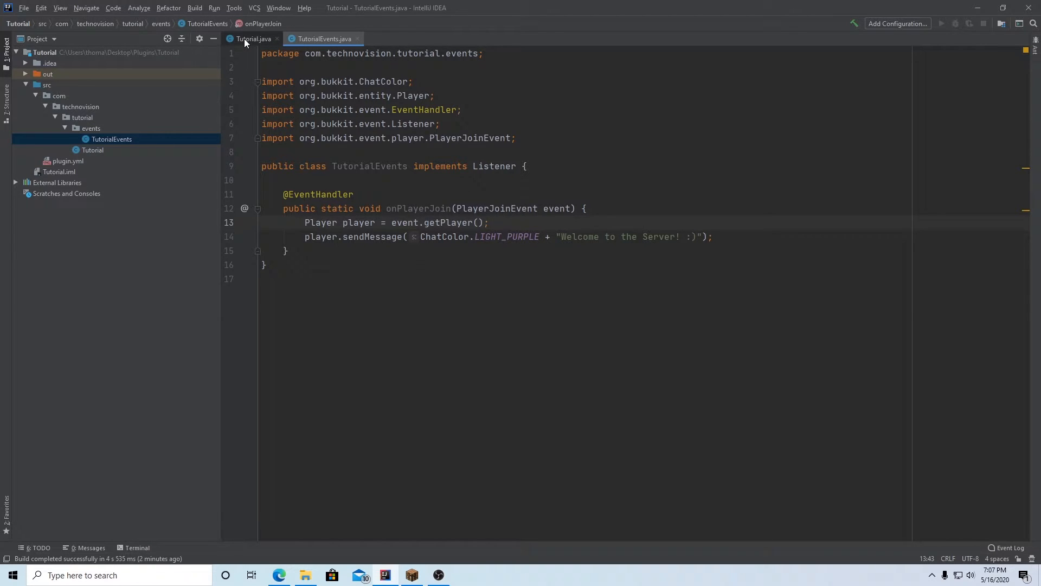
Step: In Tutorial's onEnable, register new TutorialEvents() with the plugin manager, passing this
click(254, 39)
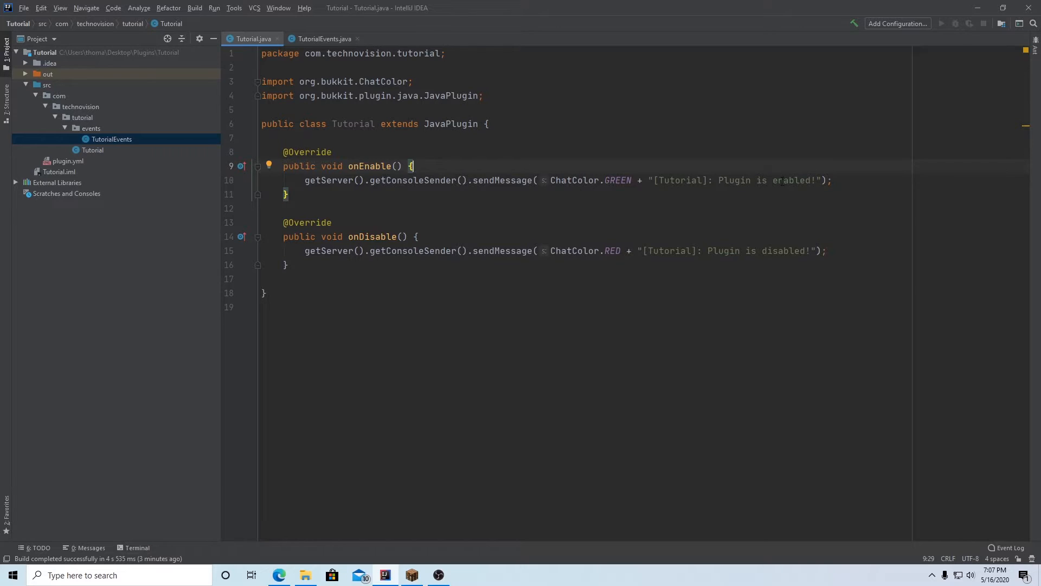
mouse_move(781, 224)
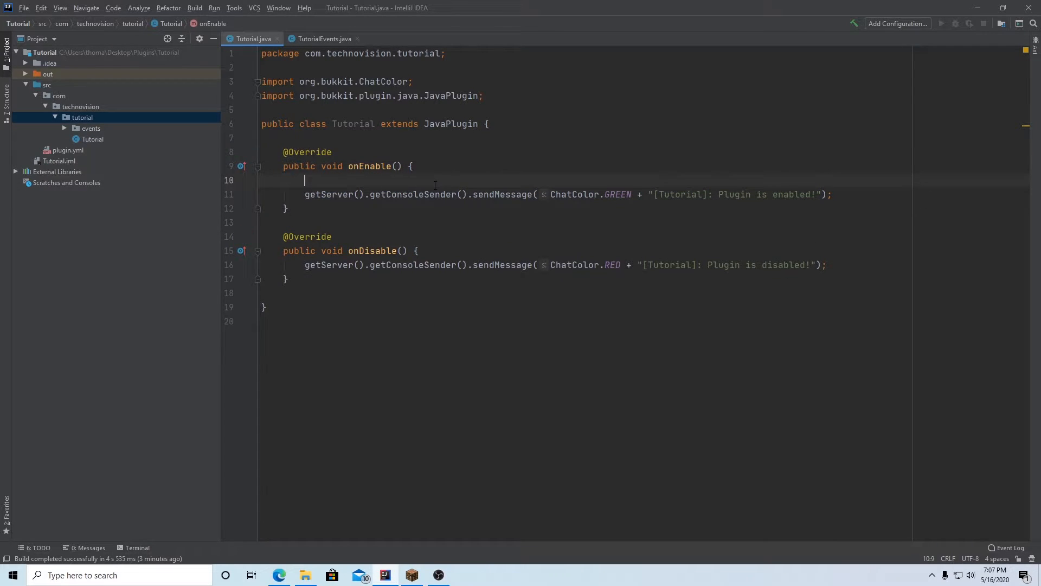
text(getServer().getPluginManager()
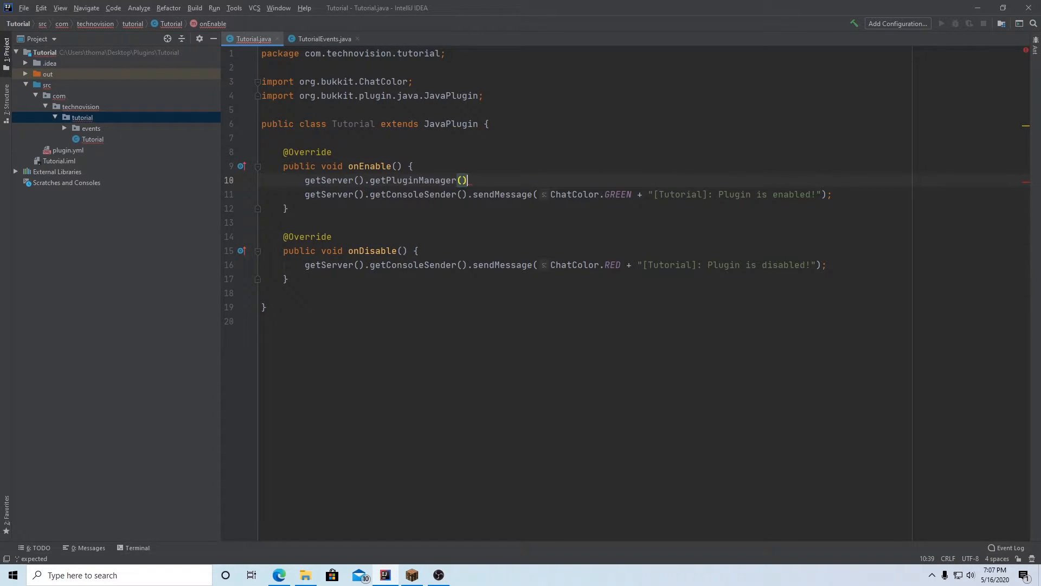
text(.registerEvents();)
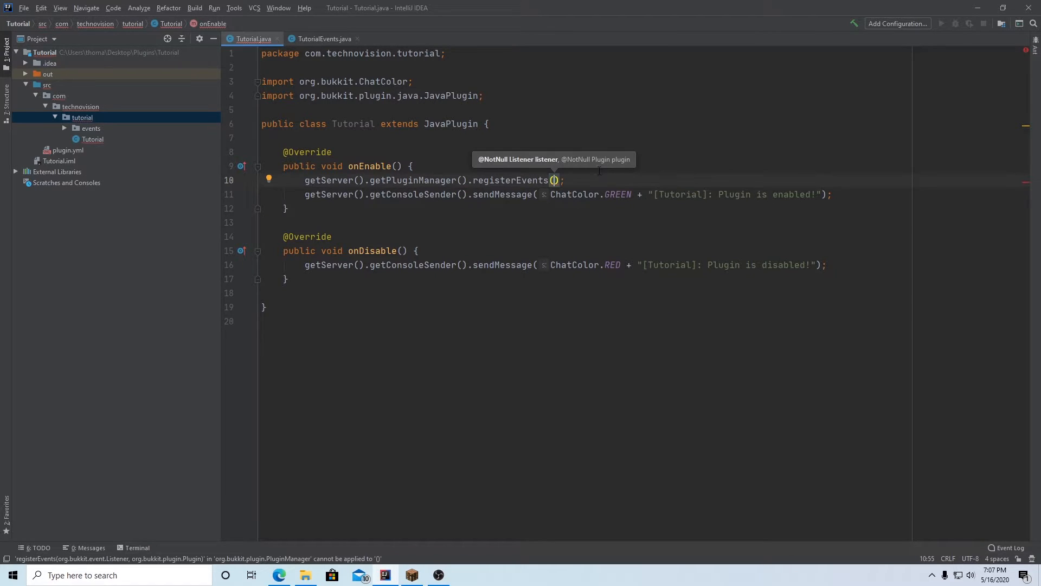
mouse_move(601, 170)
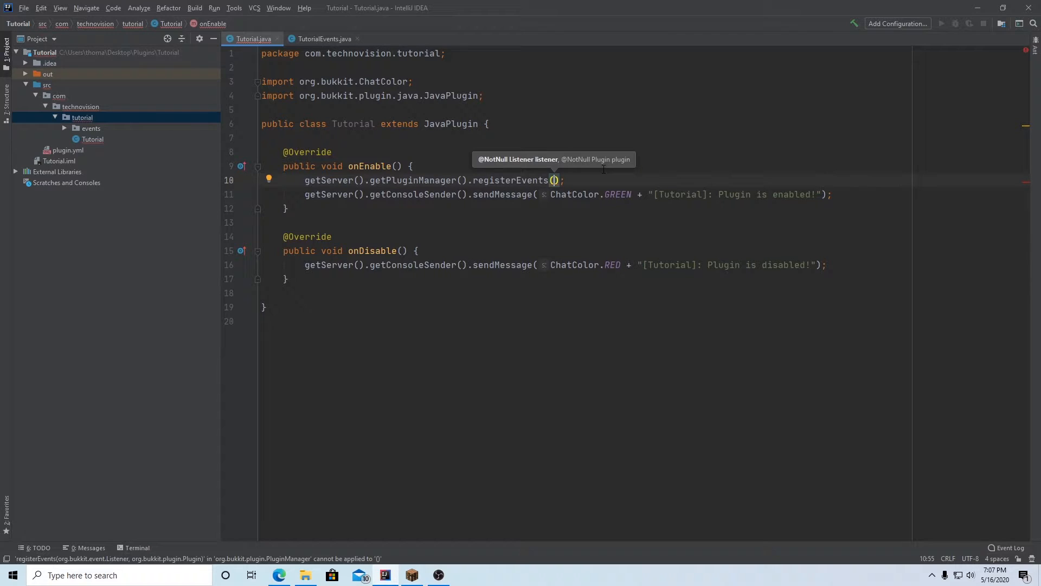
text(new TutorialEvents(),)
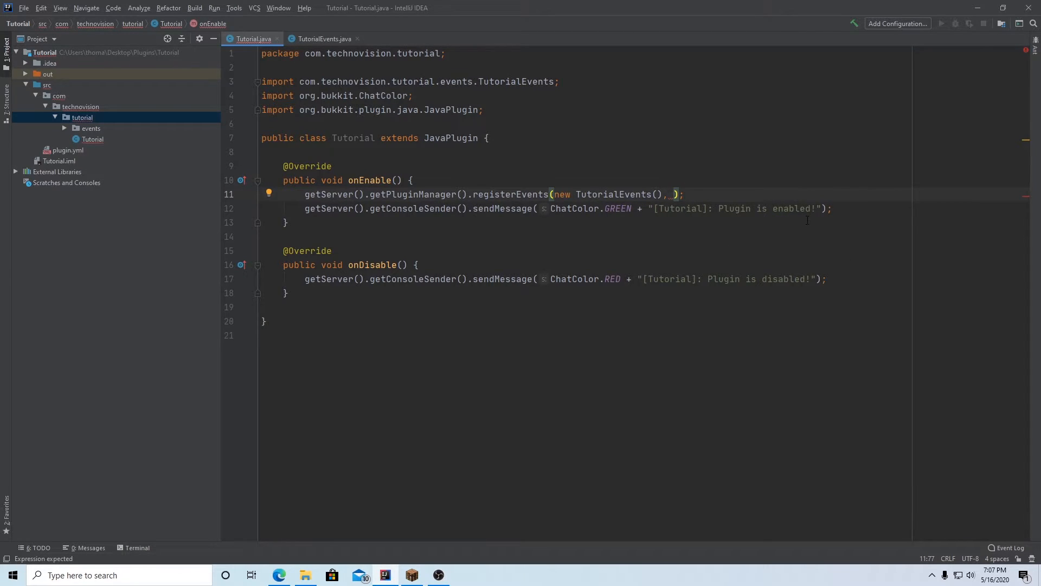
text(this)
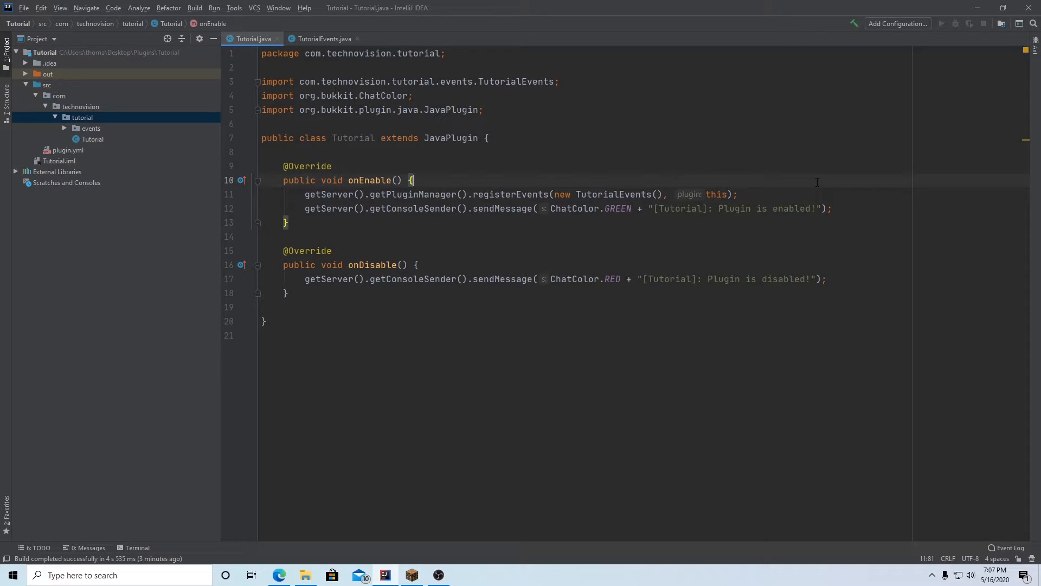
click(229, 194)
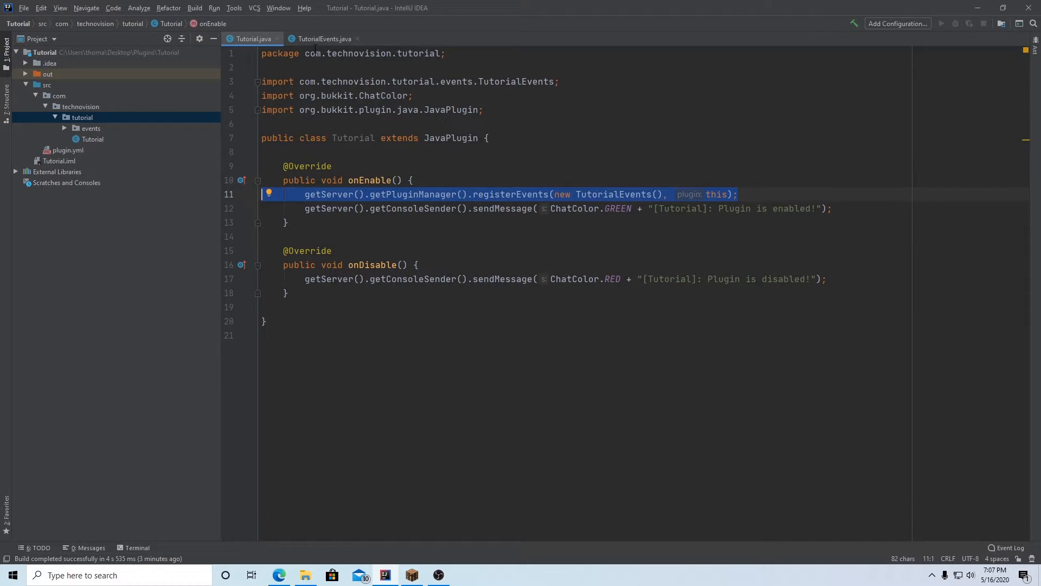
click(322, 39)
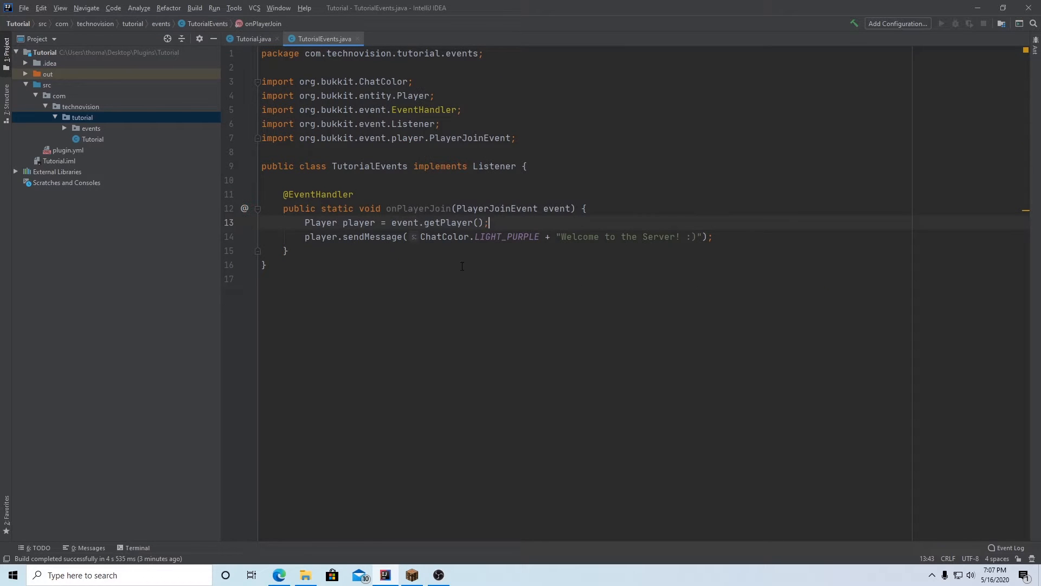
click(252, 39)
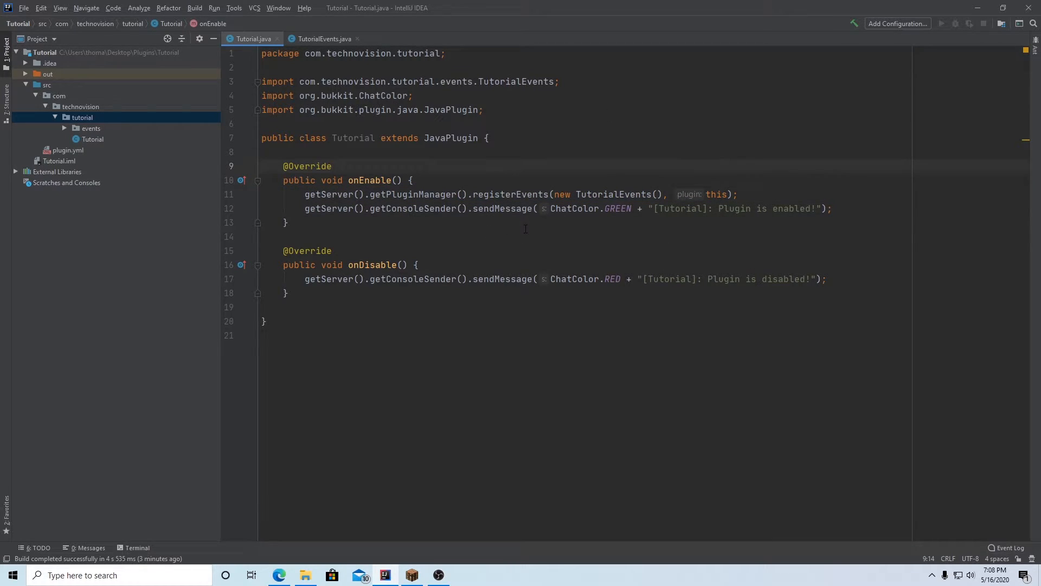
Step: Save all project files via File > Save All
click(23, 8)
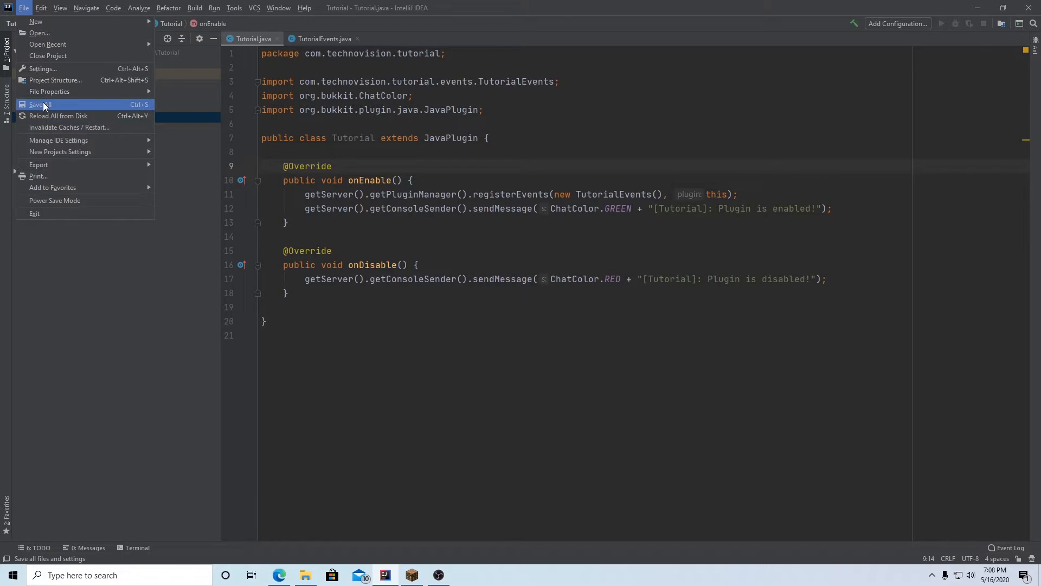
click(194, 8)
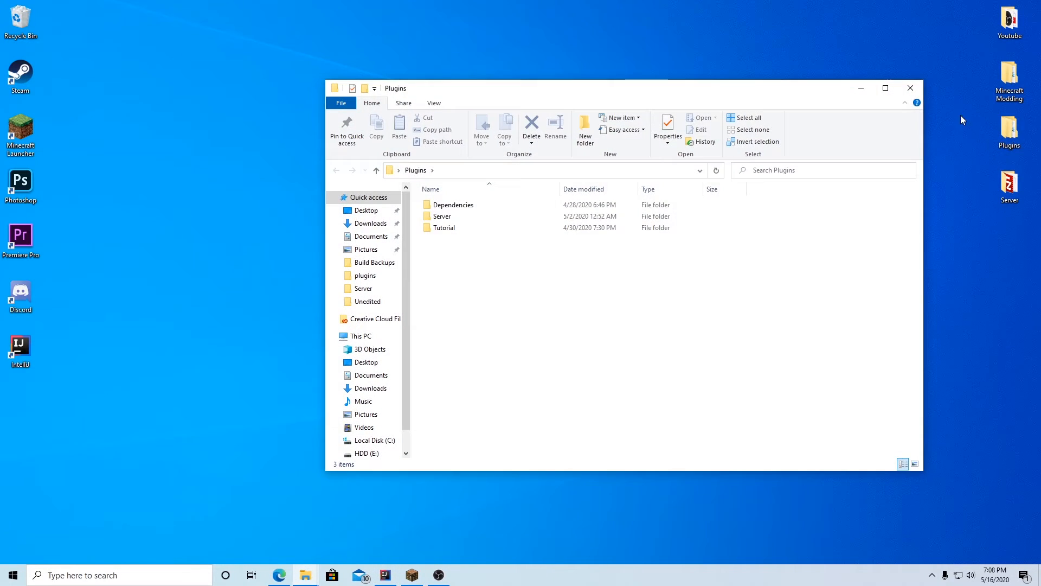
Step: Check that Tutorial.jar is in the Server's plugins folder, then return to Server
double_click(441, 216)
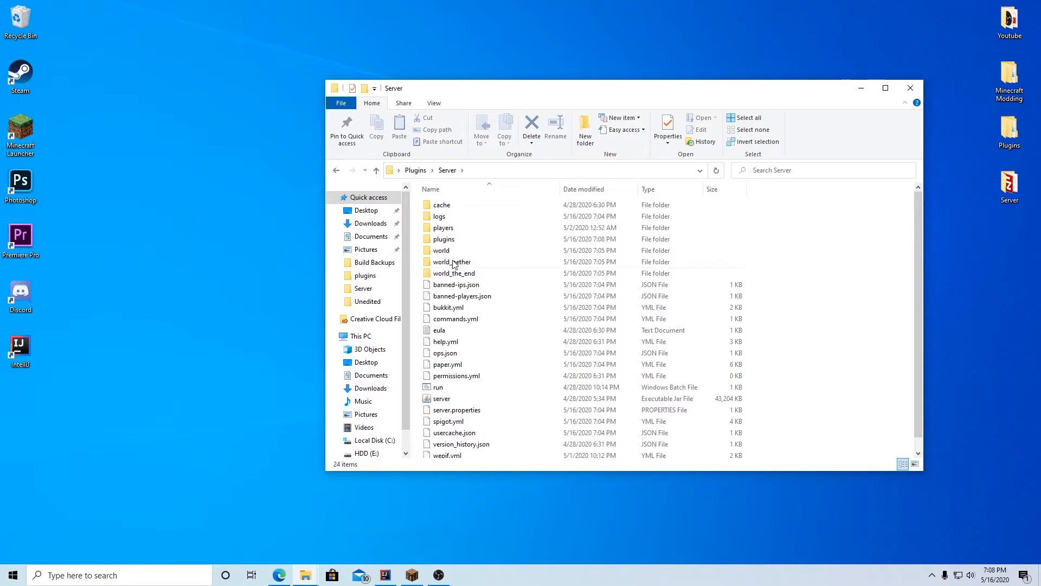
double_click(443, 239)
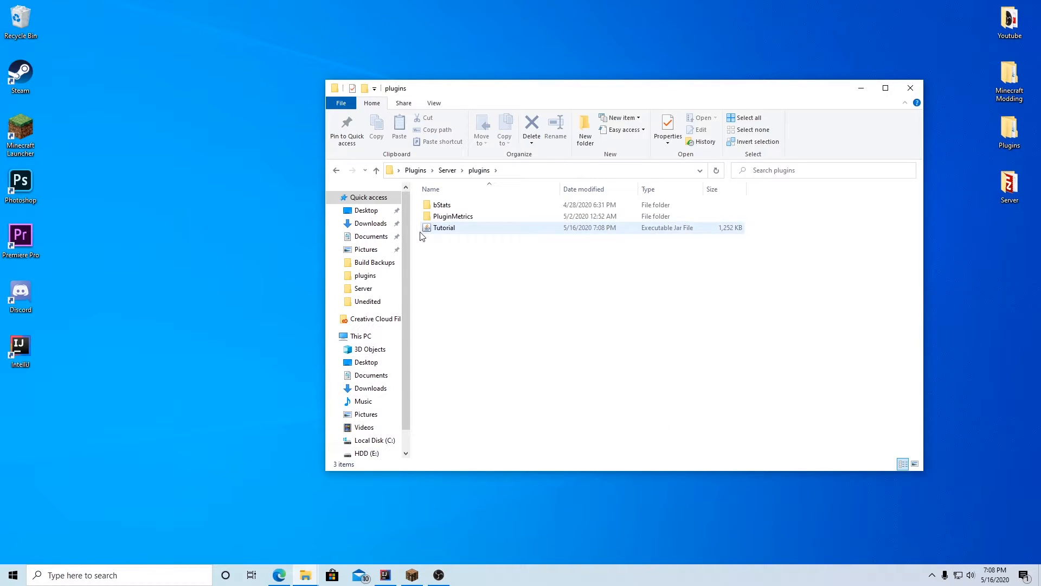
click(442, 227)
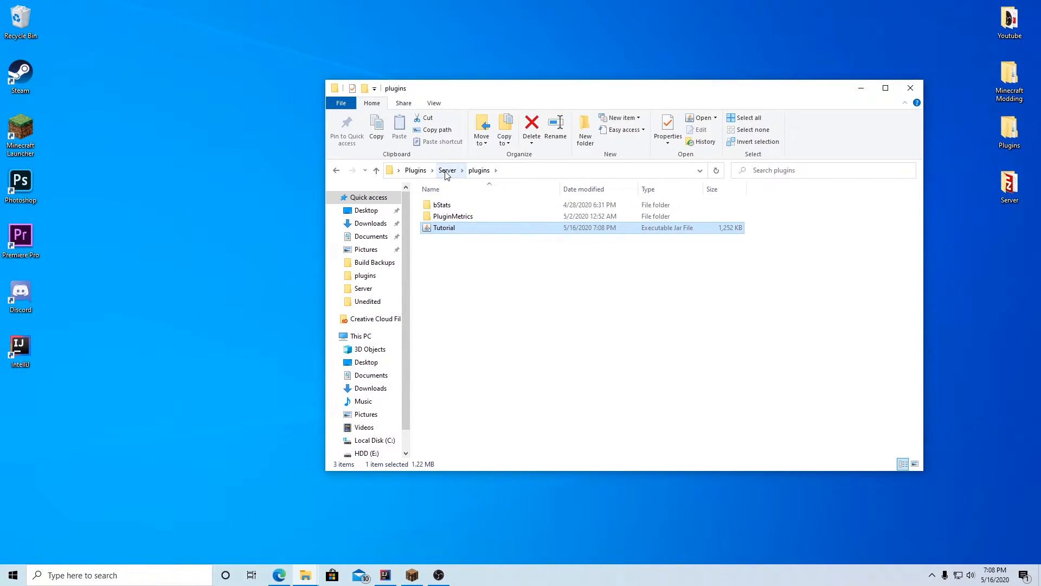
double_click(441, 386)
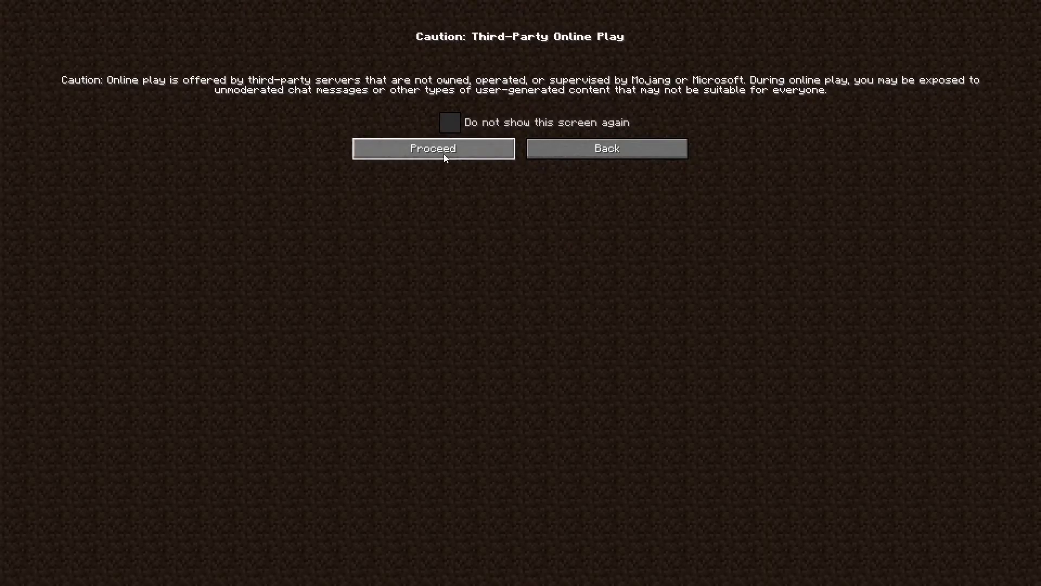
Step: Accept the online-play warning, add a server at localhost and join it
click(433, 148)
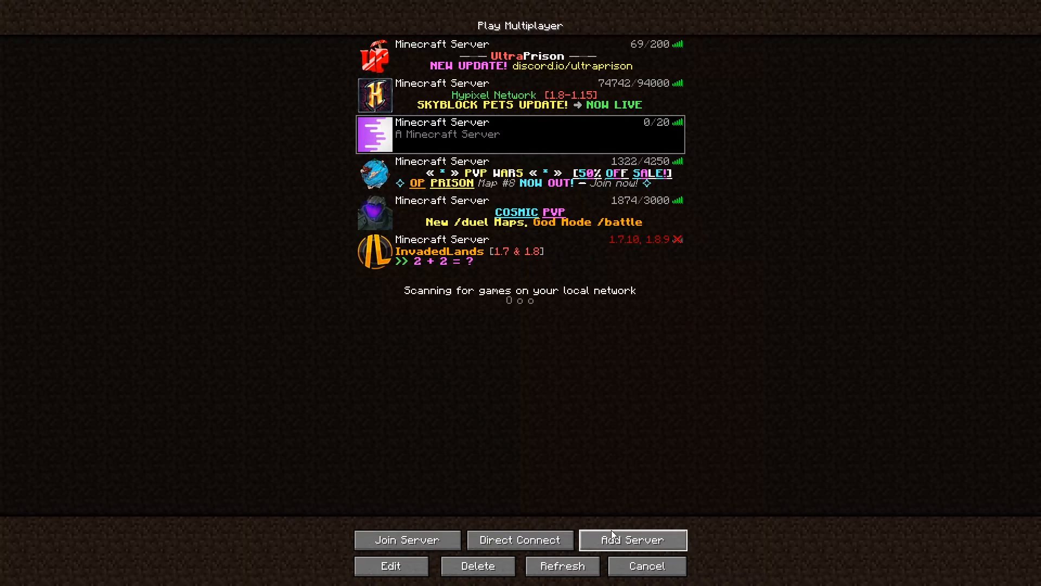
click(390, 567)
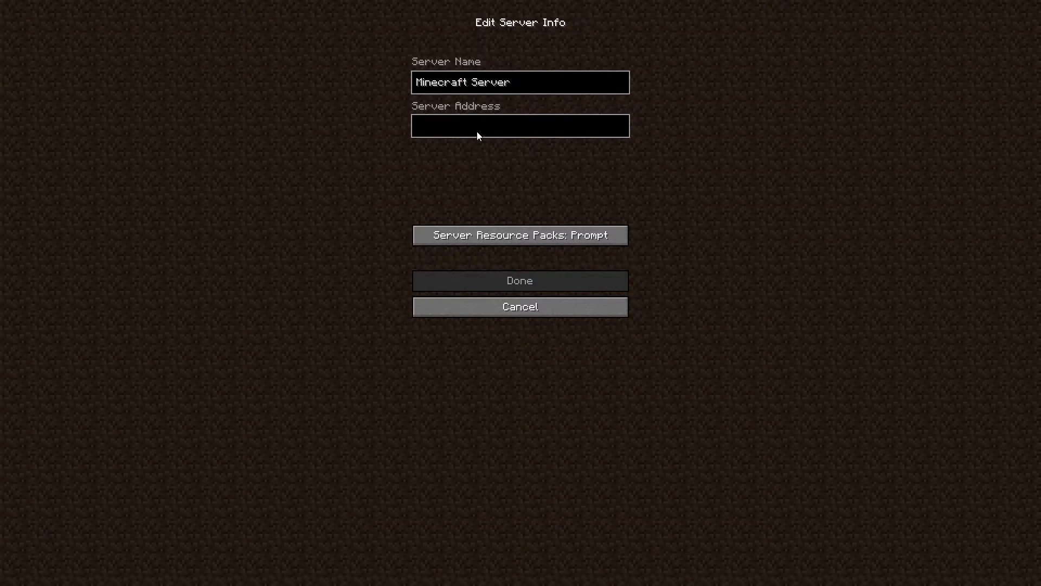
text(localhost)
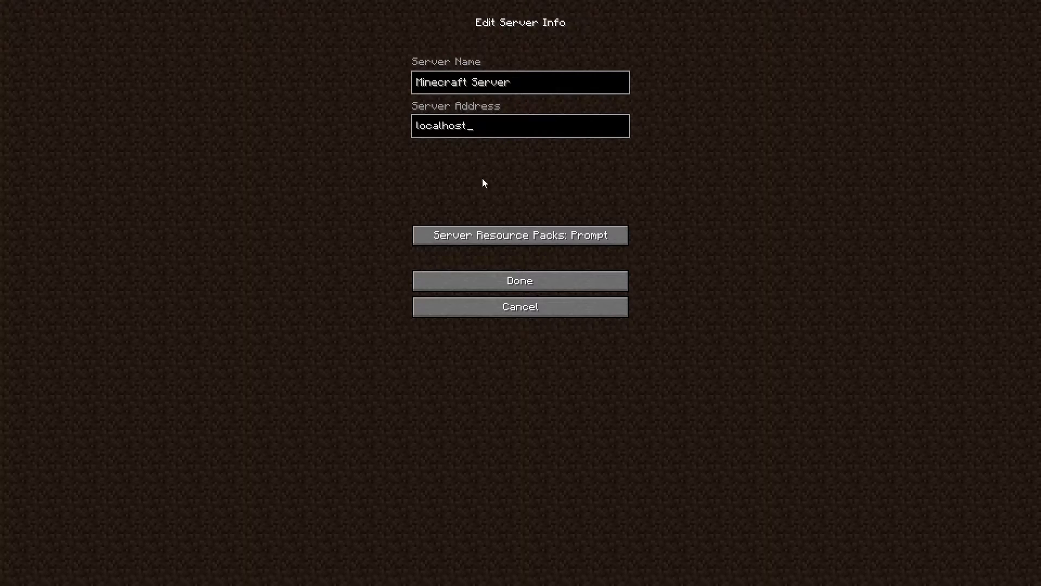
click(519, 280)
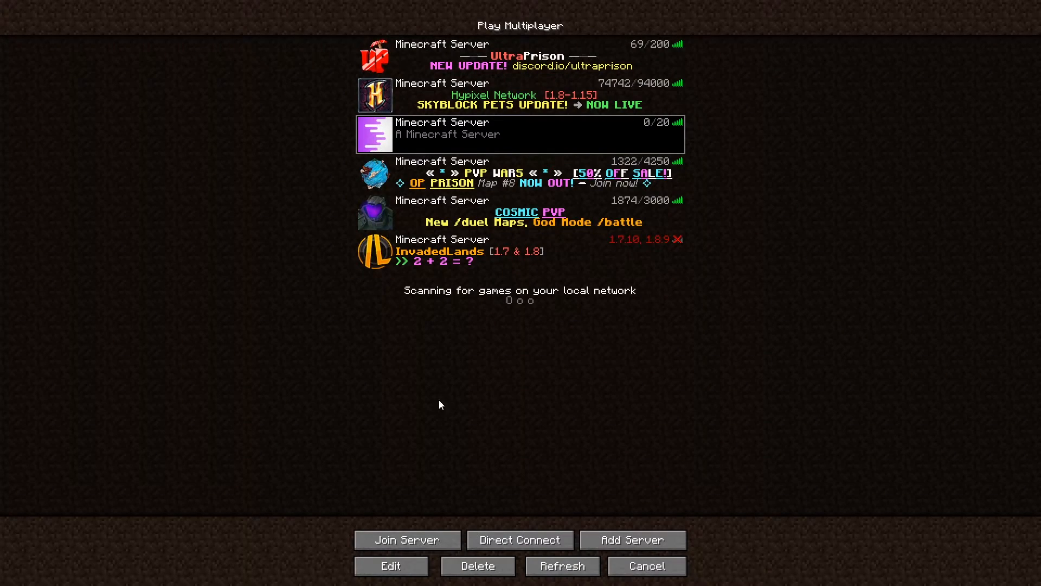
click(406, 539)
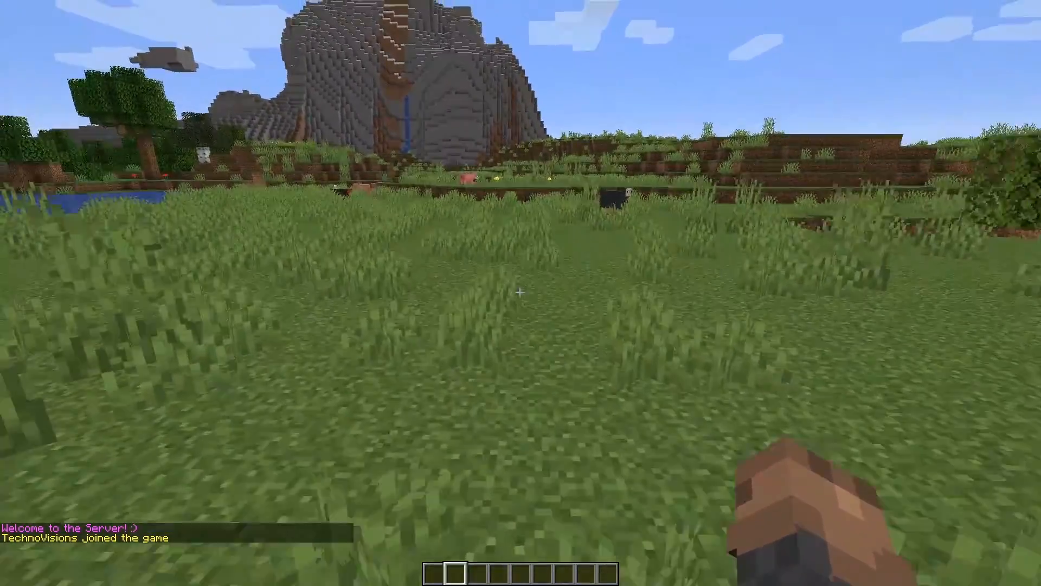
mouse_move(521, 293)
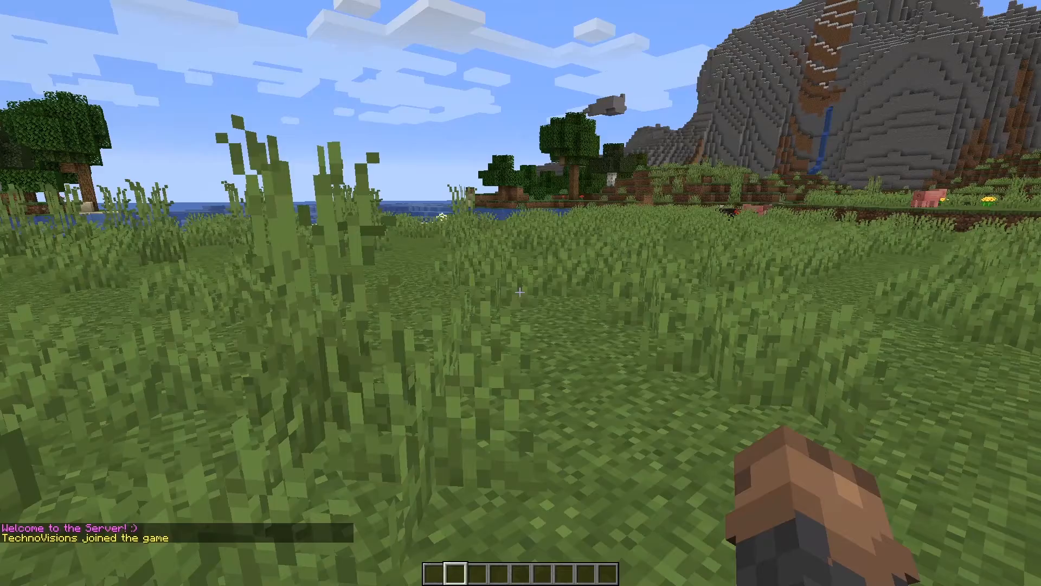
Step: Leave the Minecraft game after seeing the welcome message and return to IntelliJ IDEA
key(Escape)
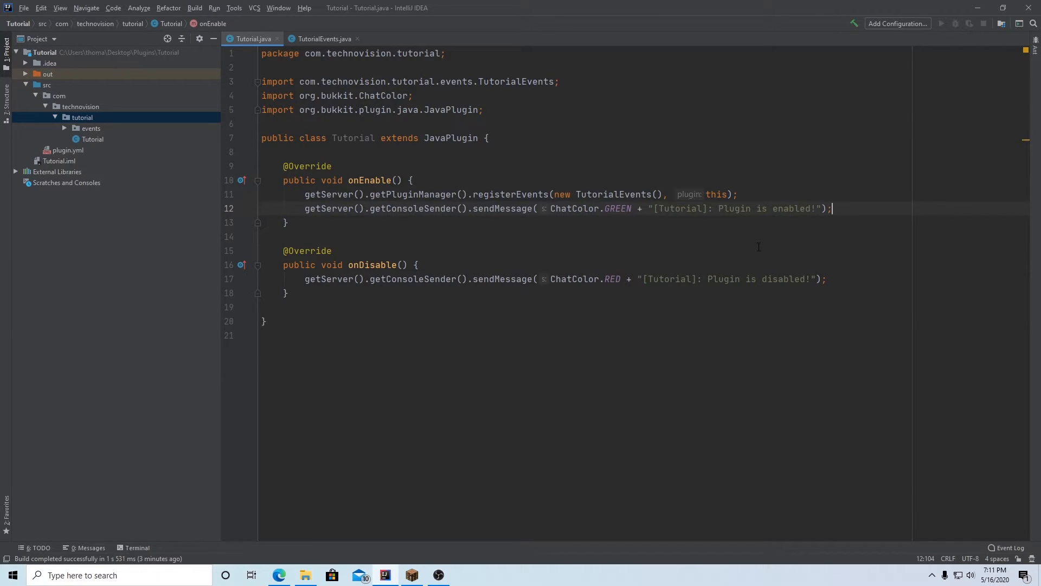
mouse_move(754, 246)
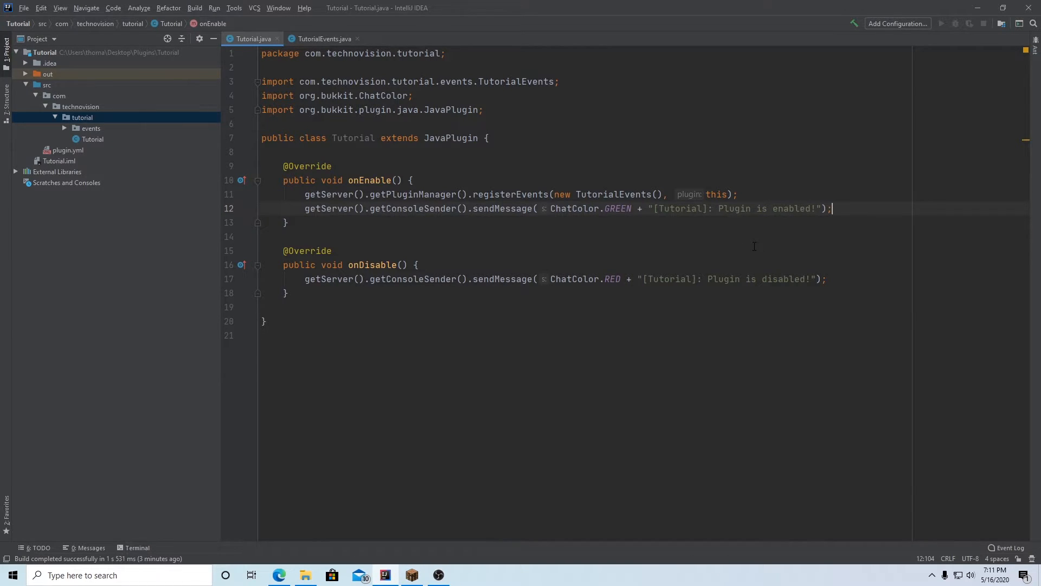
mouse_move(753, 245)
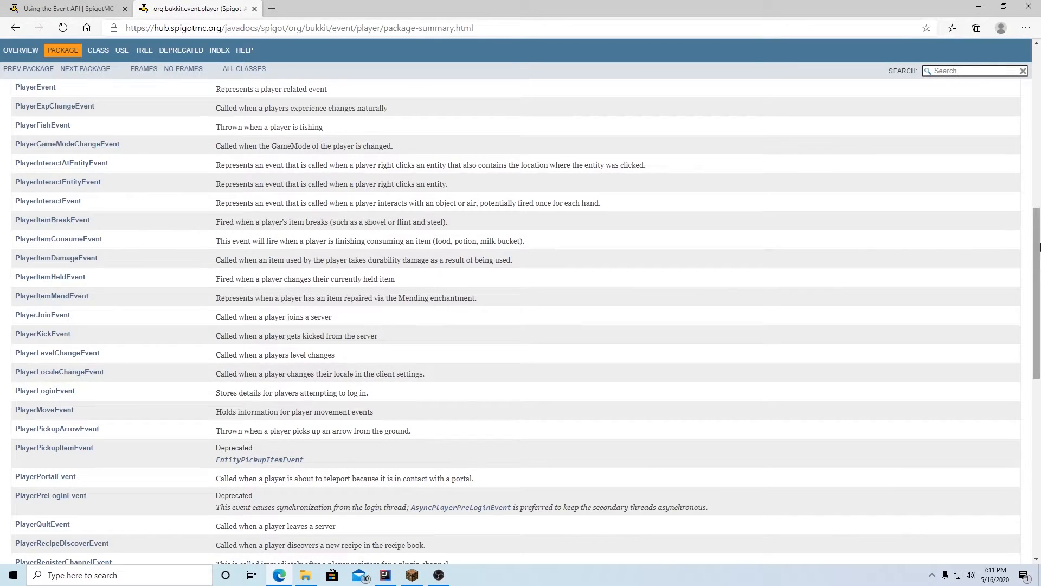
Step: Scroll the org.bukkit.event.player package summary to locate PlayerMoveEvent
scroll(down, 3)
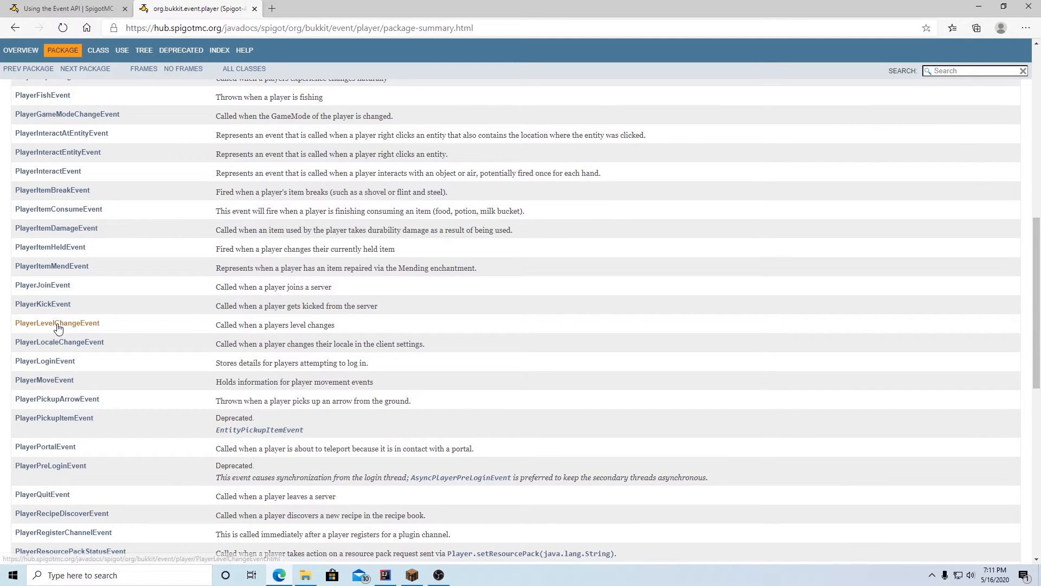
scroll(down, 3)
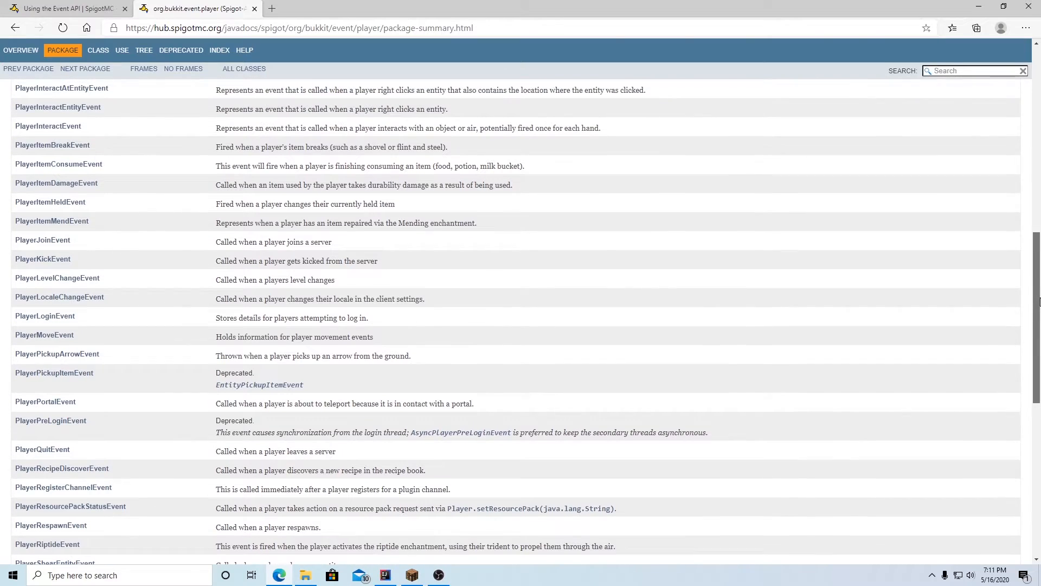
scroll(up, 3)
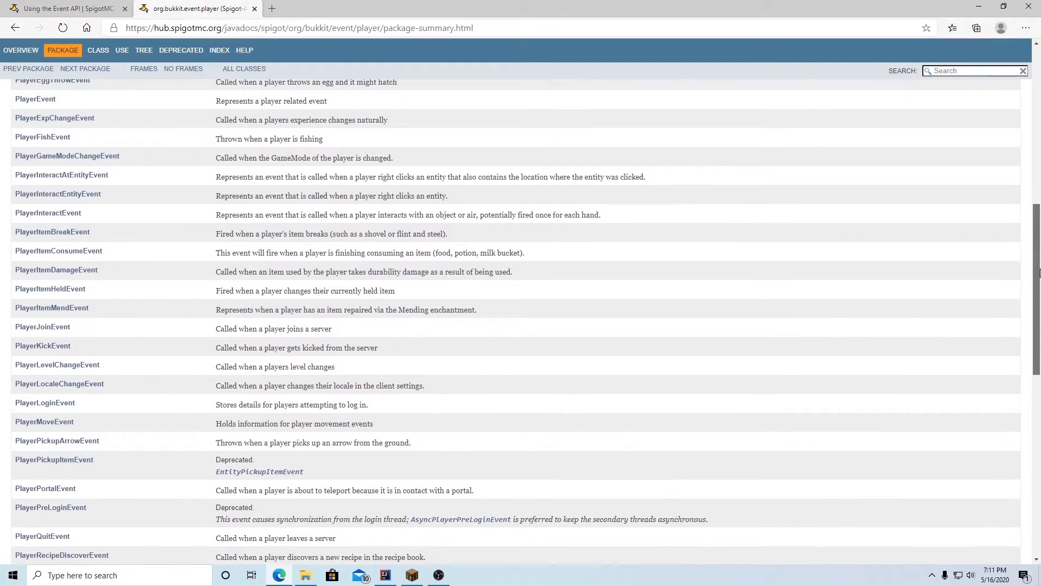
scroll(down, 3)
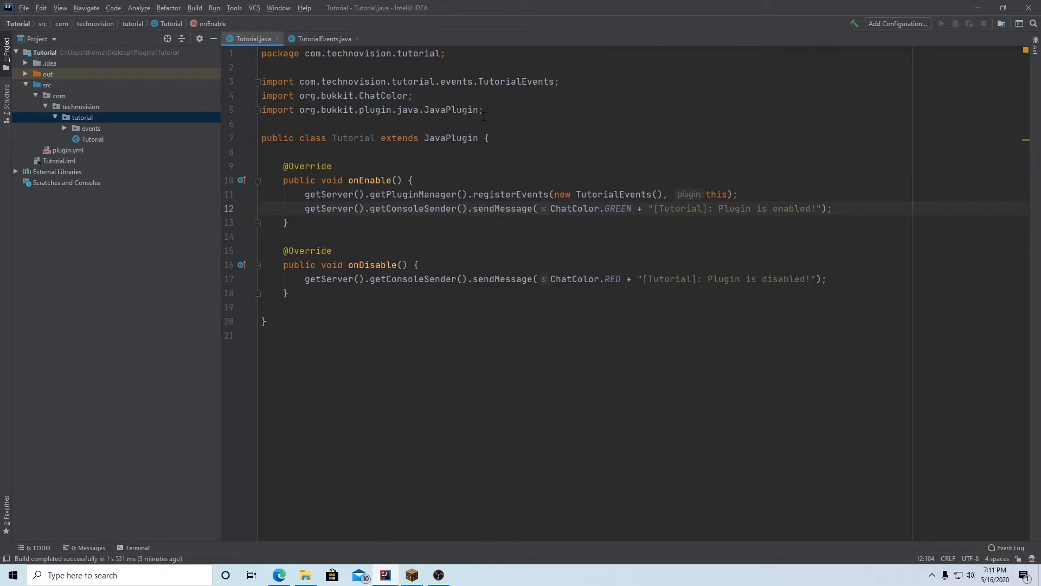
click(323, 39)
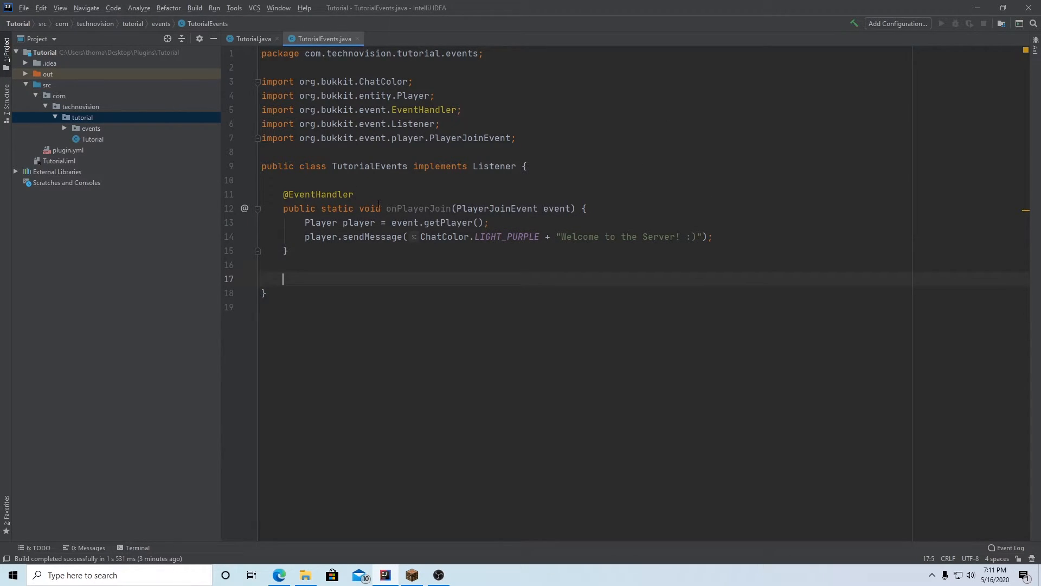
text(@EventHa)
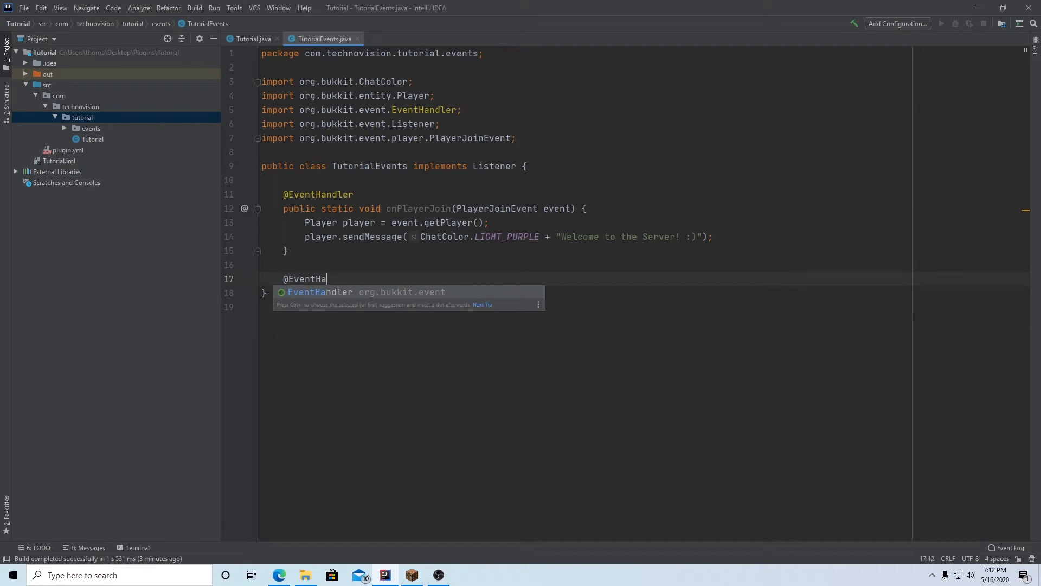
key(Enter)
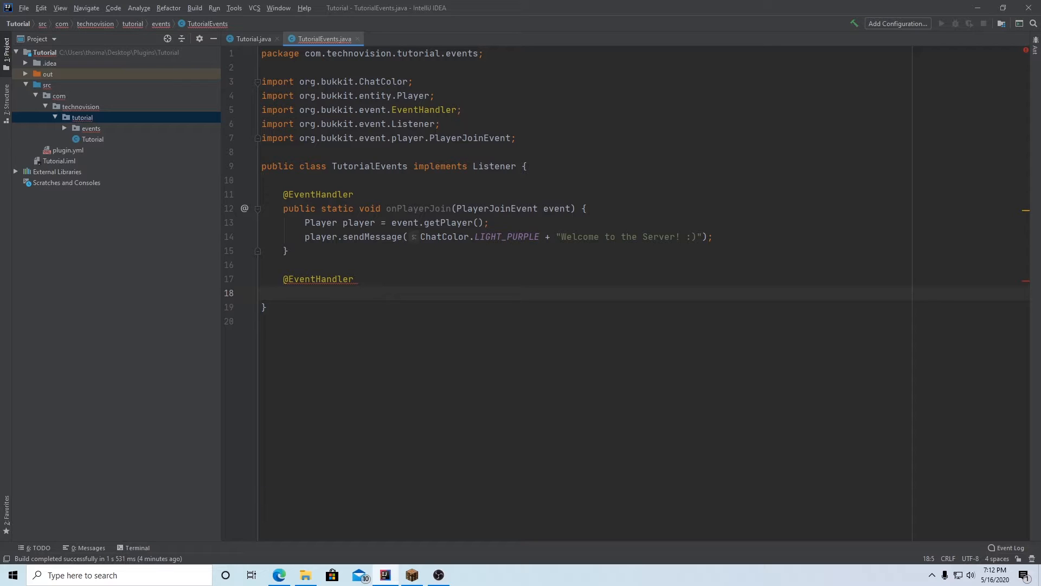
Step: Declare public static void onPlayerWalk(PlayerMoveEvent event) with an empty body, importing PlayerMoveEvent
text(public)
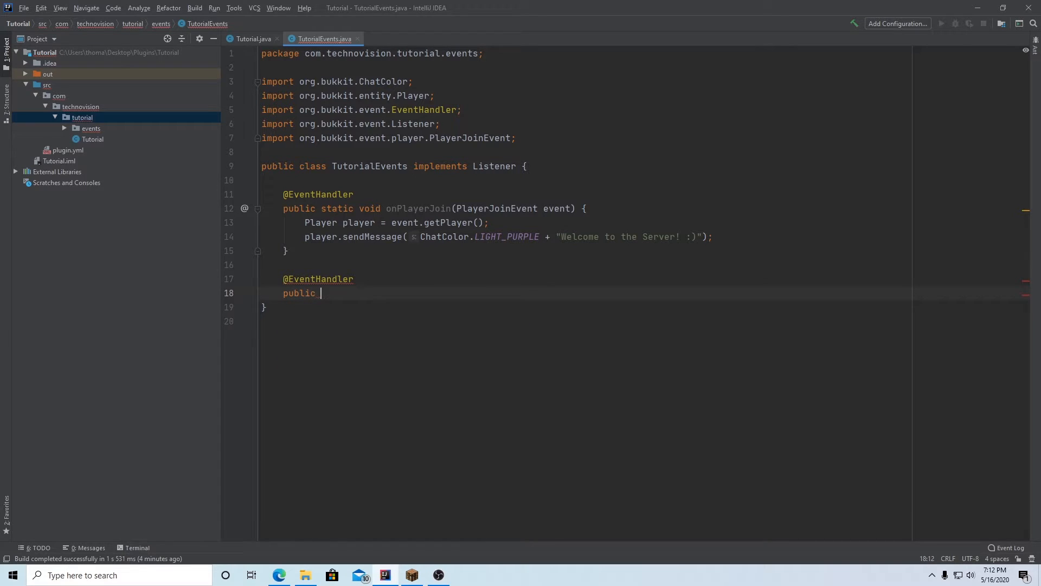
text(static void)
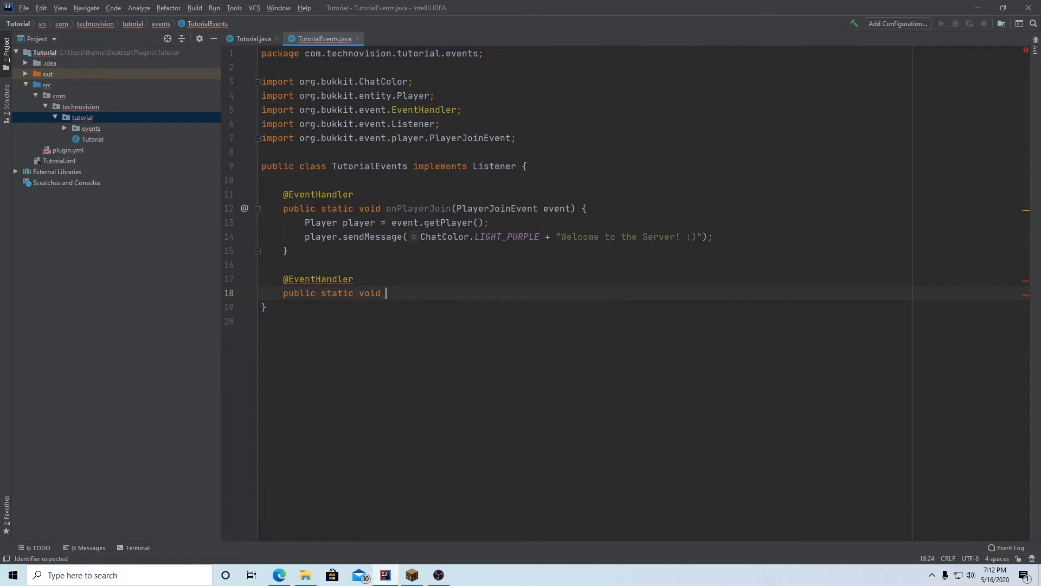
text(onPlayerWalk()
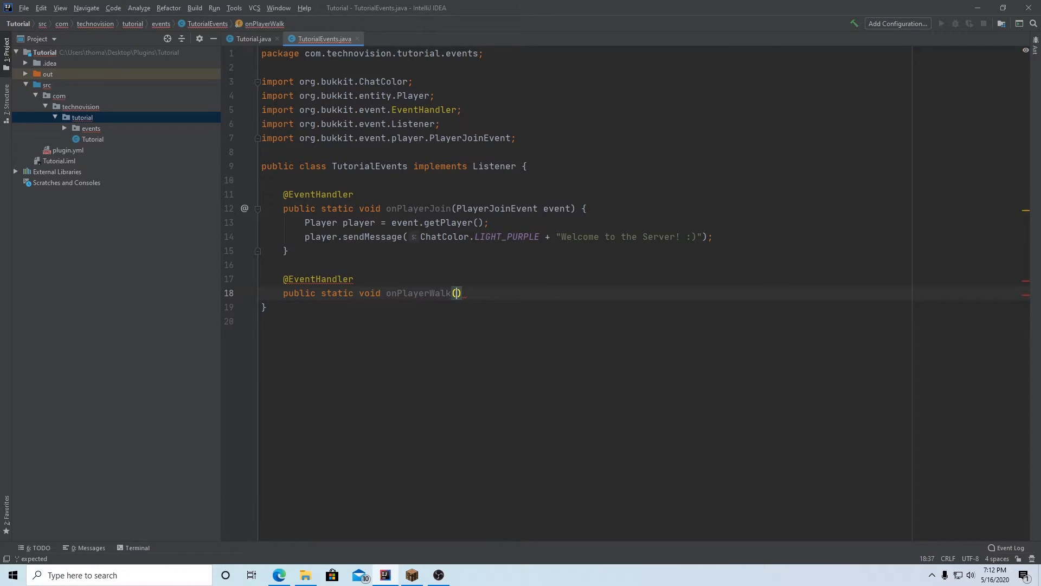
text(PlayerW)
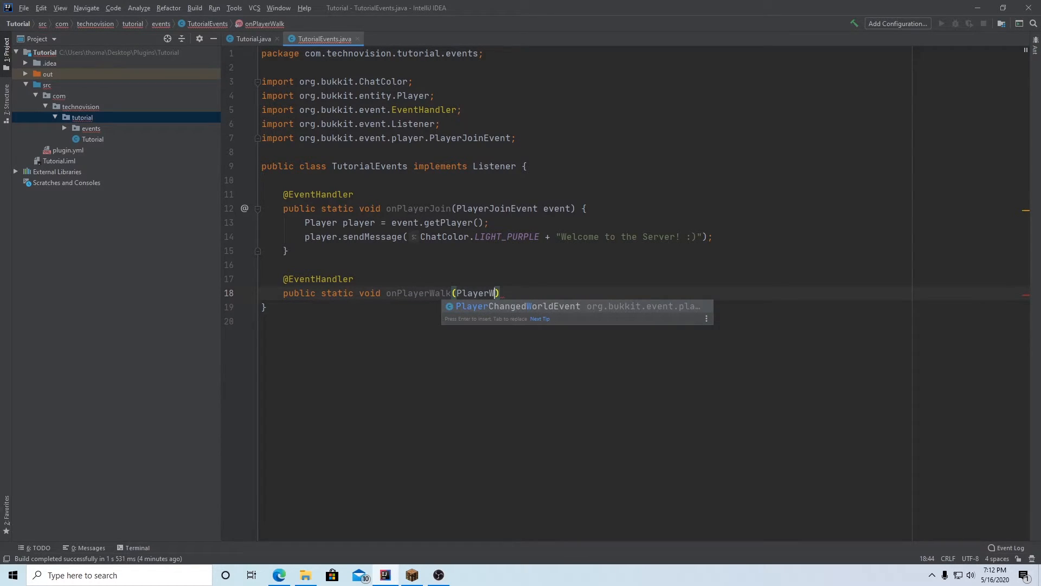
key(Backspace)
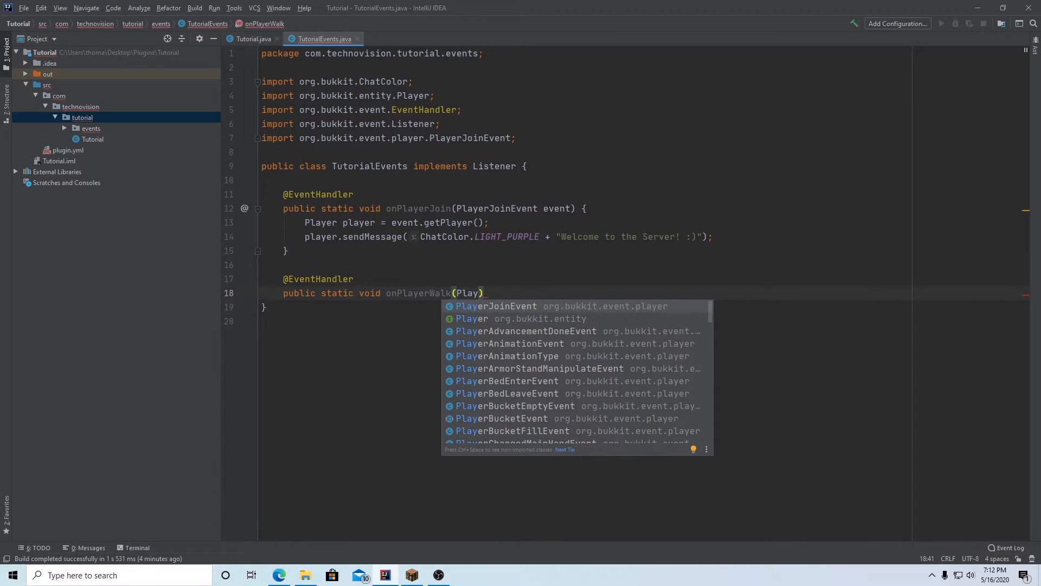
text(MoveEvent event)
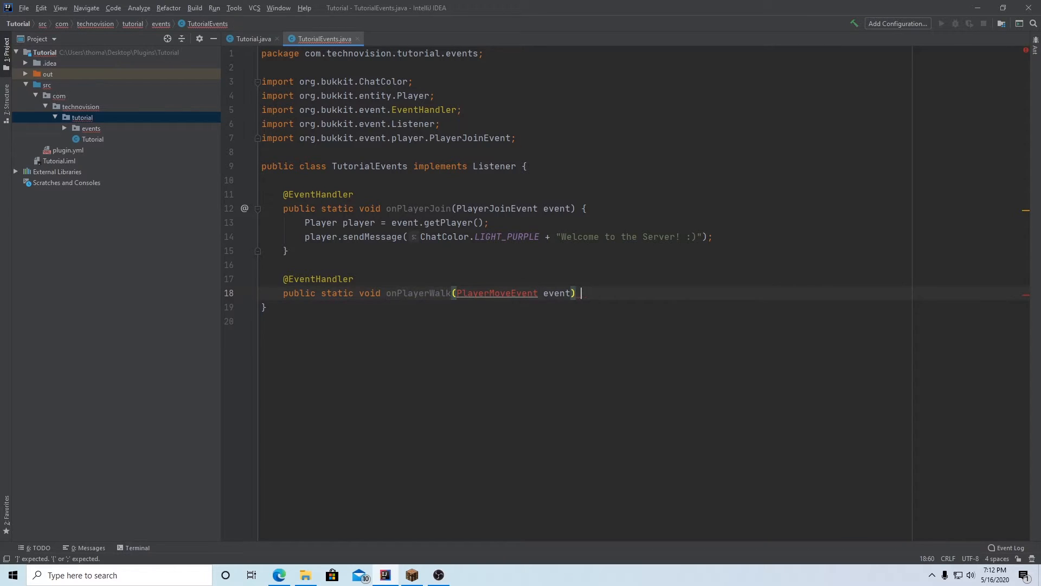
text({)
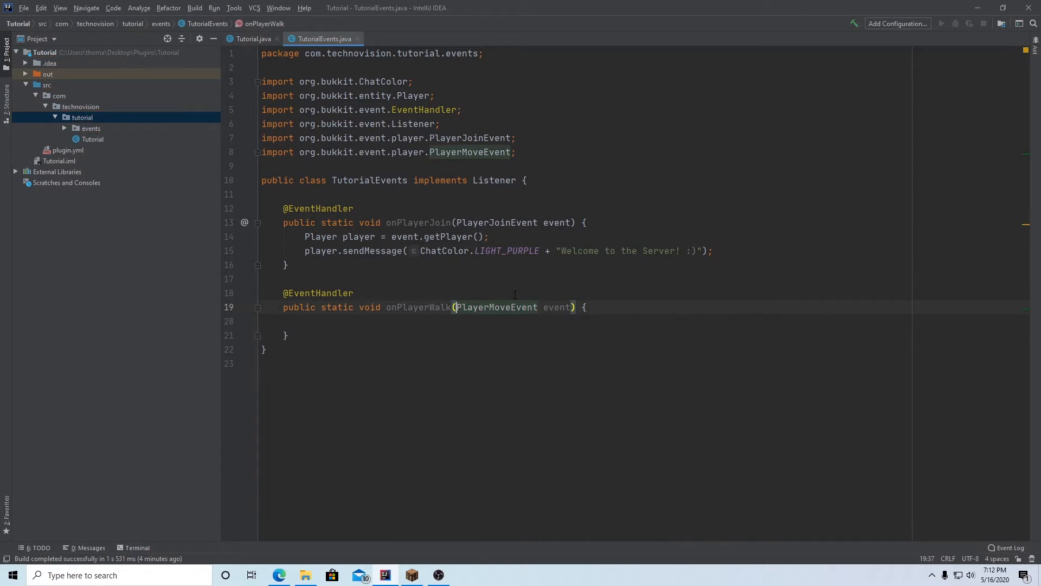
Step: Add Player player = event.getPlayer(); inside onPlayerWalk
key(enter)
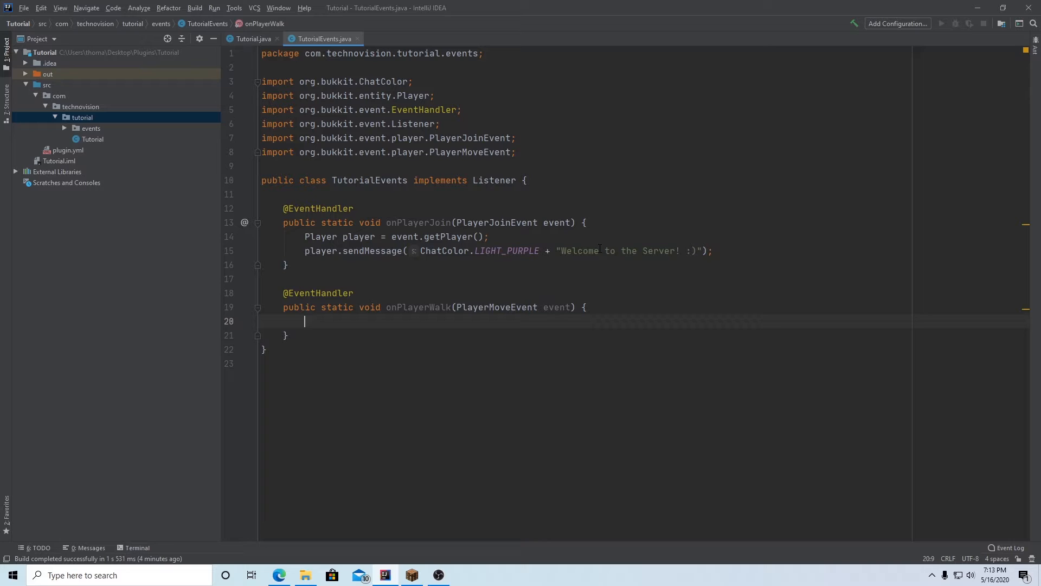
text(Player)
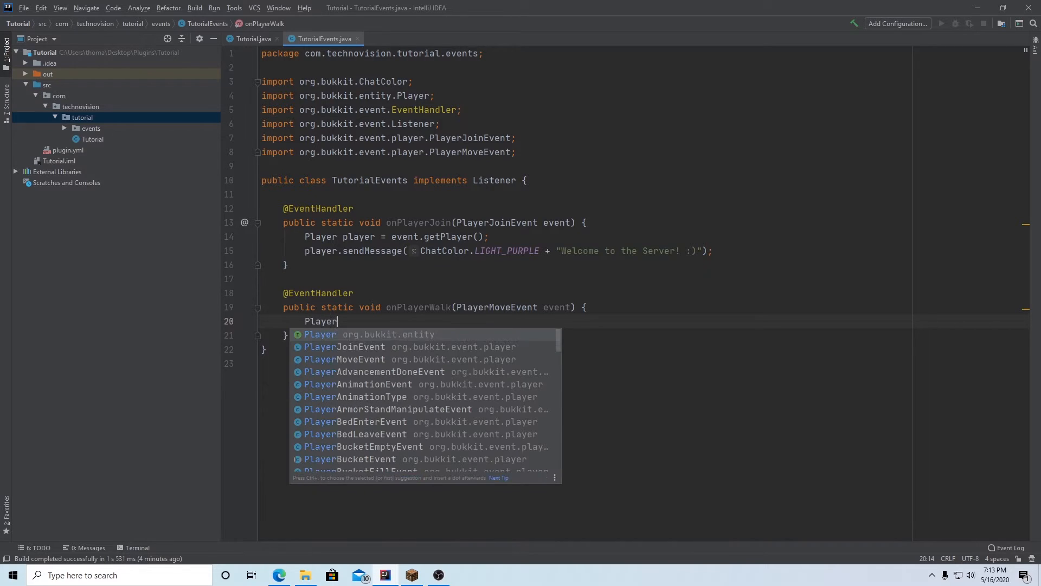
text(player =)
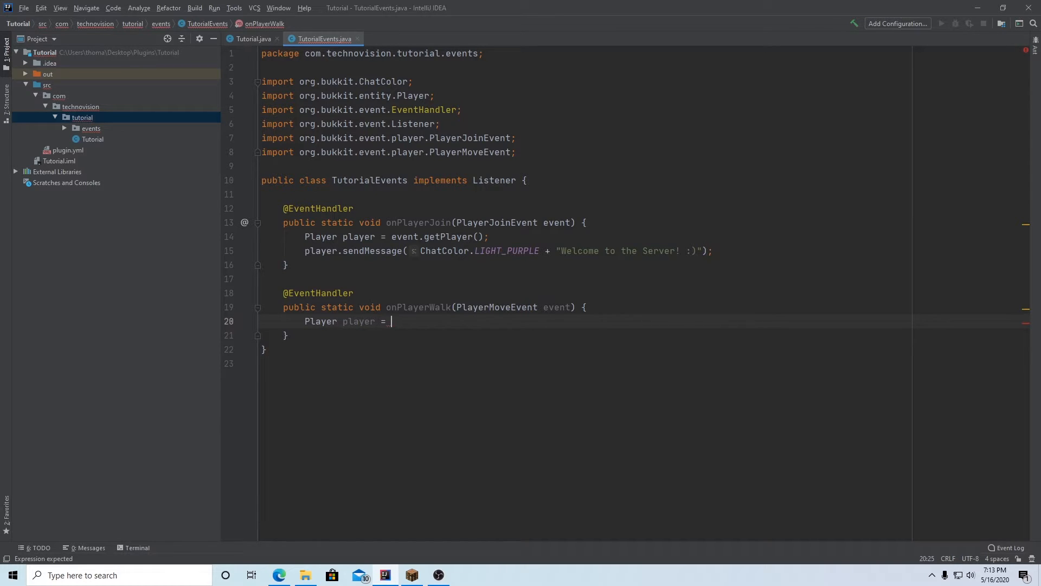
text(event.getPlayer();)
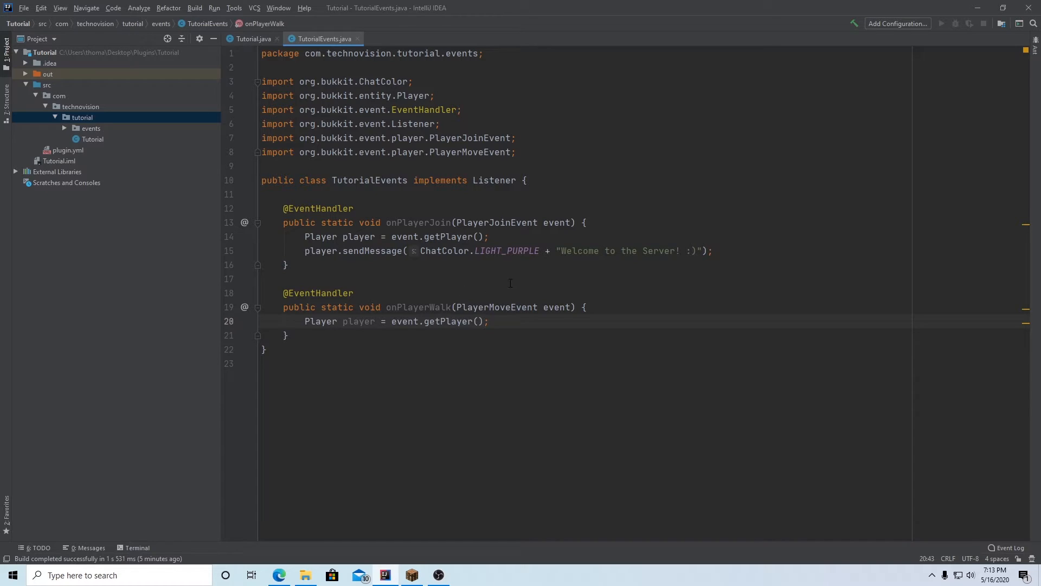
key(enter)
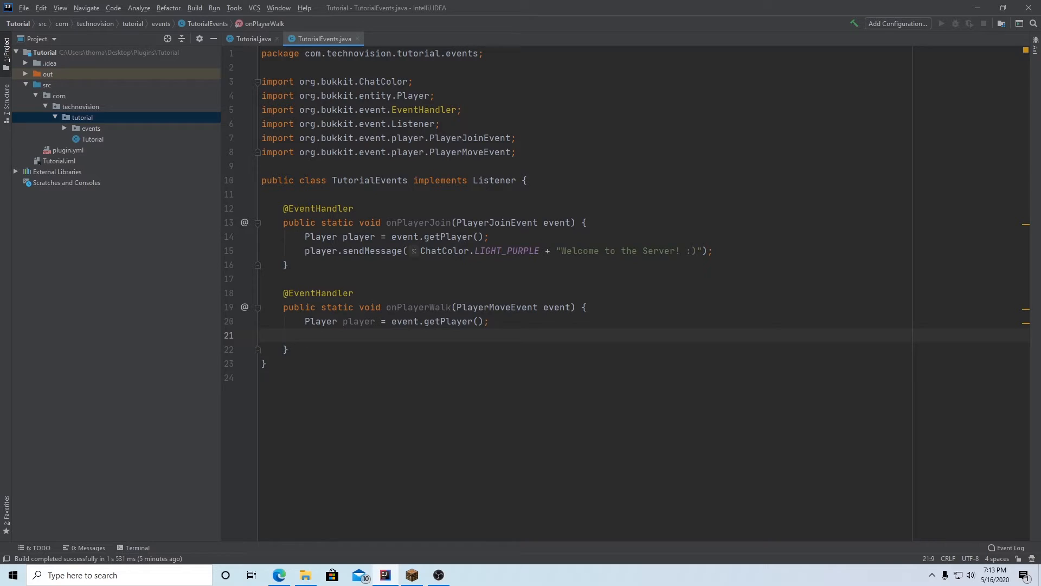
Step: Store int x, y and z from player.getLocation().getBlockX/Y/Z(), duplicating the line for each
text(int x)
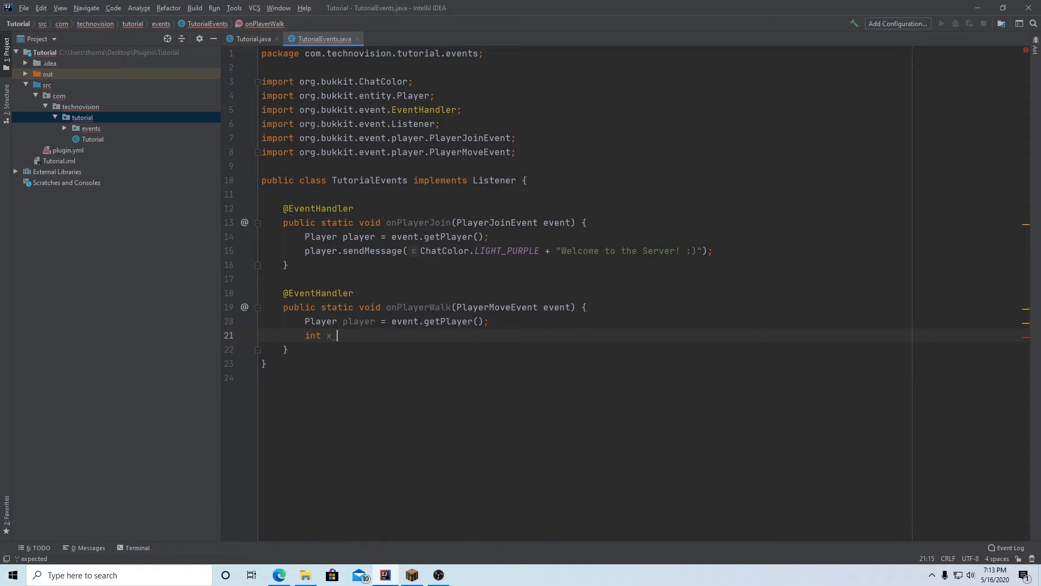
text(= player.)
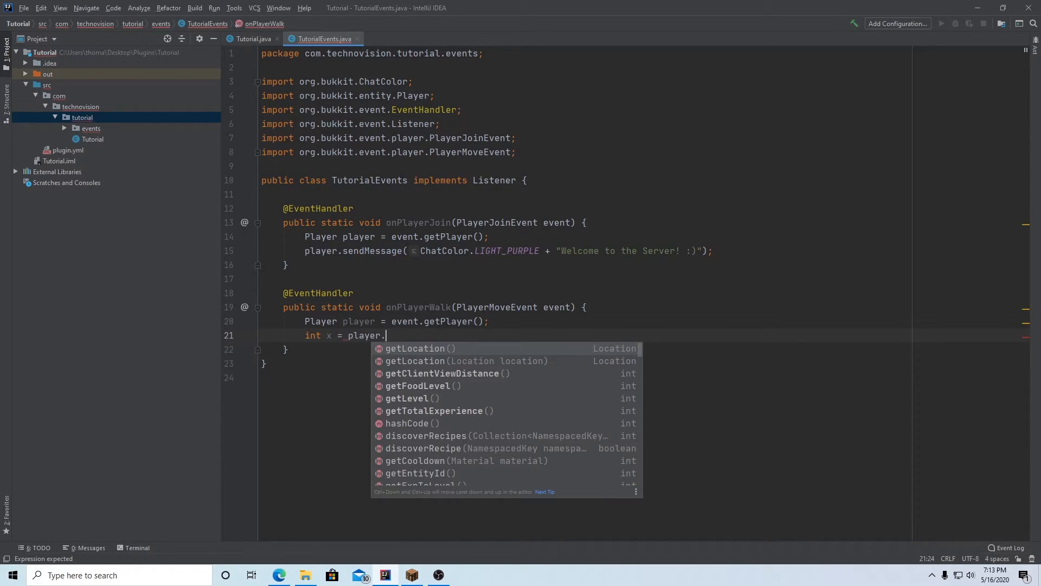
click(420, 348)
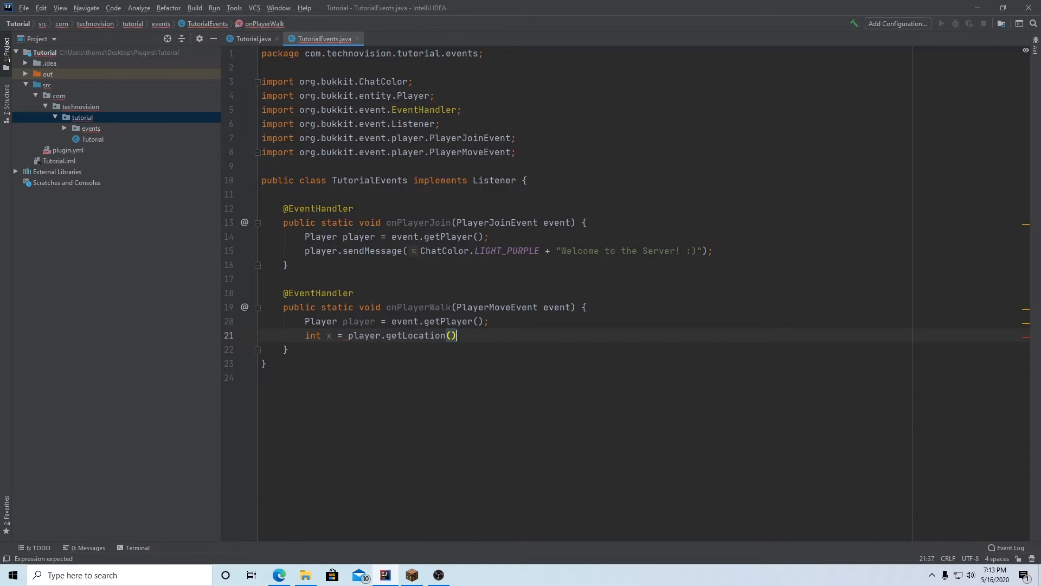
text(.getBlockX();)
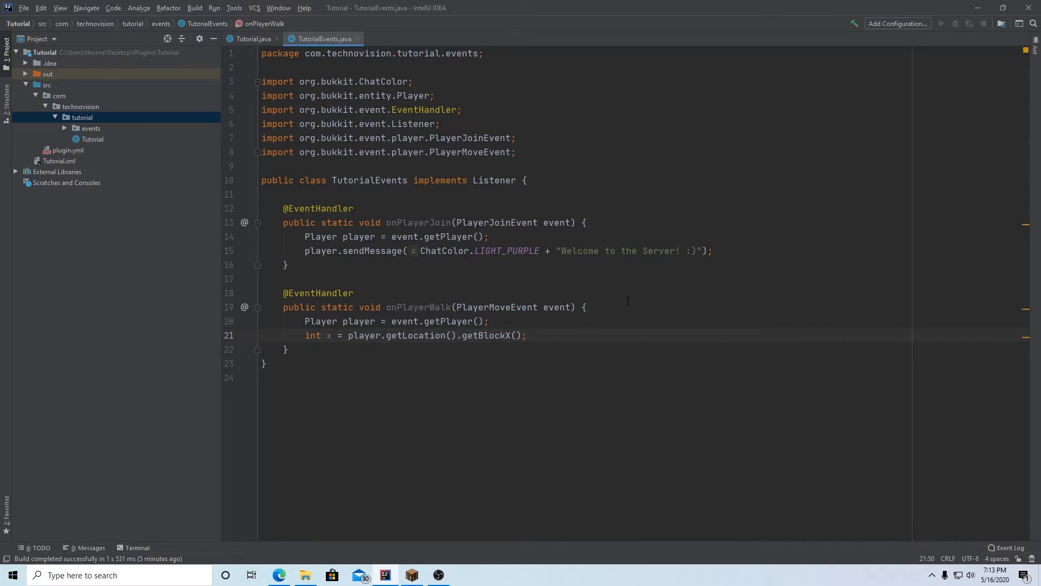
key(enter)
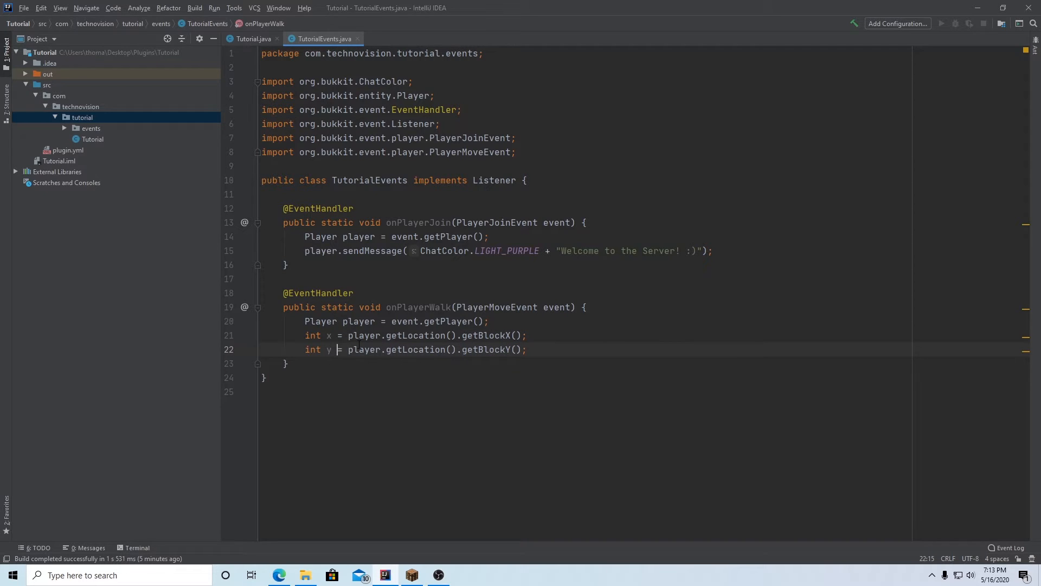
click(527, 350)
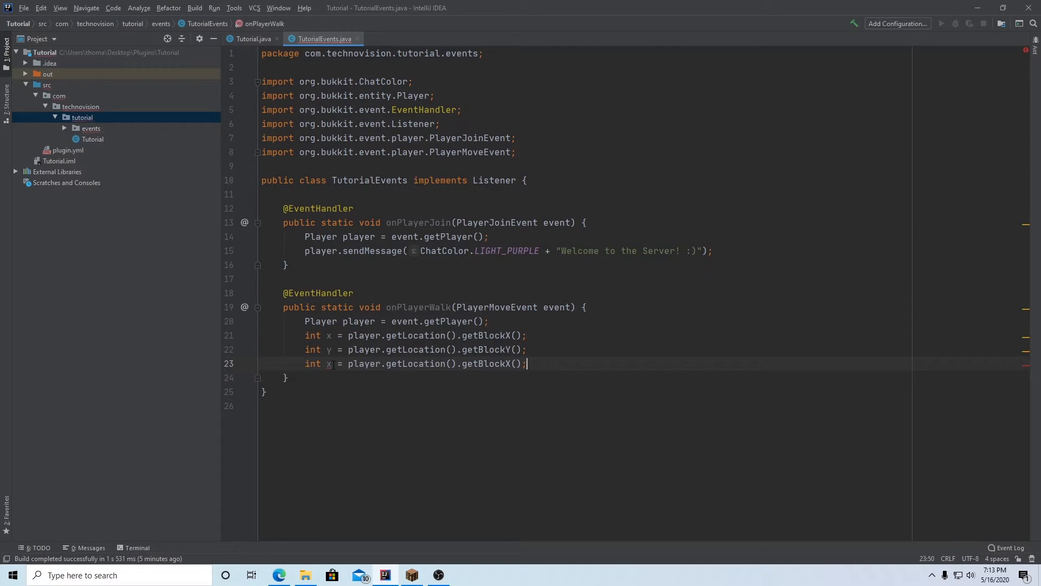
text(z)
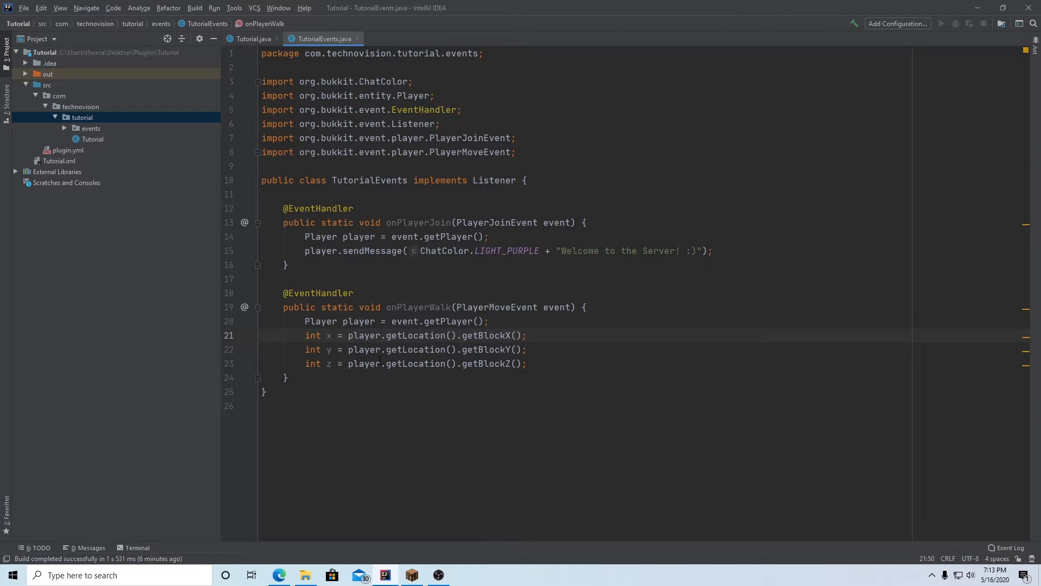
click(528, 363)
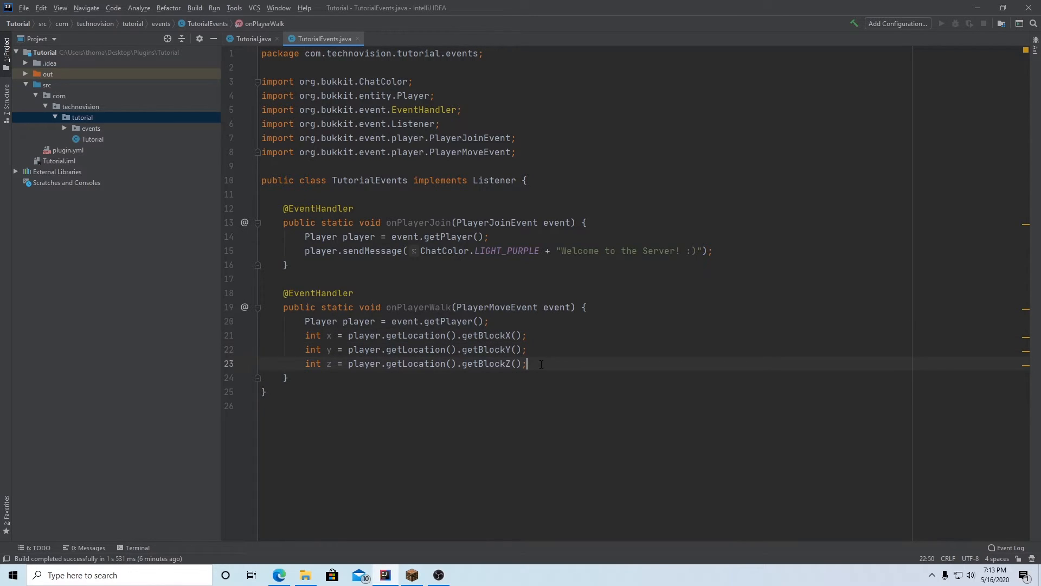
key(enter)
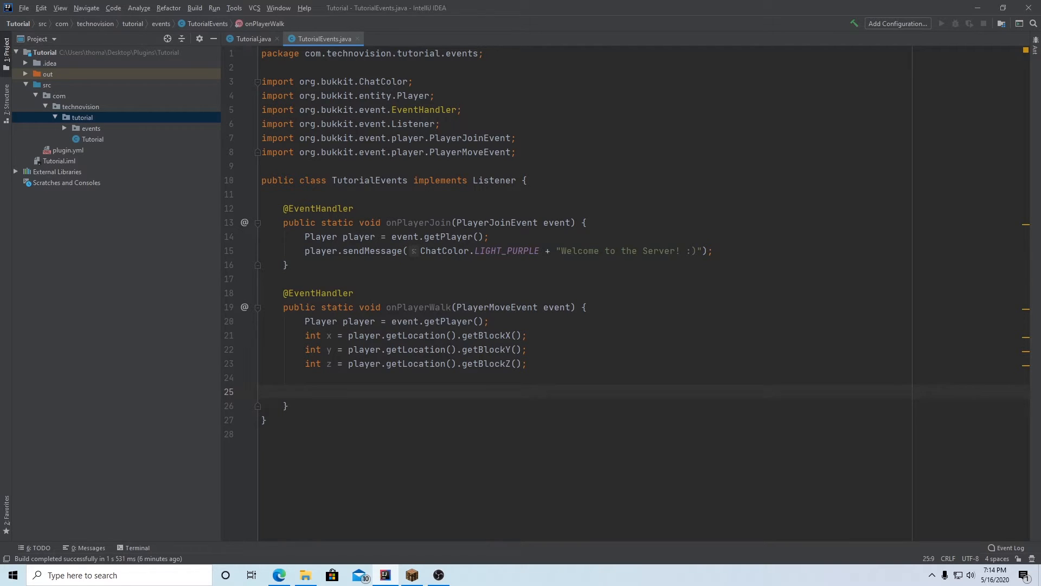
Step: Add Material block = player.getWorld().getBlockAt(x, y, z).getType();
text(Material)
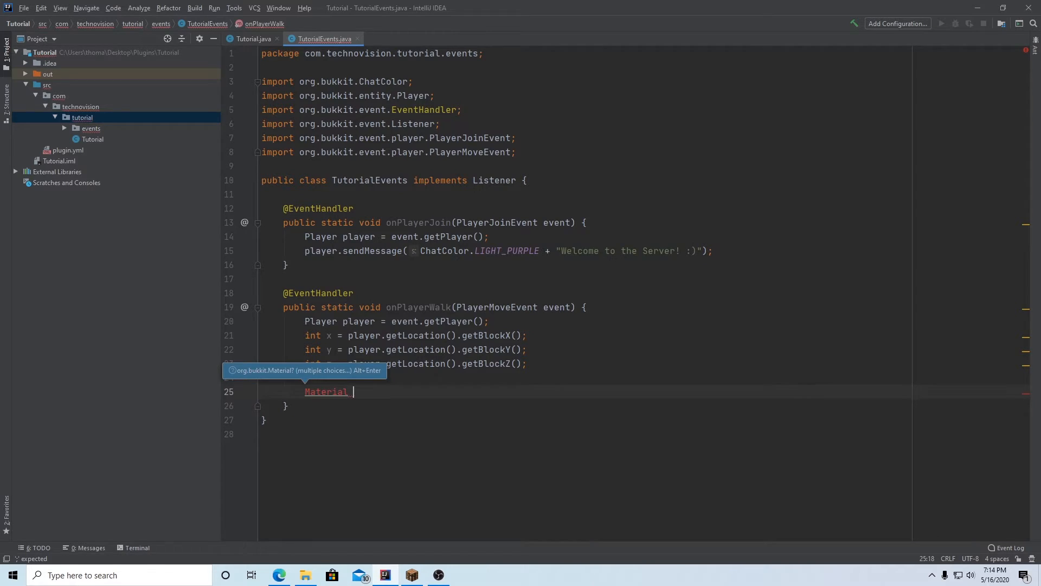
mouse_move(678, 326)
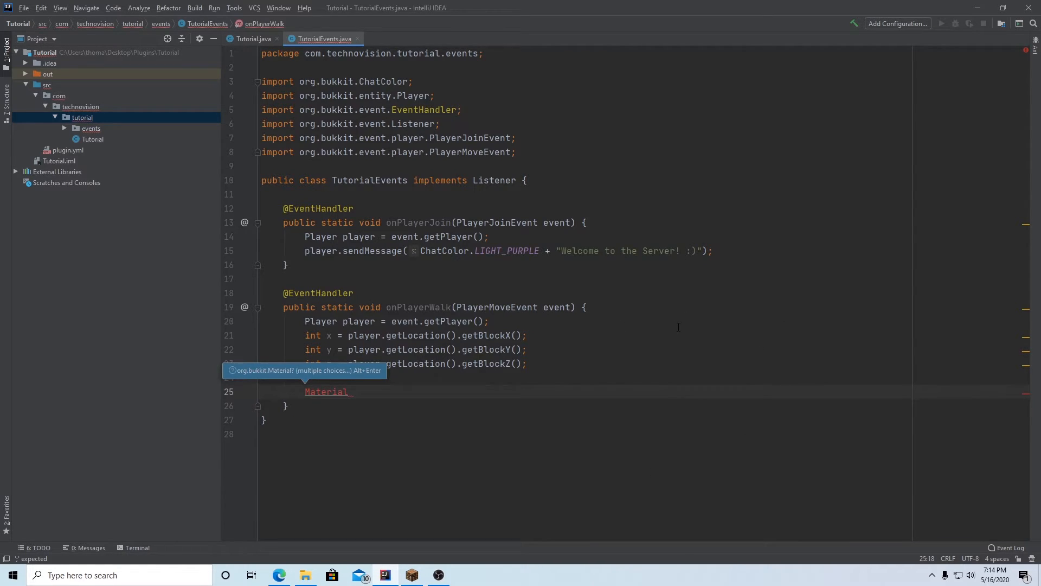
text(block =)
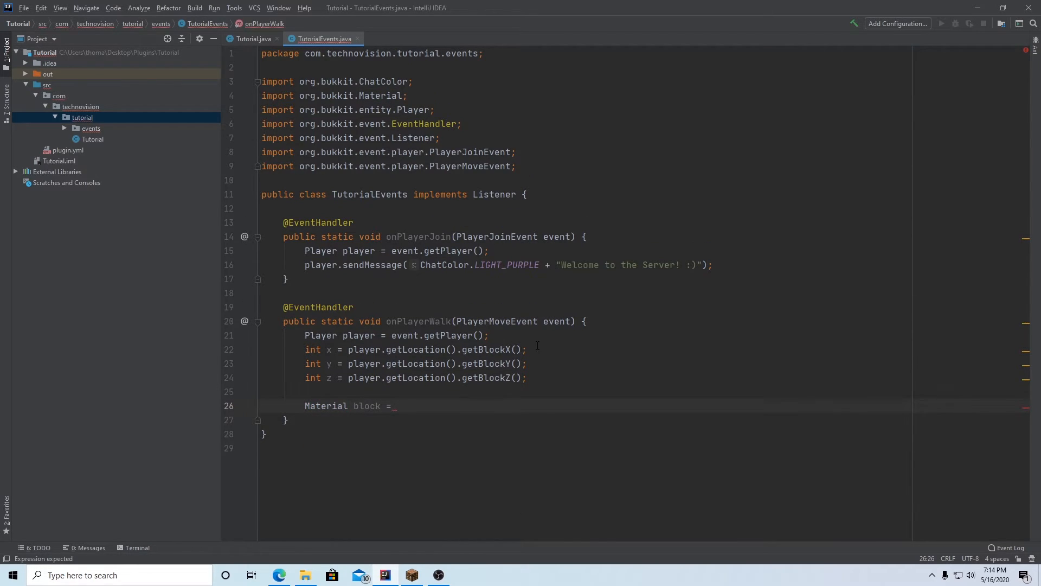
mouse_move(575, 345)
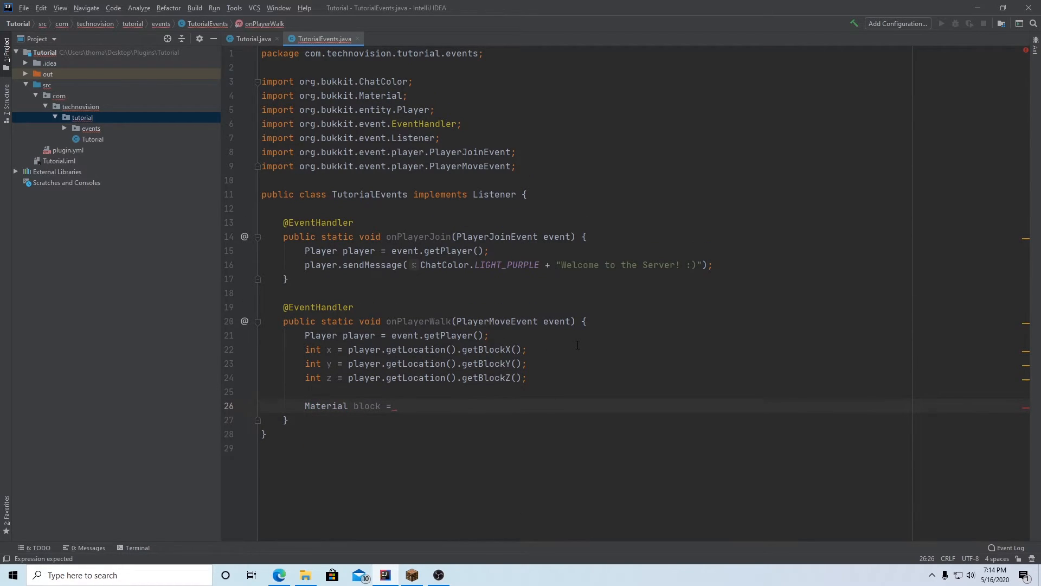
text(player)
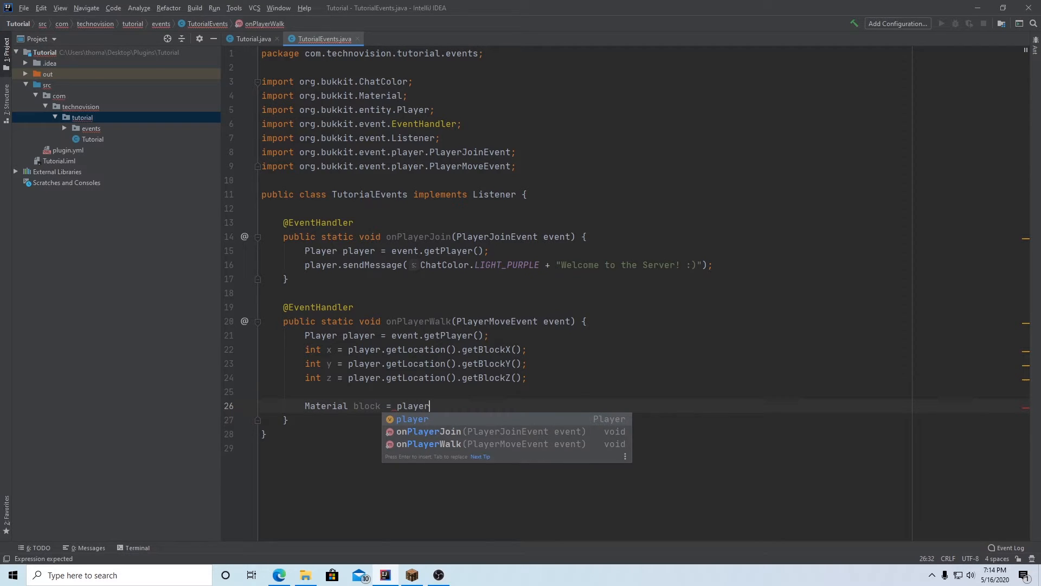
text(.getWorld())
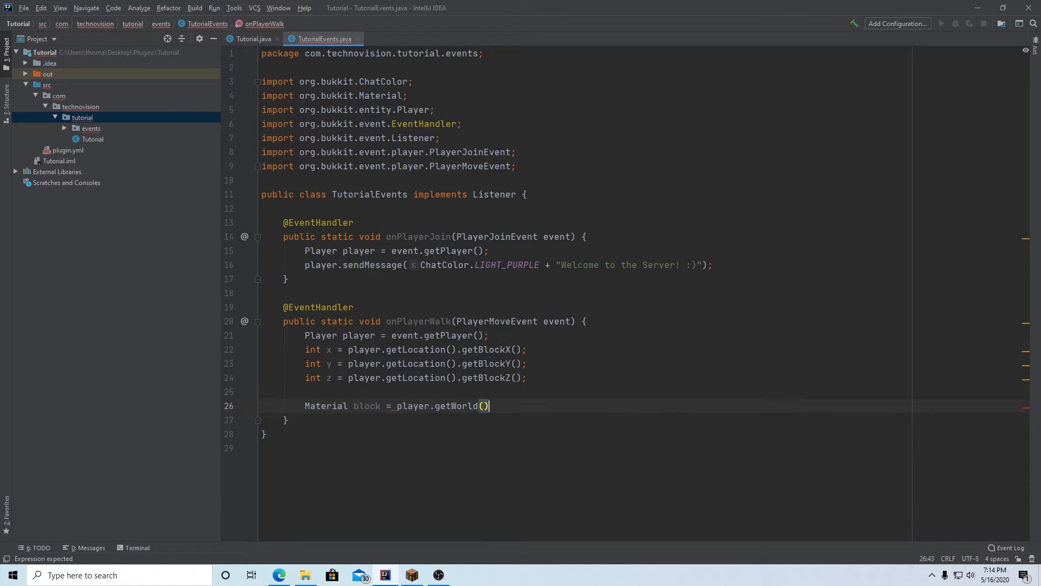
text(.getBlockAt()
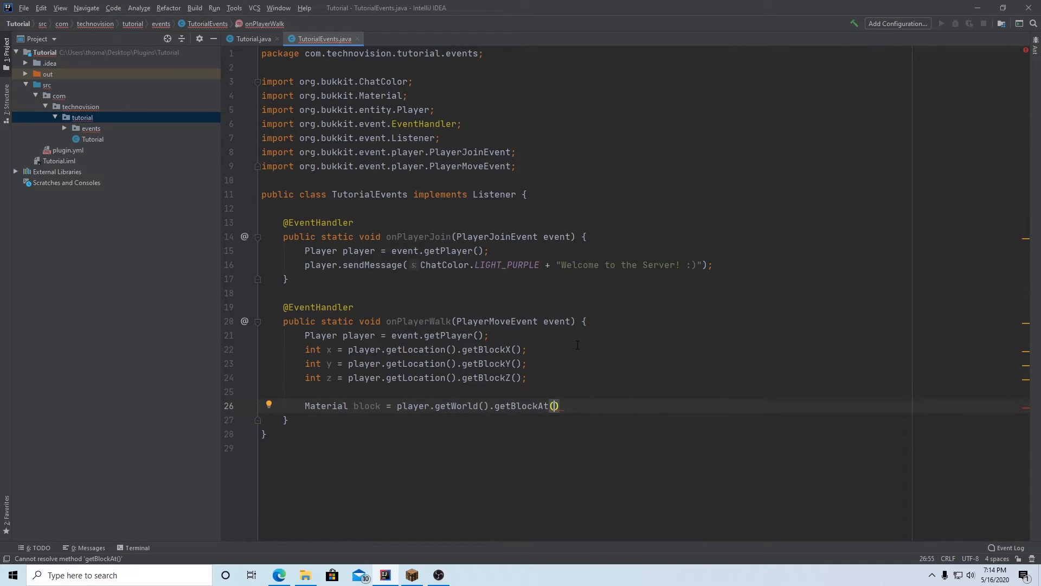
text(x, y,)
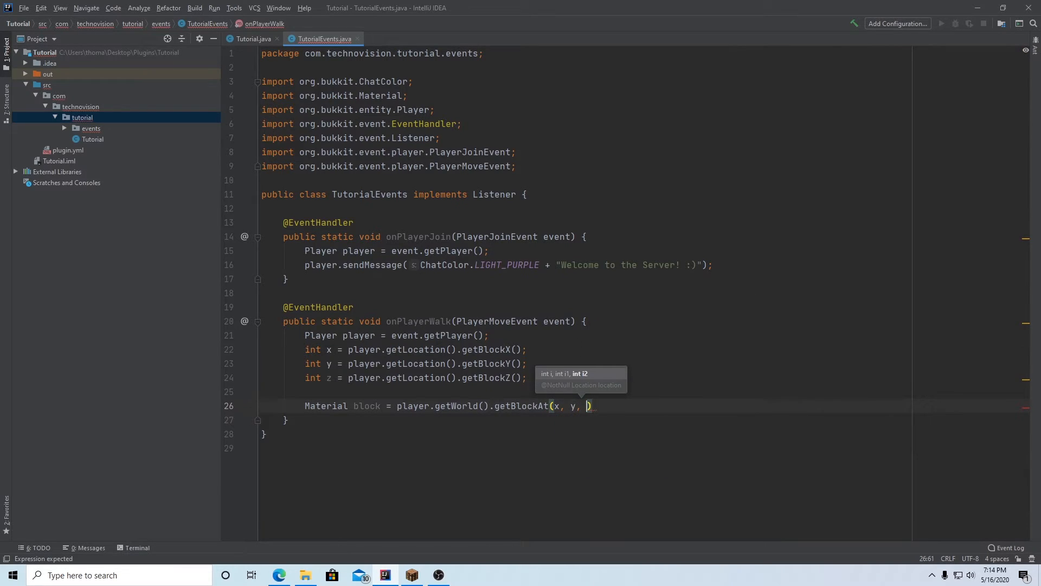
text(z)
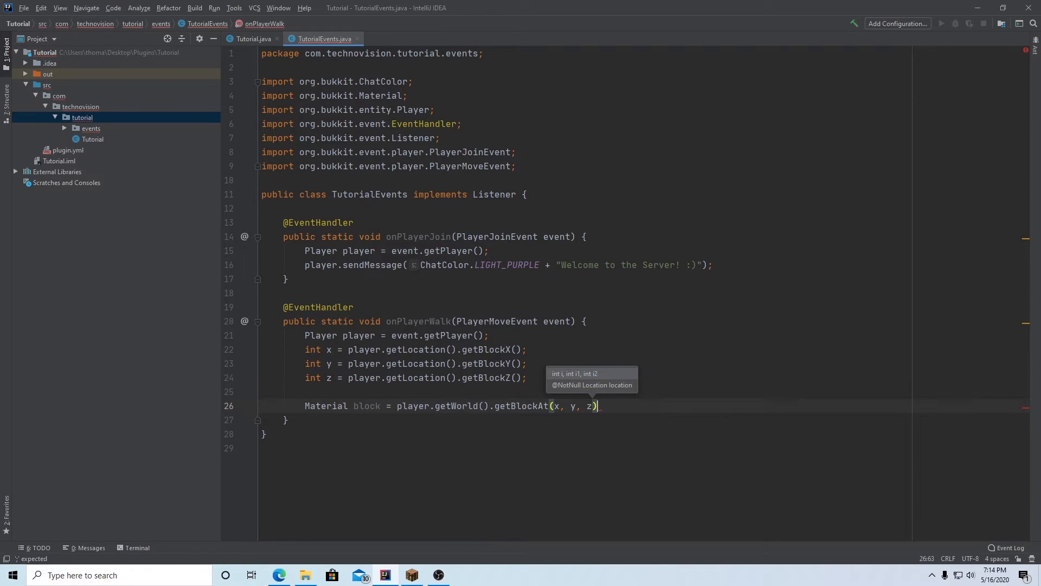
text(.get)
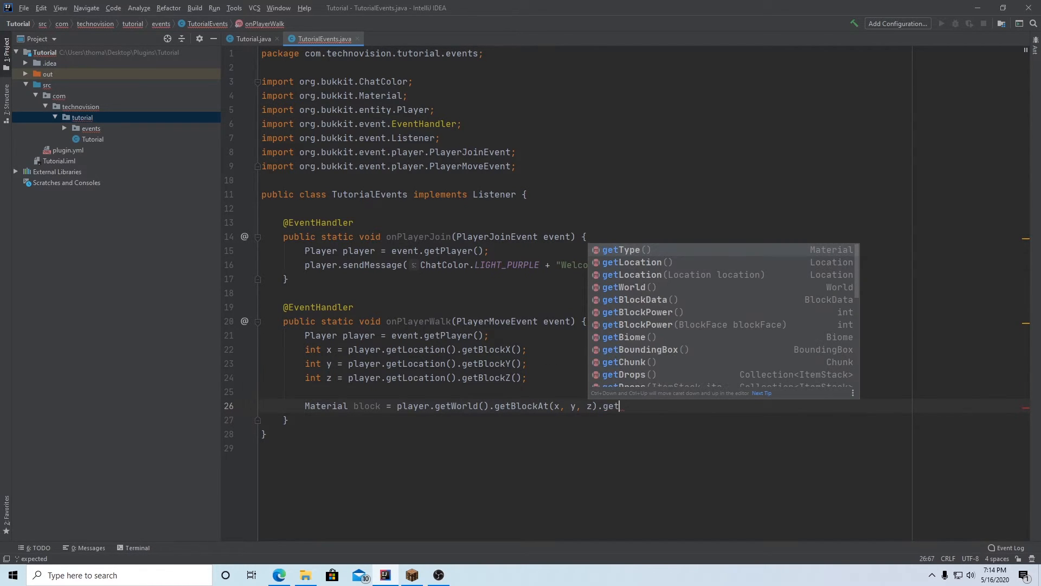
click(625, 249)
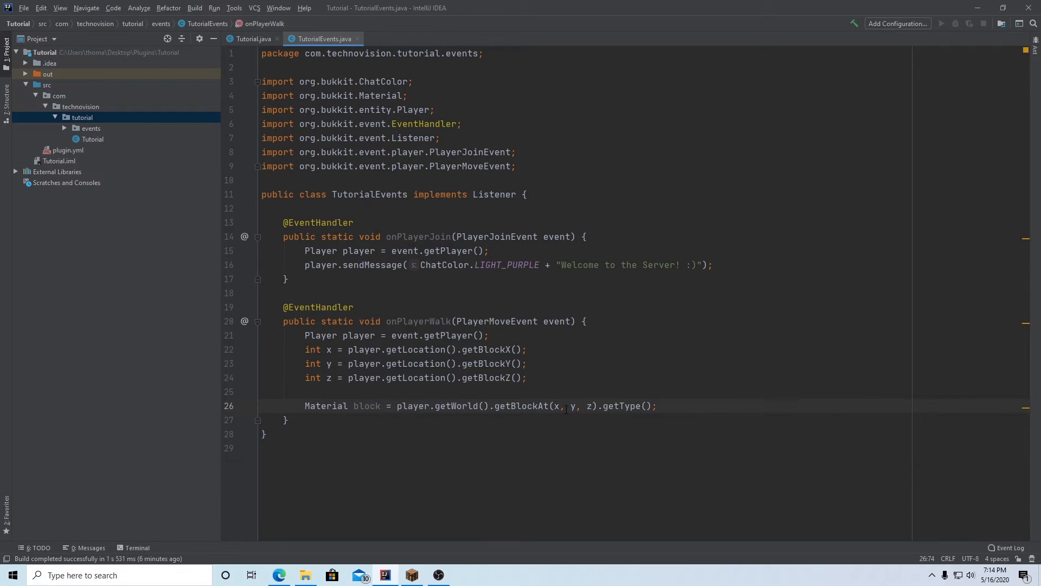
Step: Change the lookup to getBlockAt(x, y-1, z) so it reads the block beneath the player
text(-1)
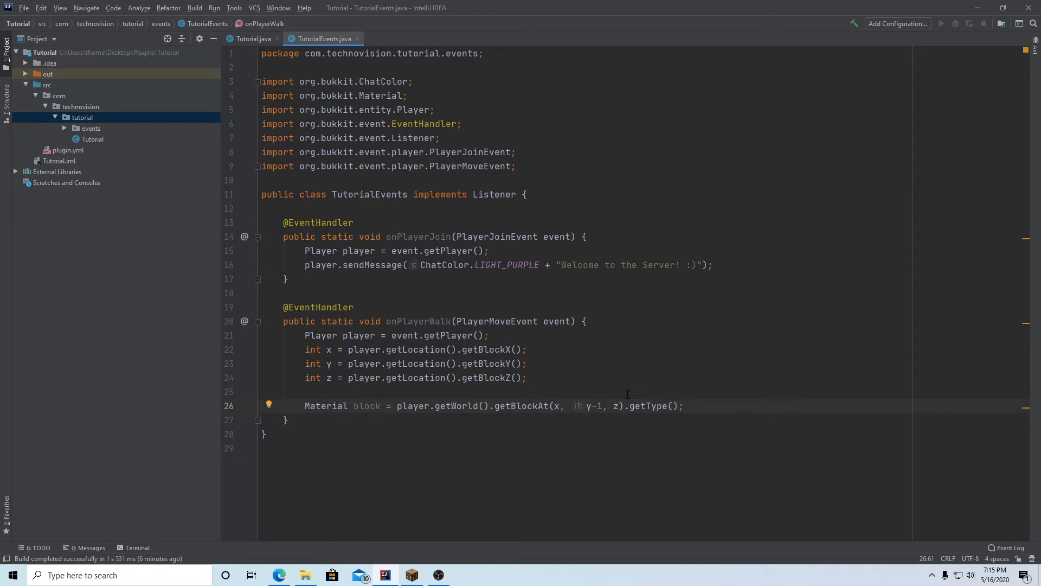
double_click(365, 406)
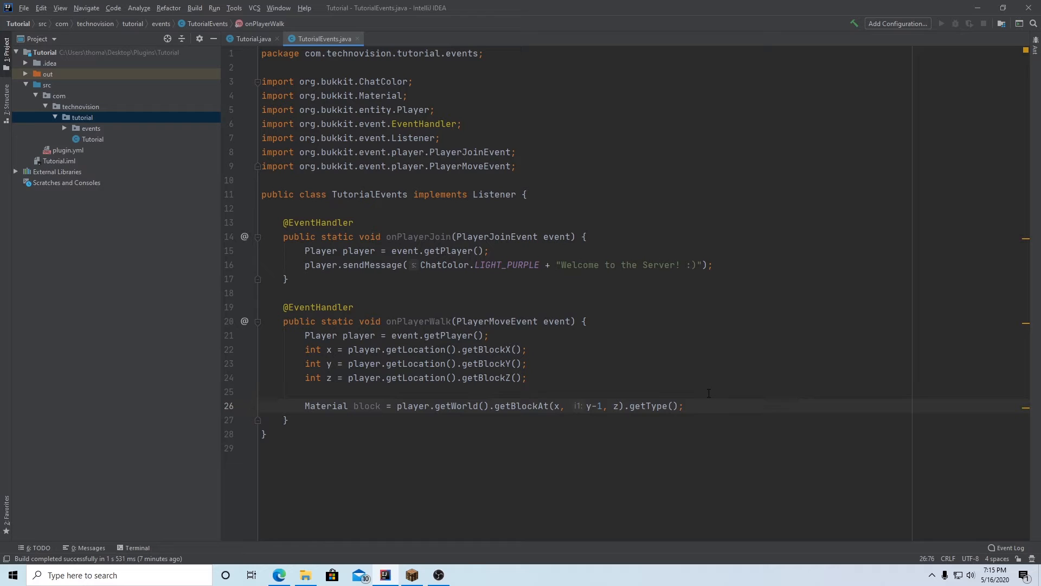
Step: Add an if (block == Material.STONE) { } check
text(if ()
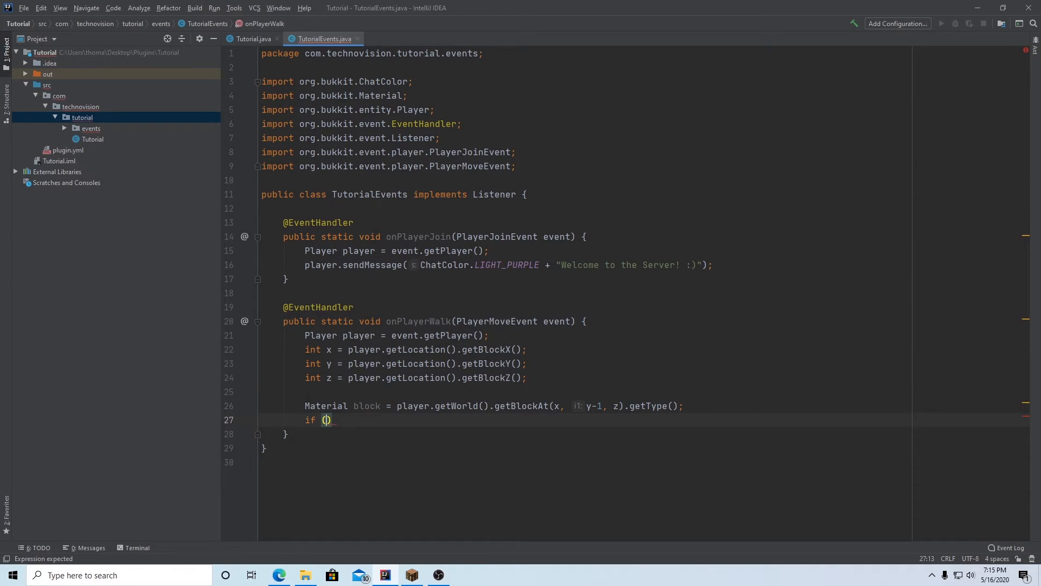
text(block == Materia)
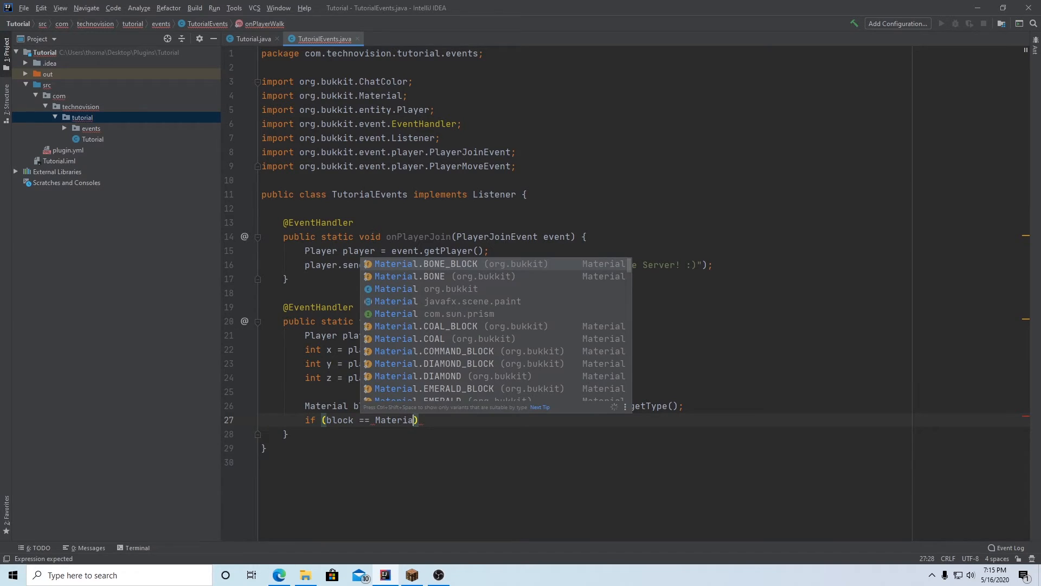
text(.)
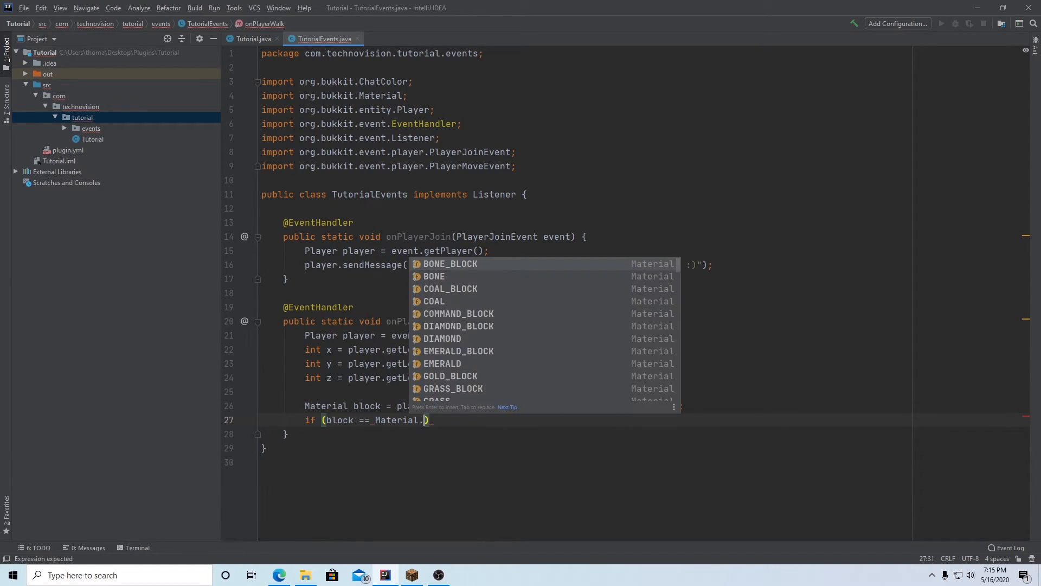
text(STONE)
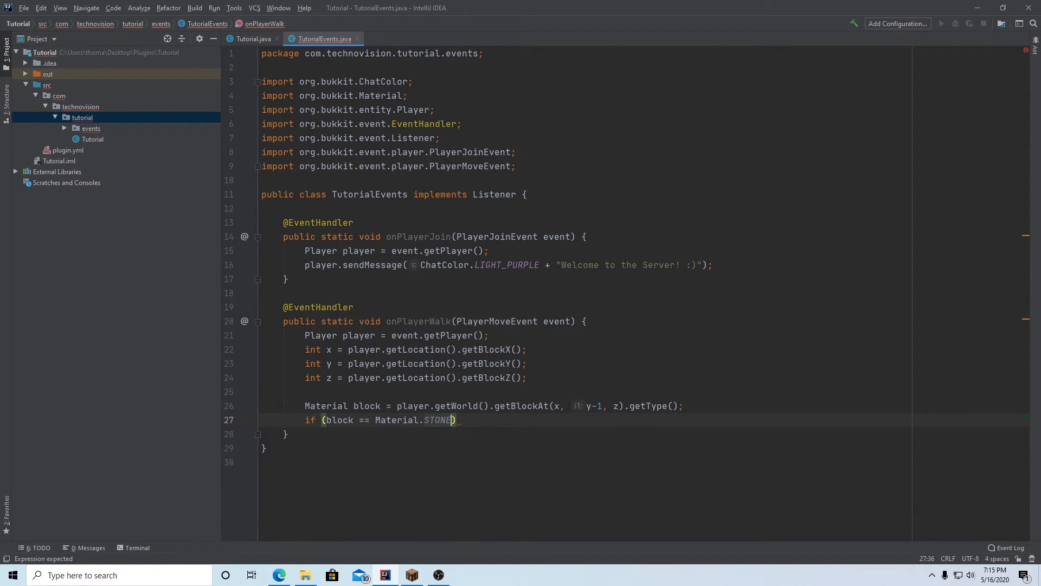
text({)
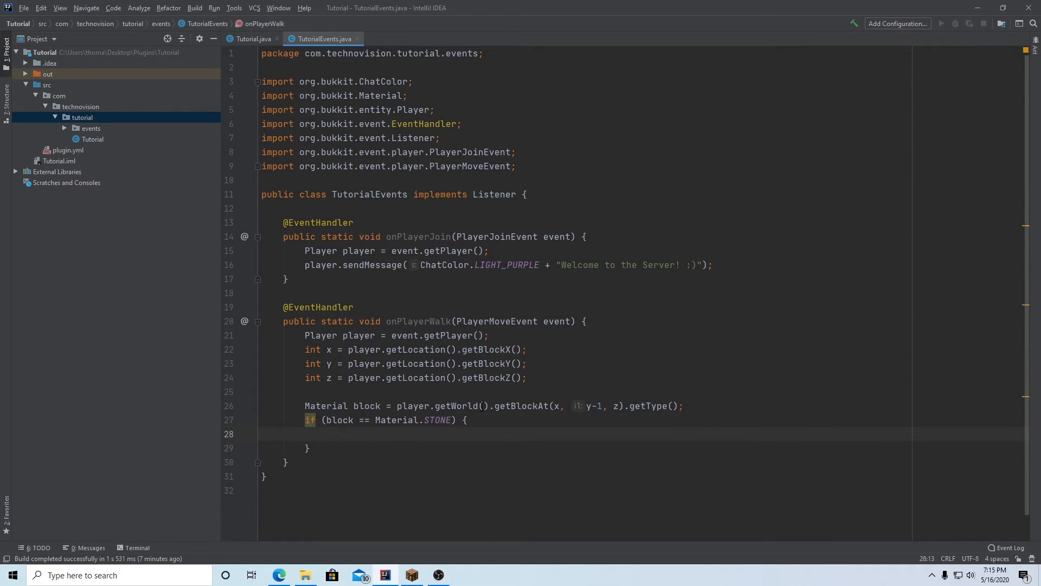
Step: Send player ChatColor.GREEN + "You are standing on Stone!" inside the check, then rebuild the Tutorial:jar artifact
text(player.sendMessage();)
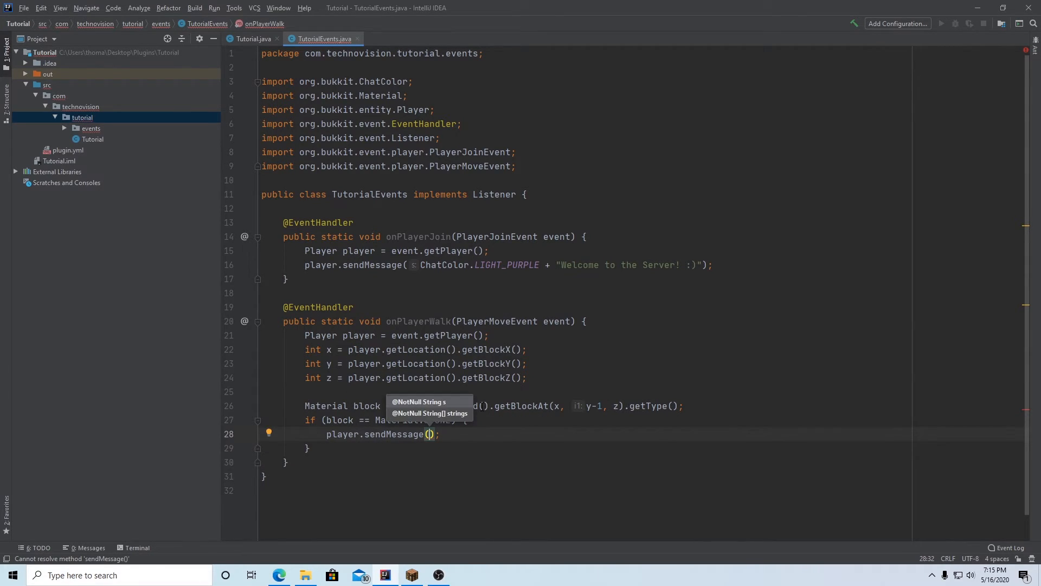
text(ChatColor)
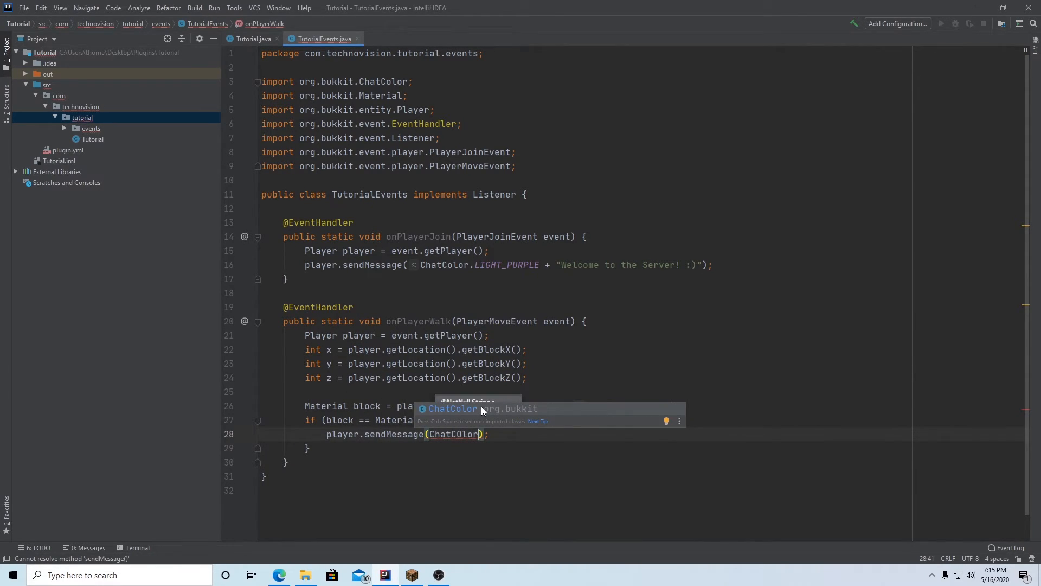
text(.)
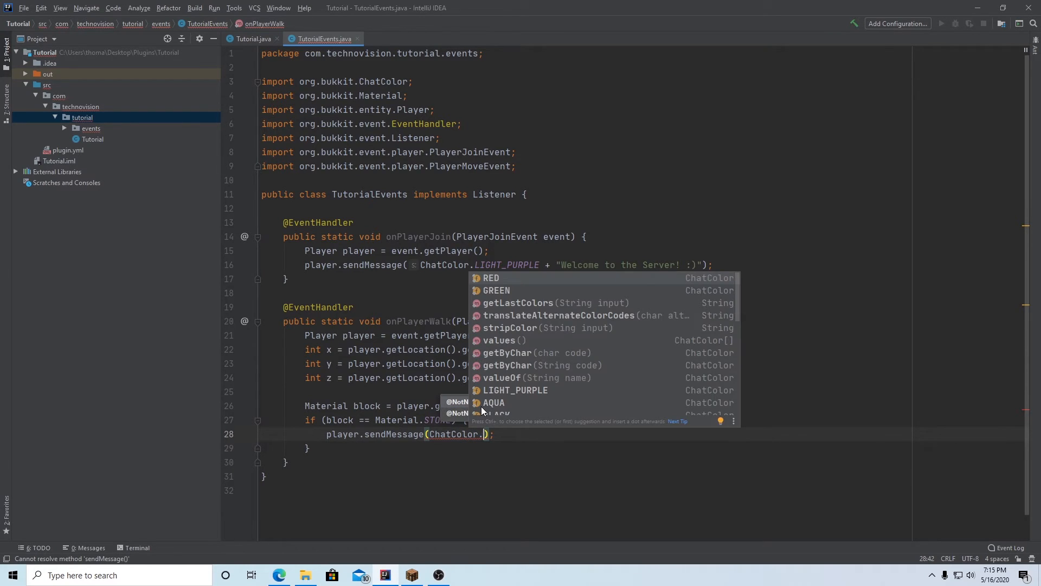
text(GRe)
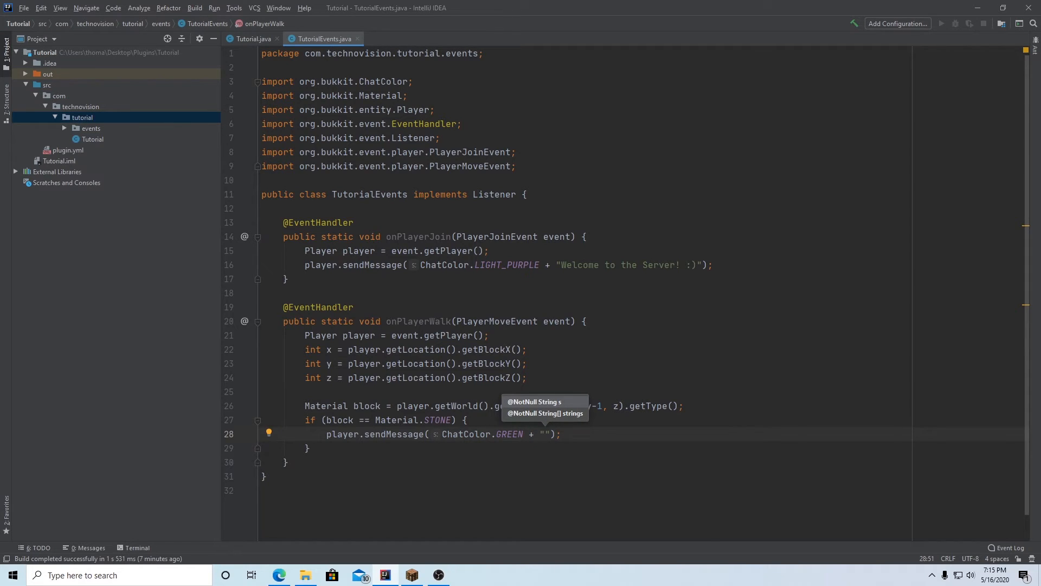
text(You are standi)
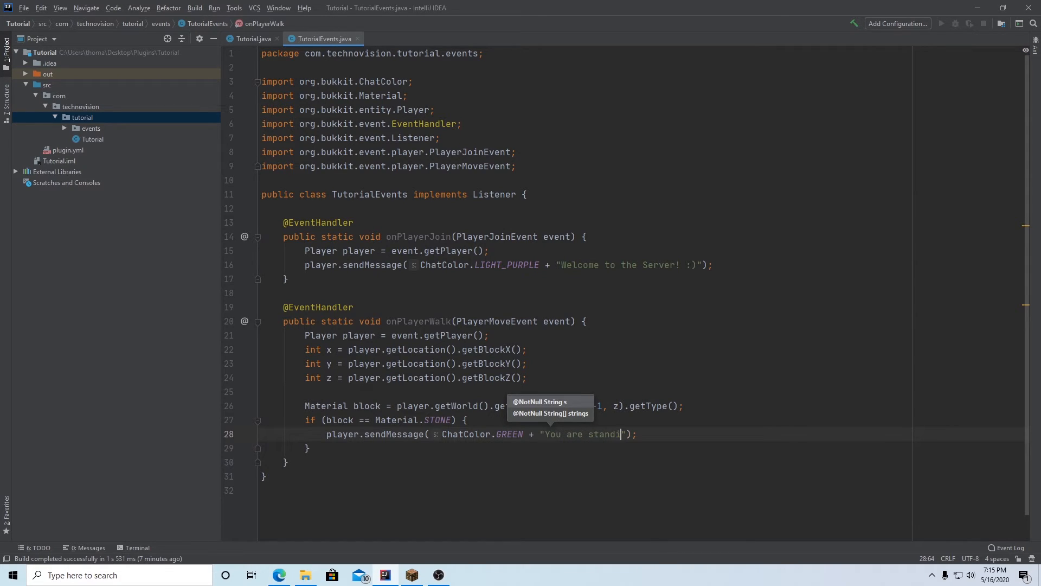
text(ng on Stone!)
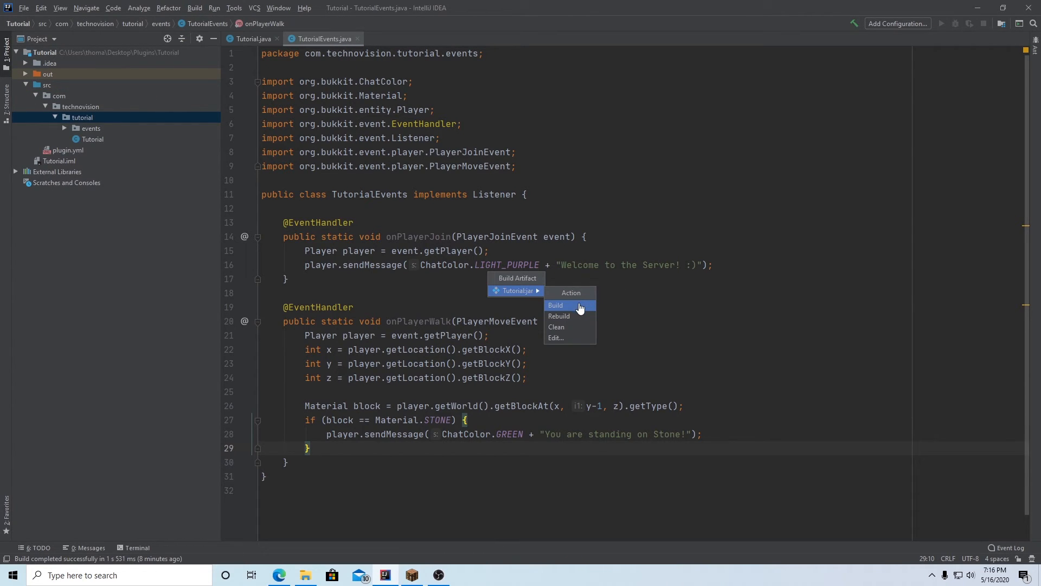
click(556, 306)
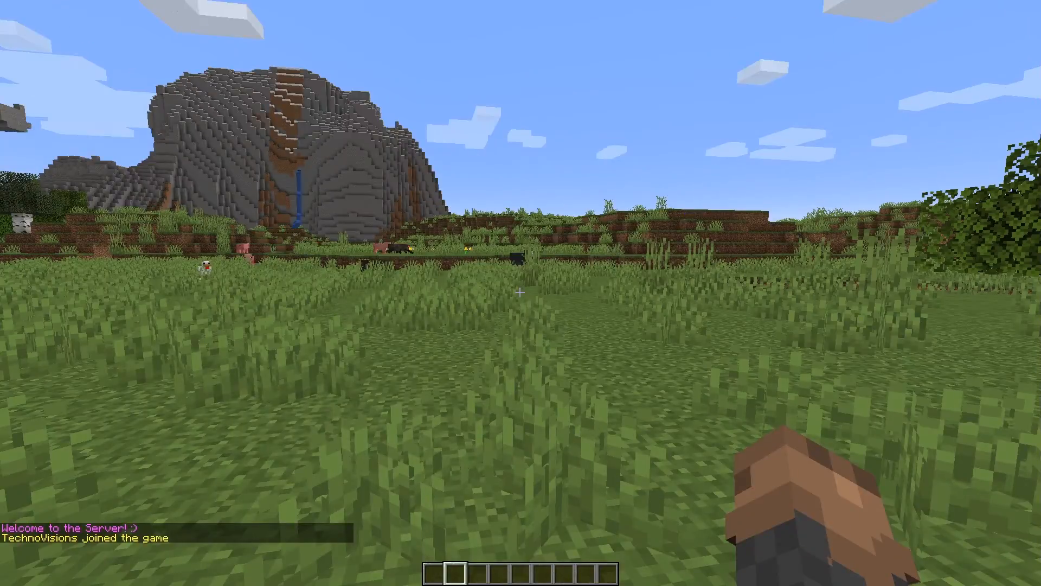
mouse_move(520, 288)
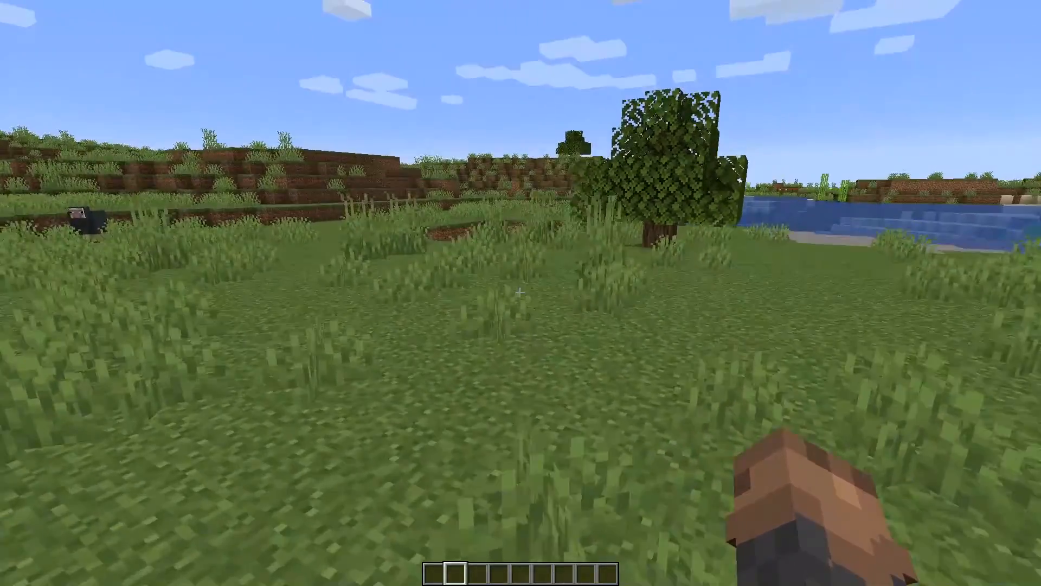
Step: Walk the player across the grassy field to trigger the move handler
key(e)
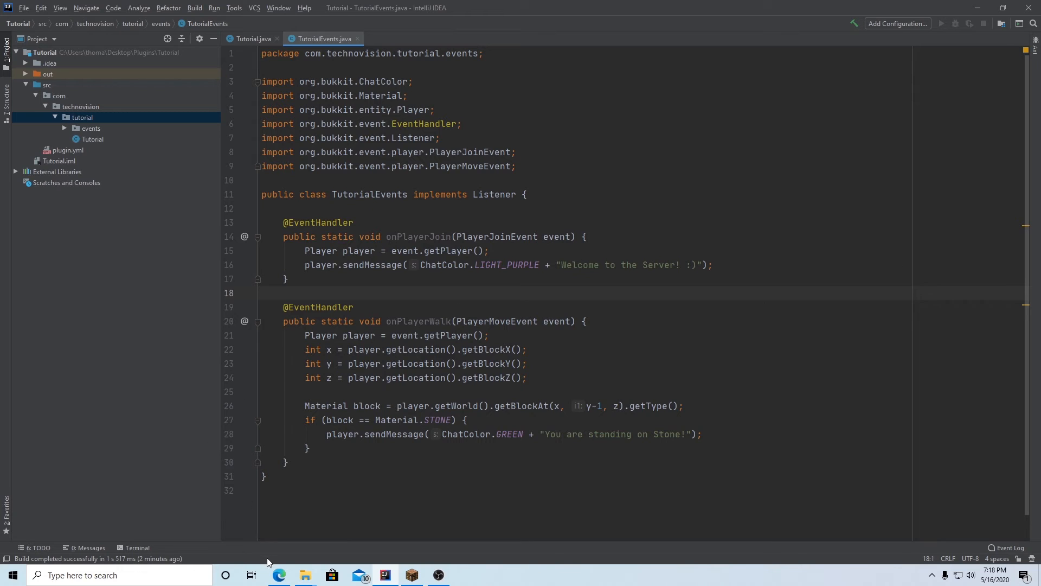
Step: Scroll through the Using the Event API wiki page, then switch to the org.bukkit.event.player Javadoc tab
click(279, 575)
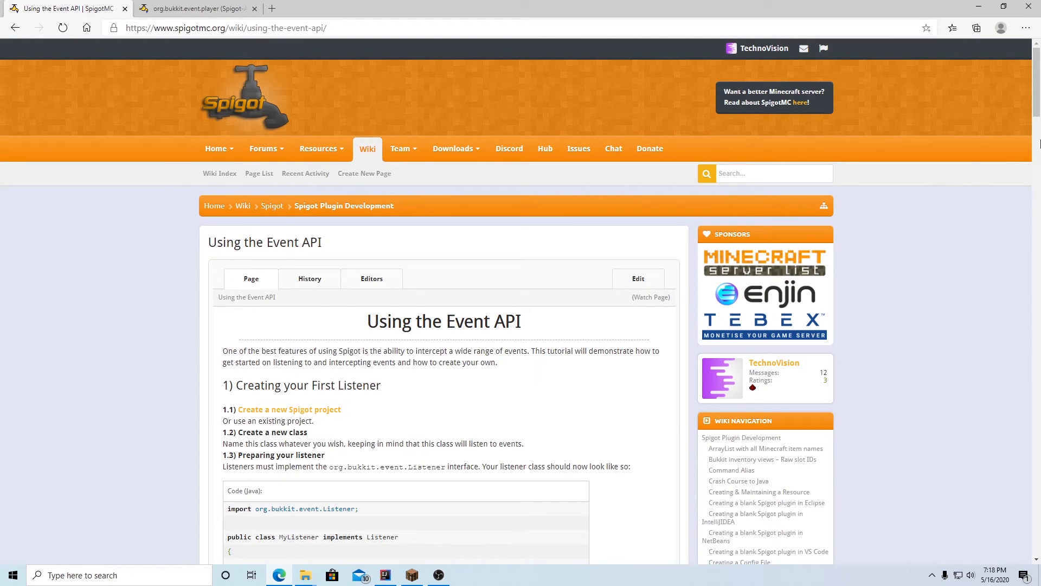
scroll(down, 3)
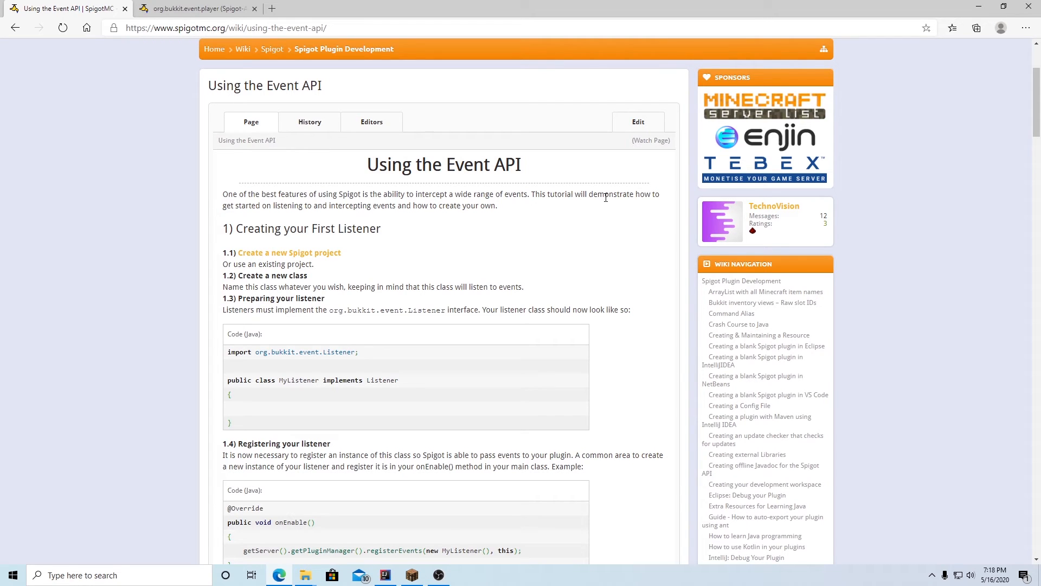
scroll(down, 3)
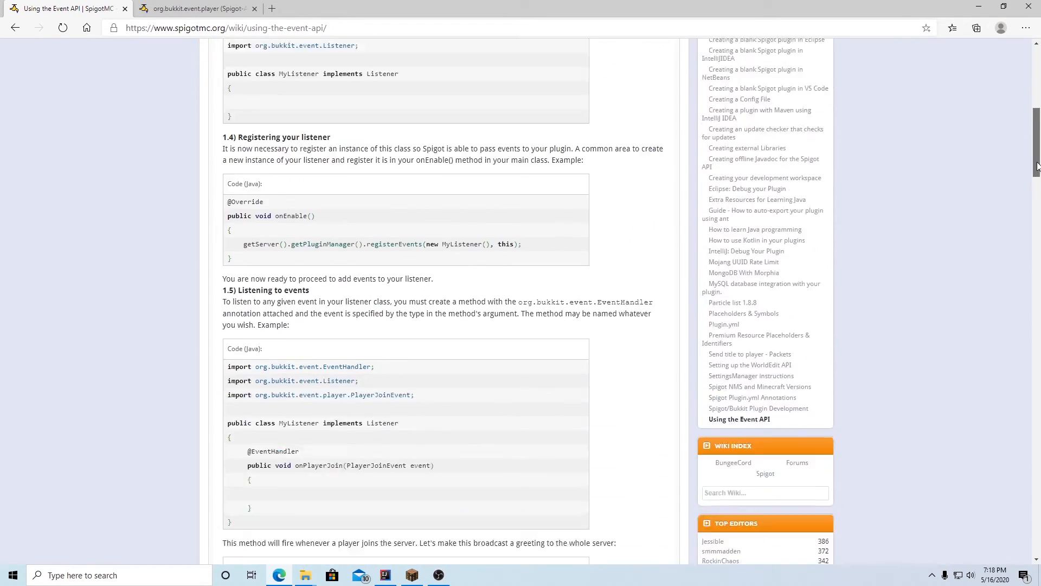
scroll(down, 3)
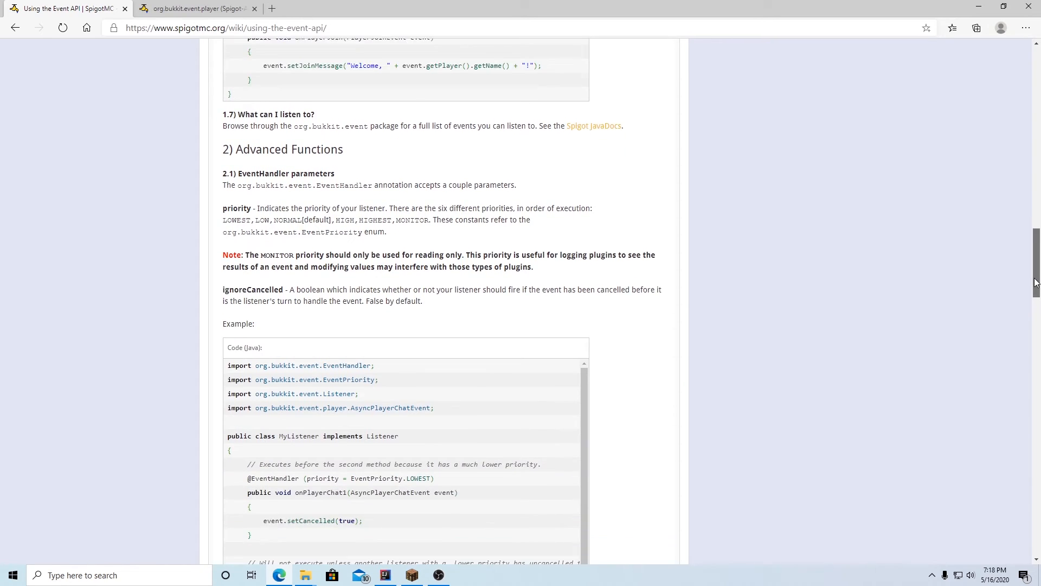
scroll(down, 3)
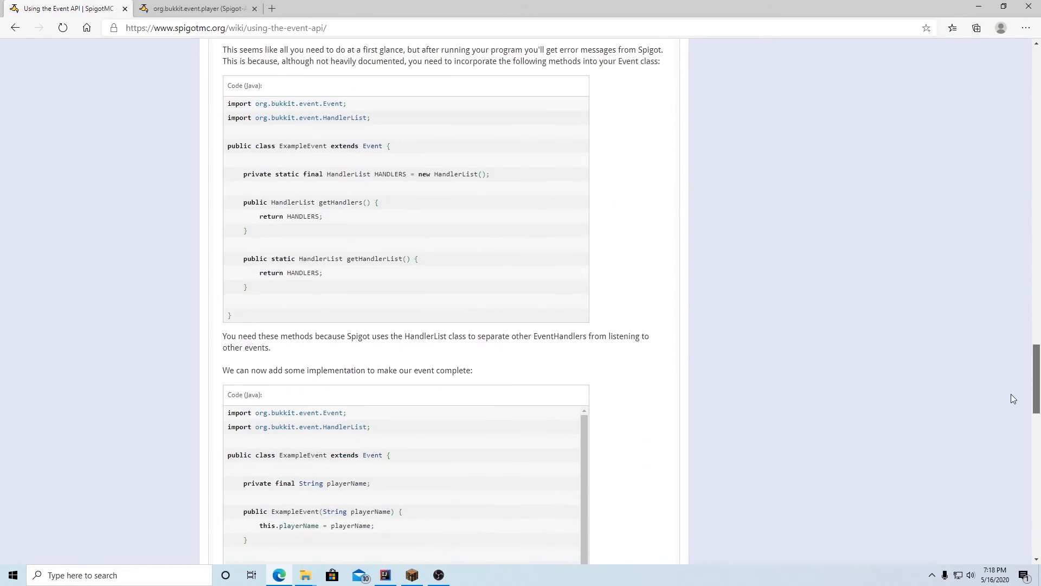
scroll(down, 3)
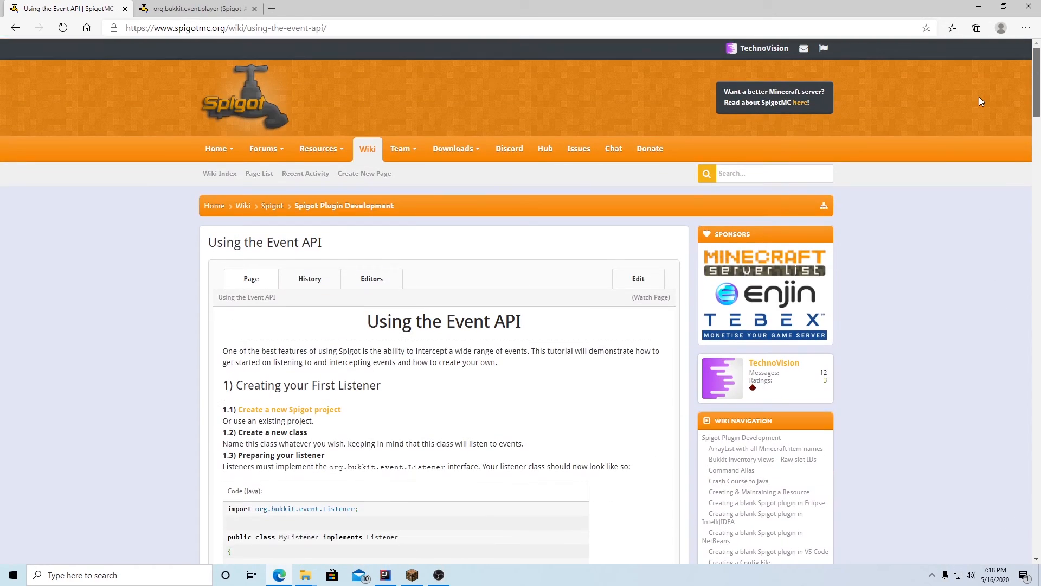
mouse_move(463, 235)
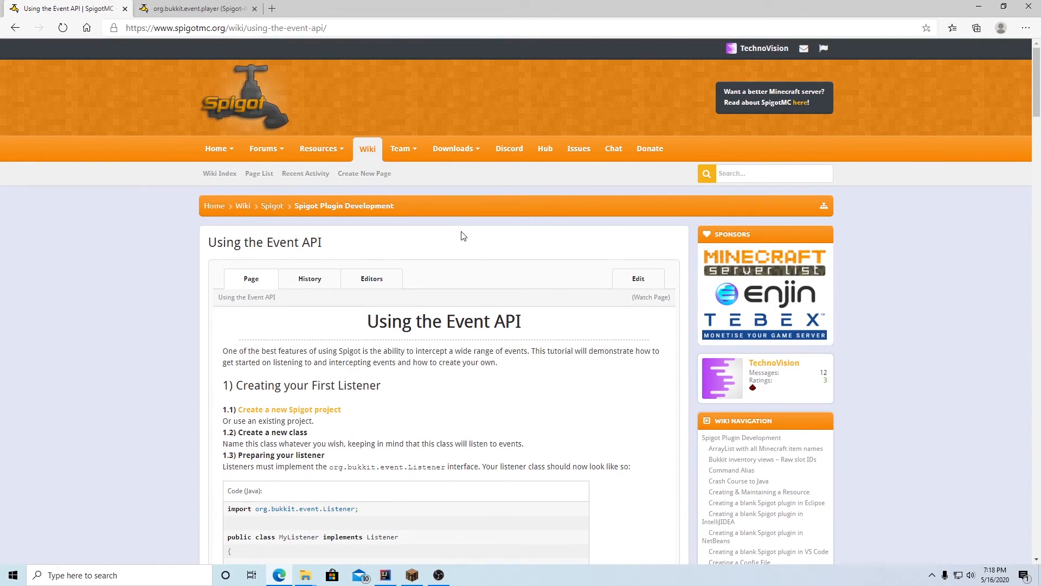
click(193, 8)
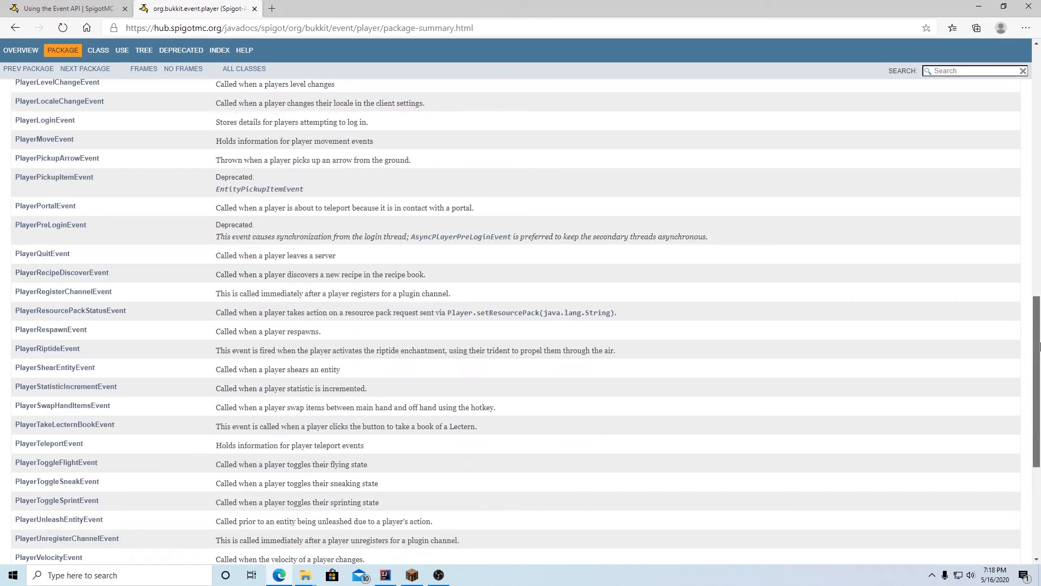
Step: Scroll the Javadocs overview to the org.bukkit.event packages
scroll(up, 3)
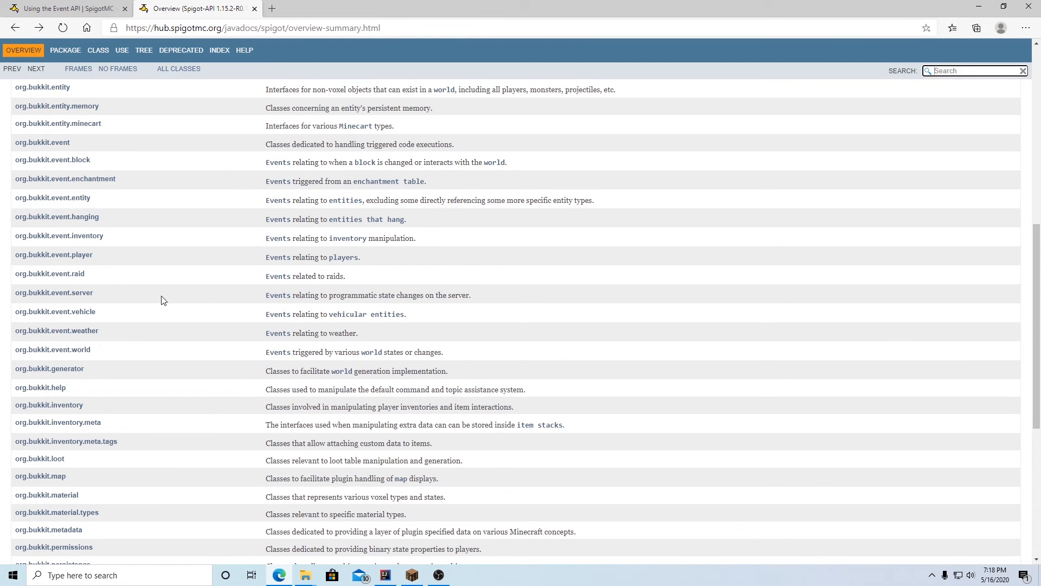
mouse_move(51, 44)
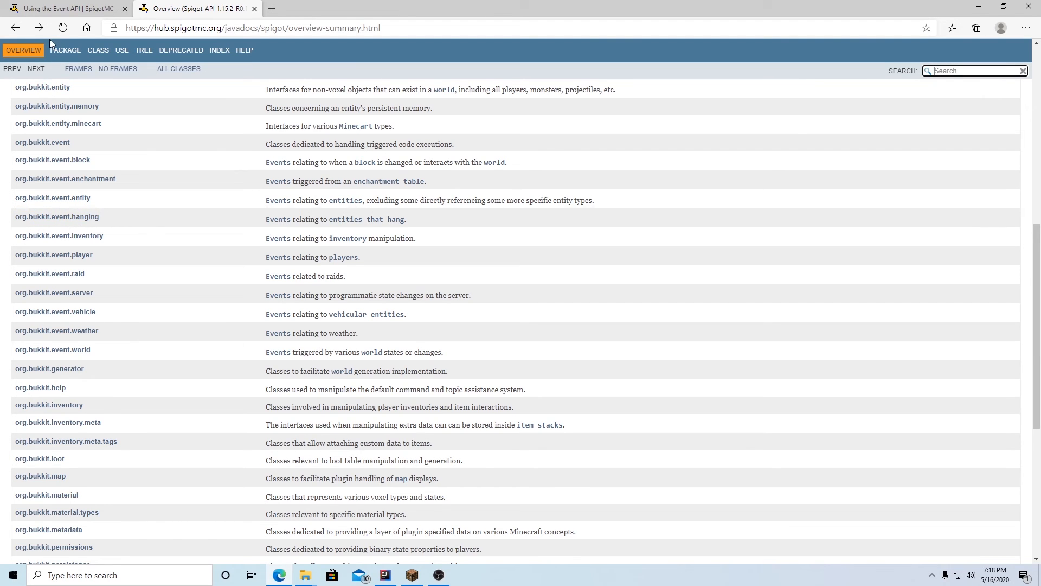